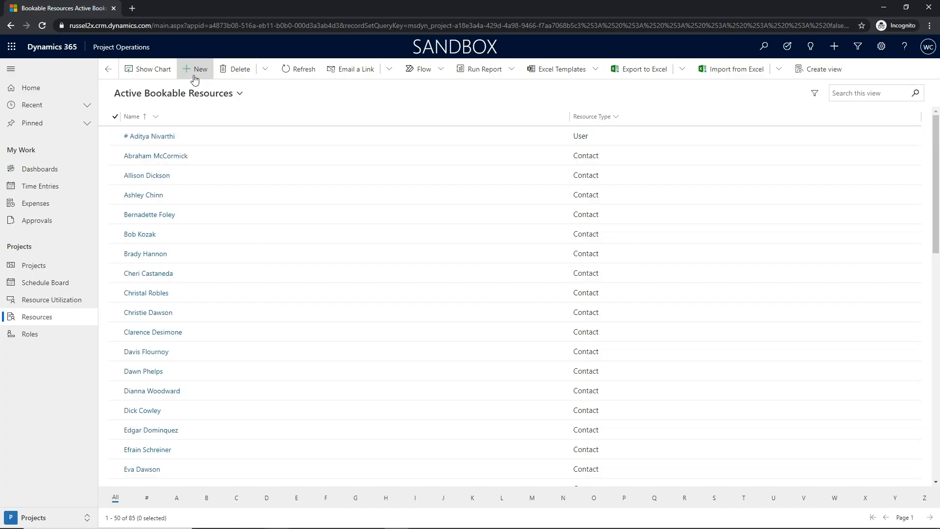
Step: Start a new bookable resource with Resource Type set to Contact
left_click(195, 68)
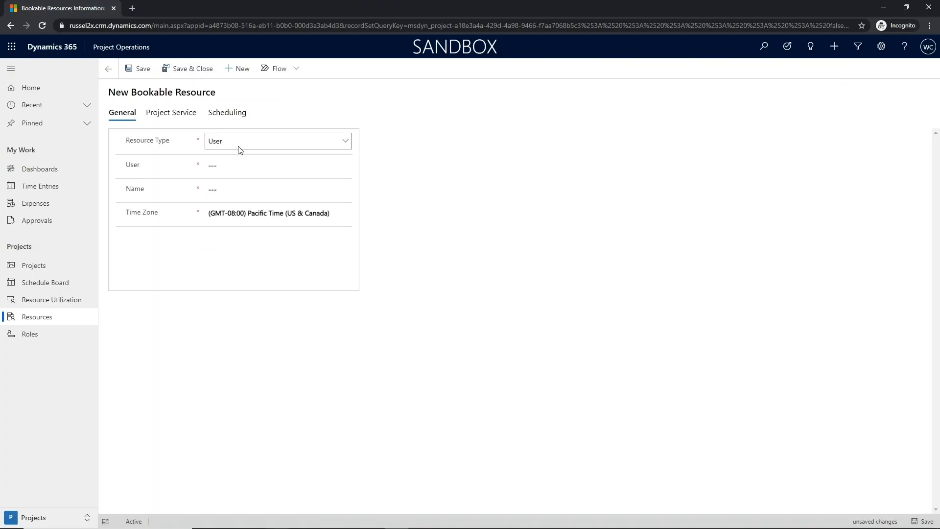
left_click(278, 141)
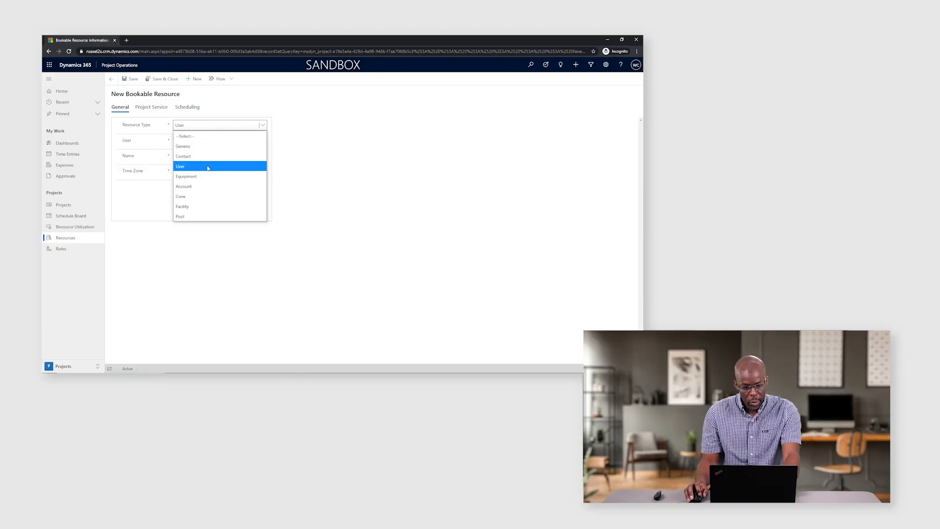
mouse_move(207, 176)
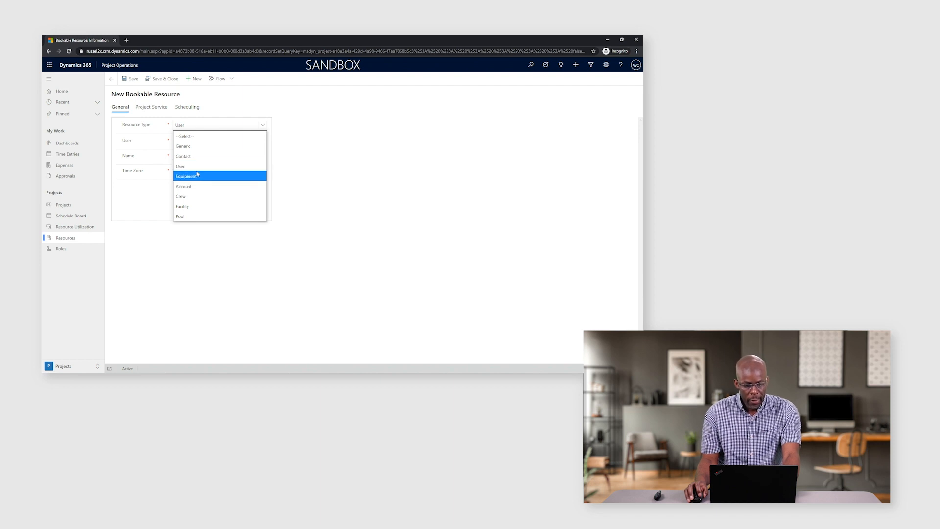
left_click(183, 156)
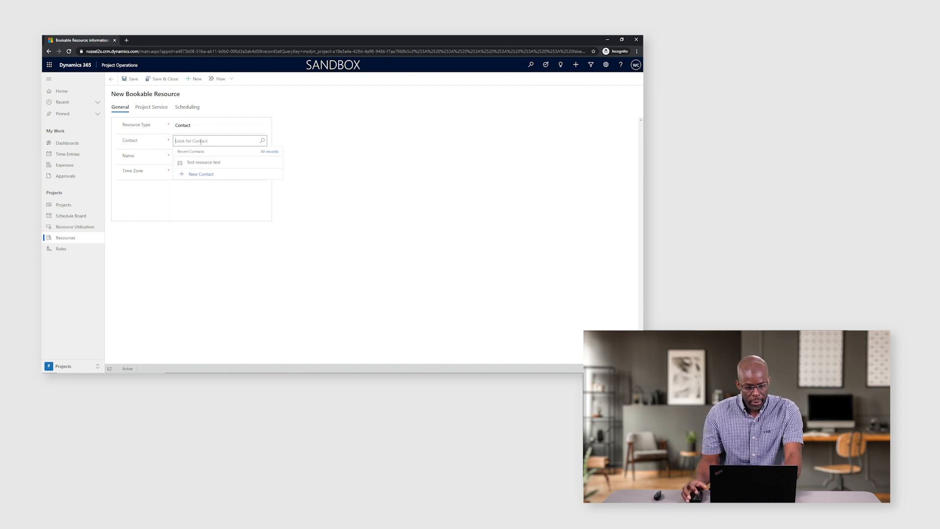
Step: Create a new contact named demo first demo last from the contact lookup
left_click(202, 174)
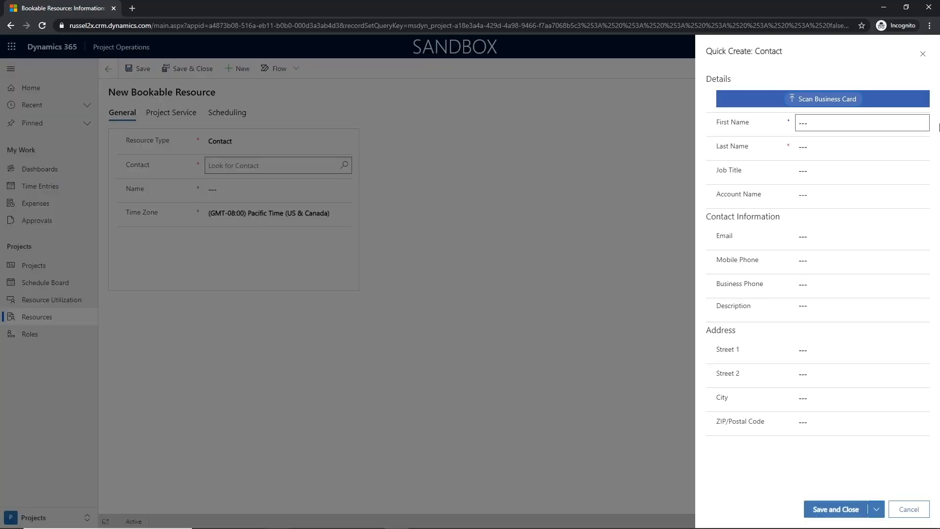
type("demo")
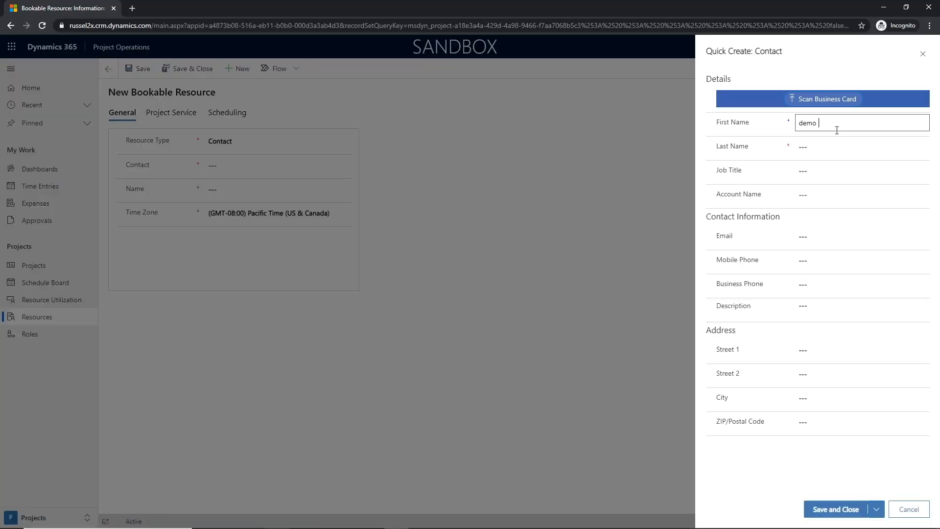
type("first")
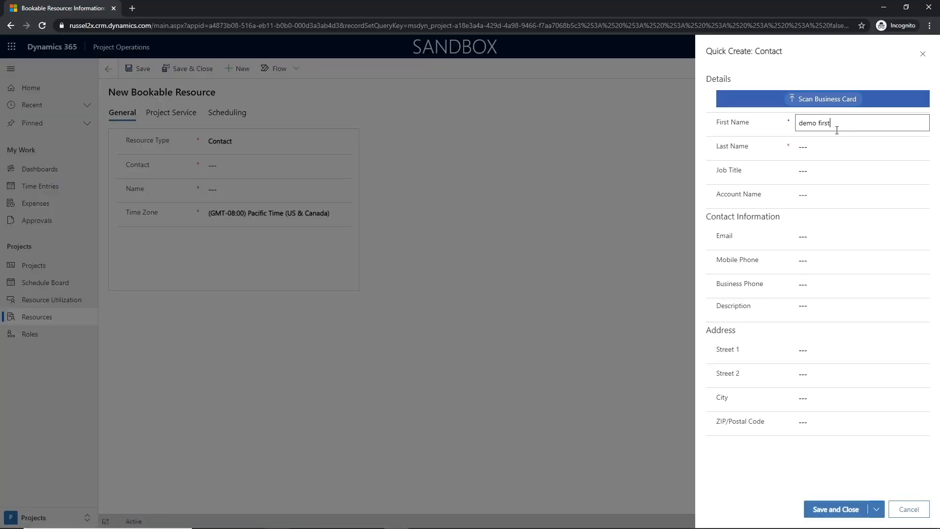
type("demo last")
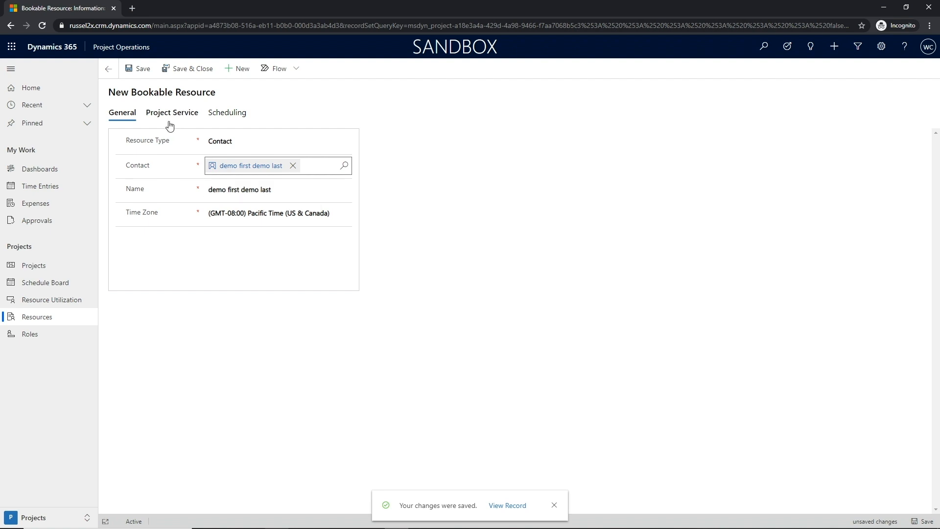
mouse_move(167, 118)
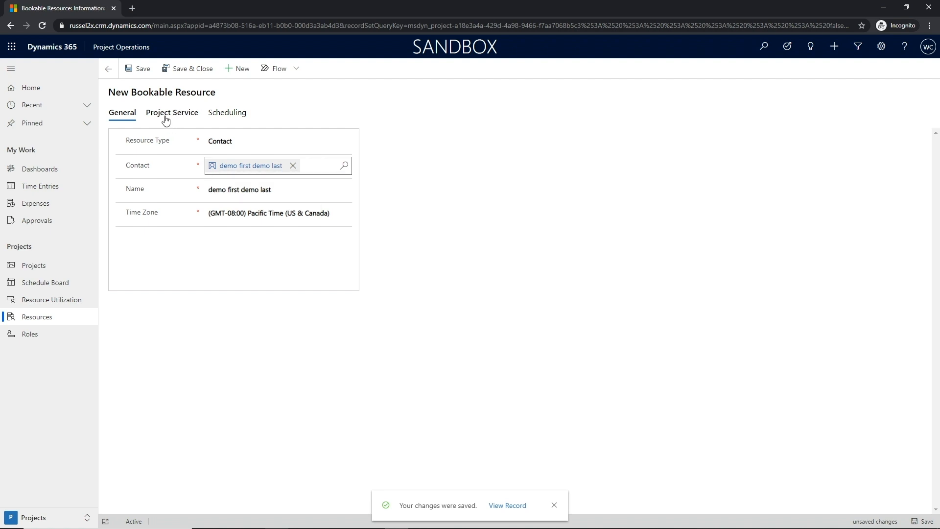
Step: Set Target Utilization to 75 on the Project Service details and save the resource
left_click(171, 113)
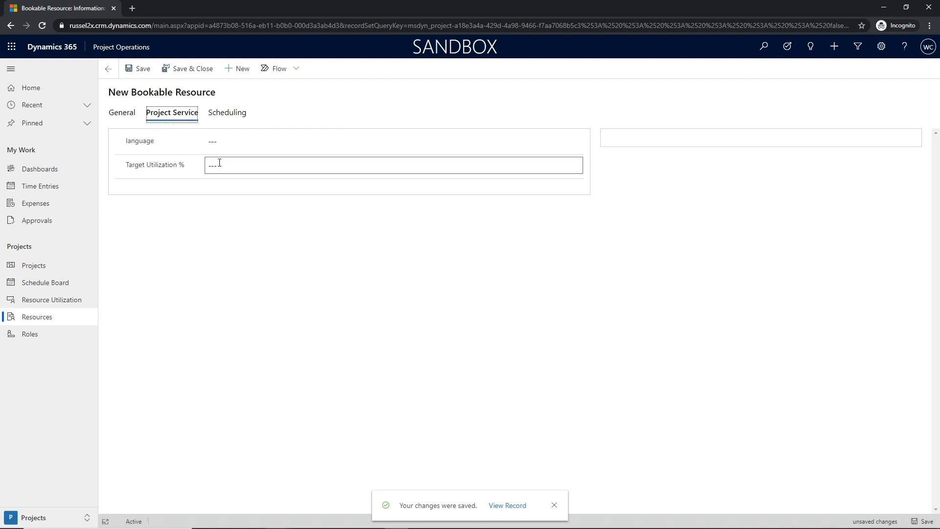
type("75")
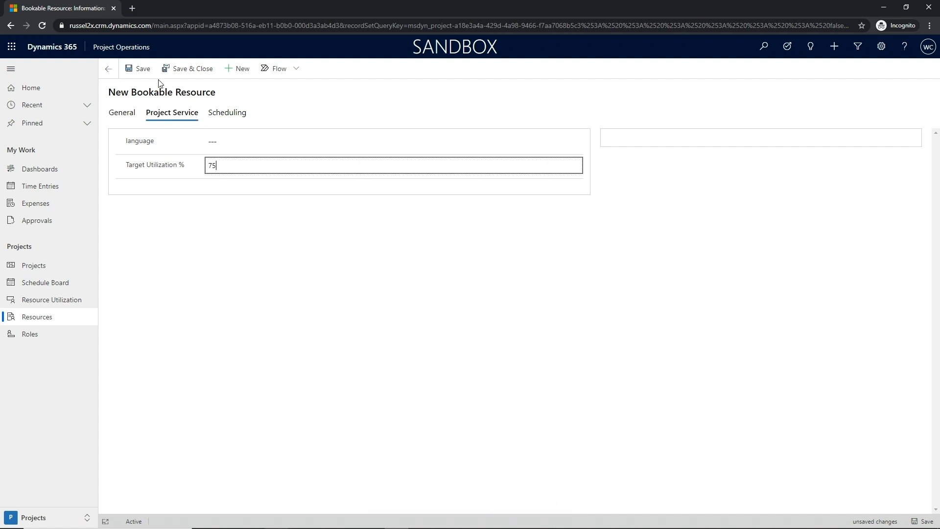
left_click(142, 68)
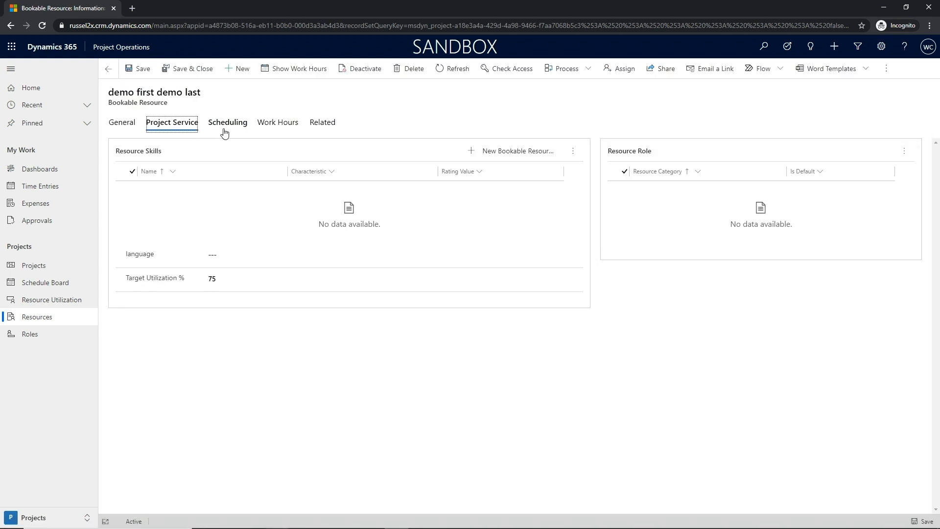
mouse_move(227, 122)
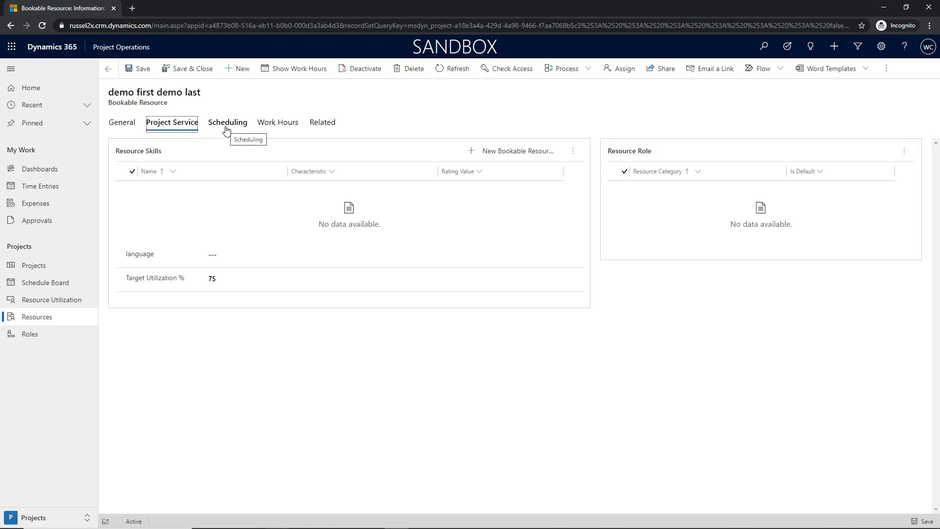
Step: Review the resource's Scheduling and Work Hours details, then return to Project Service
left_click(227, 122)
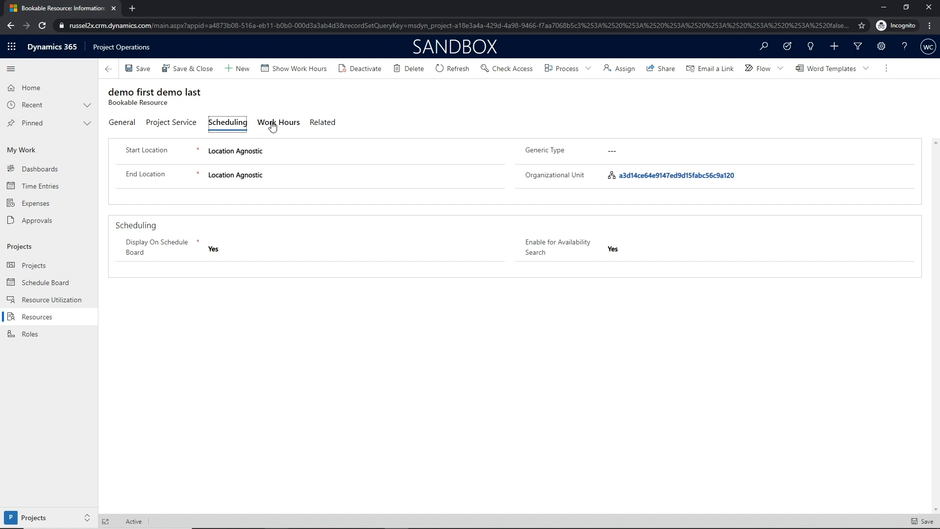
left_click(277, 123)
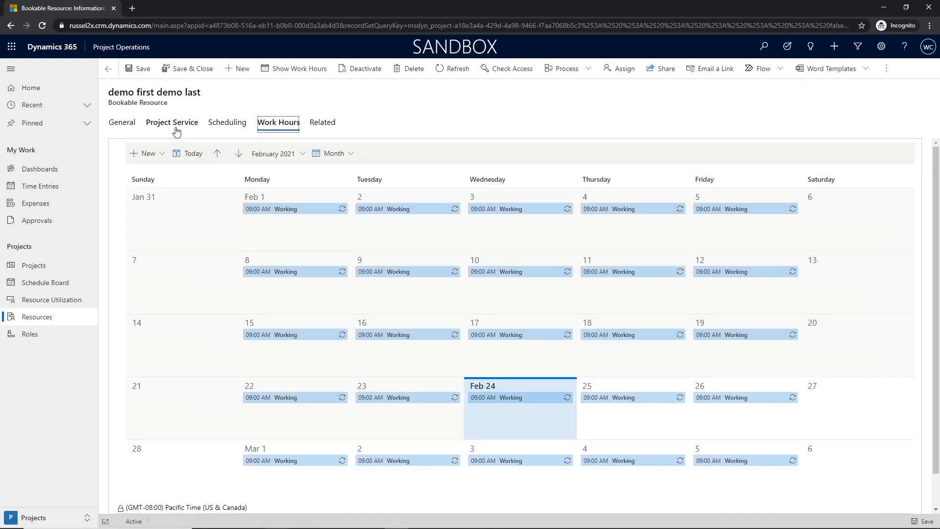
left_click(171, 122)
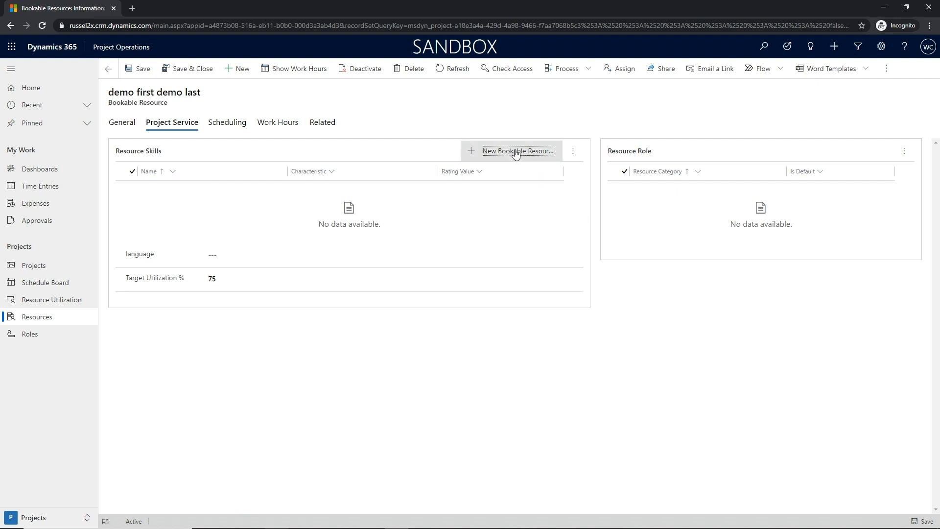
Step: Add the Accounting and Finance skill as a new resource characteristic
left_click(517, 150)
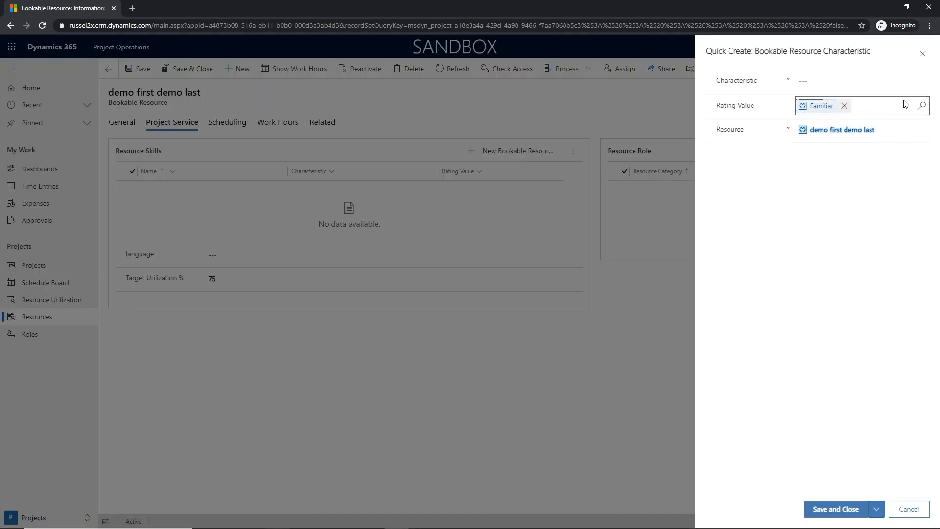
left_click(851, 81)
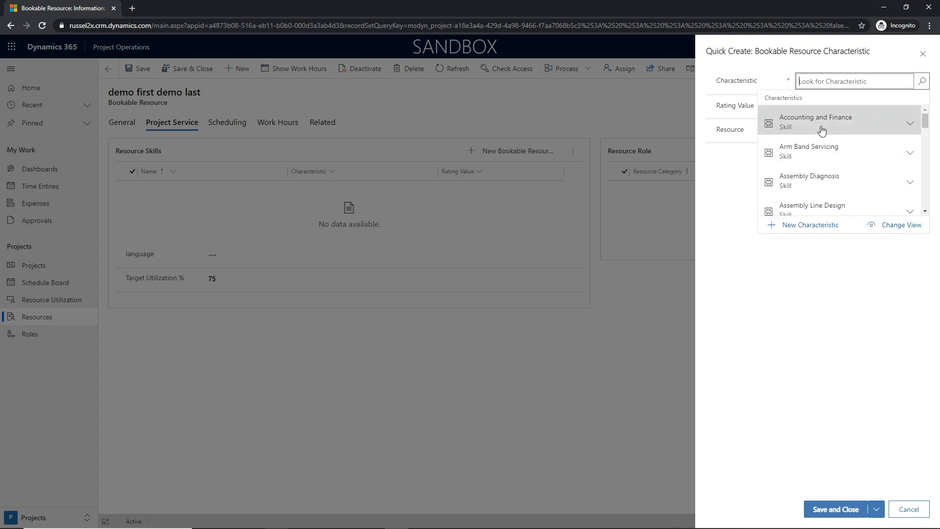
left_click(838, 509)
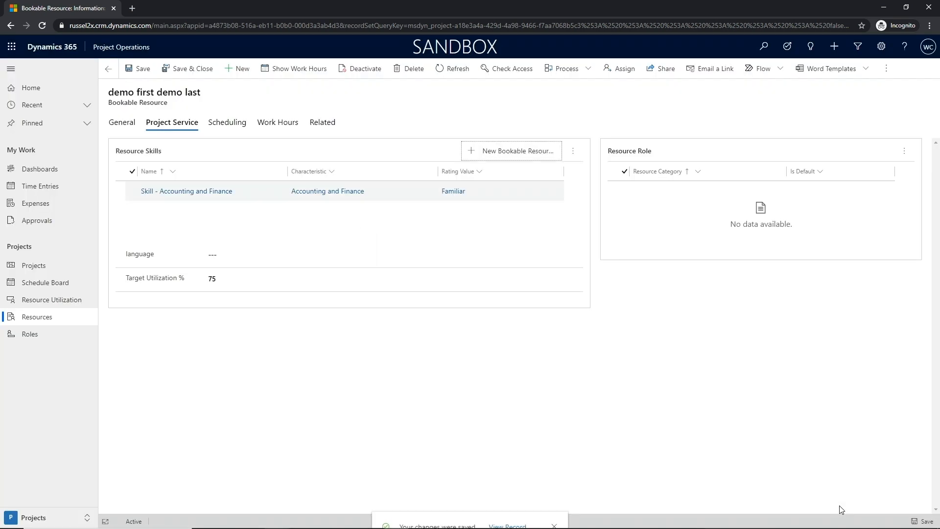
Step: Add the Accountant role to the resource and save it
left_click(904, 150)
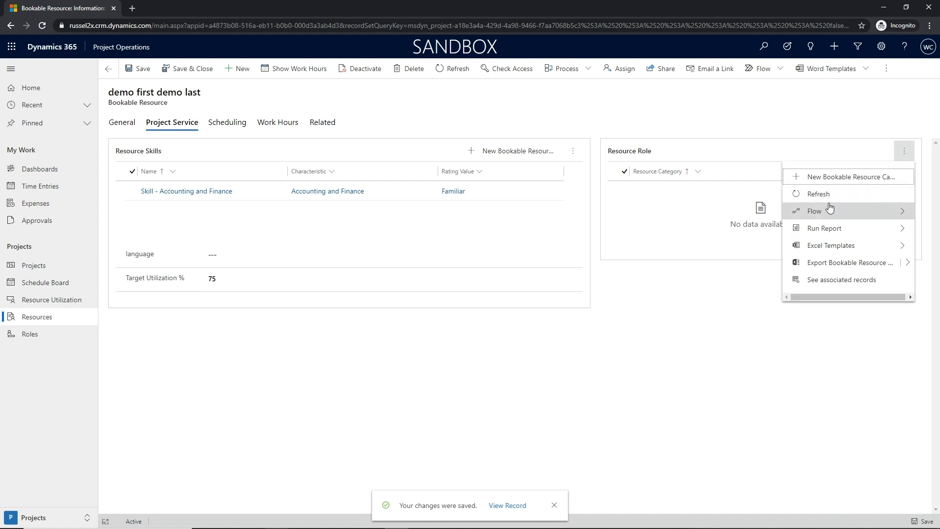
left_click(847, 176)
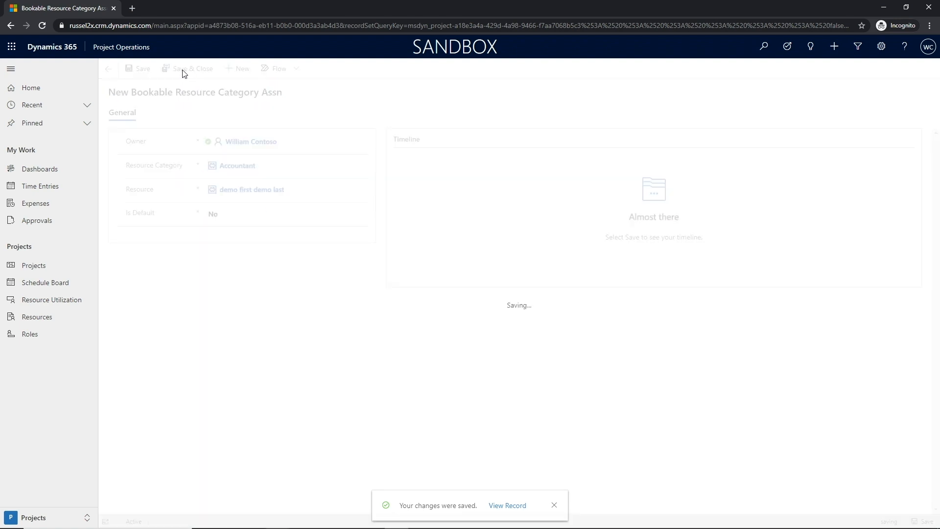
left_click(506, 505)
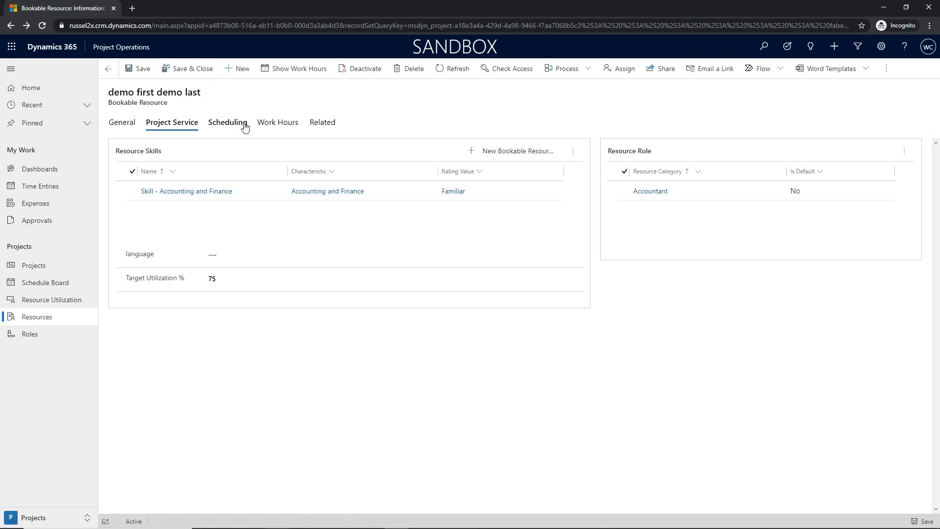
mouse_move(726, 205)
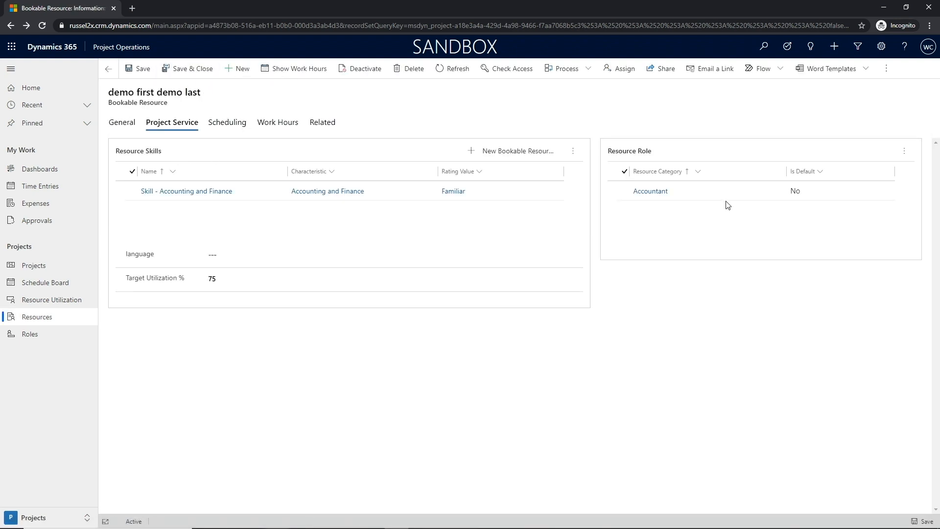
left_click(277, 122)
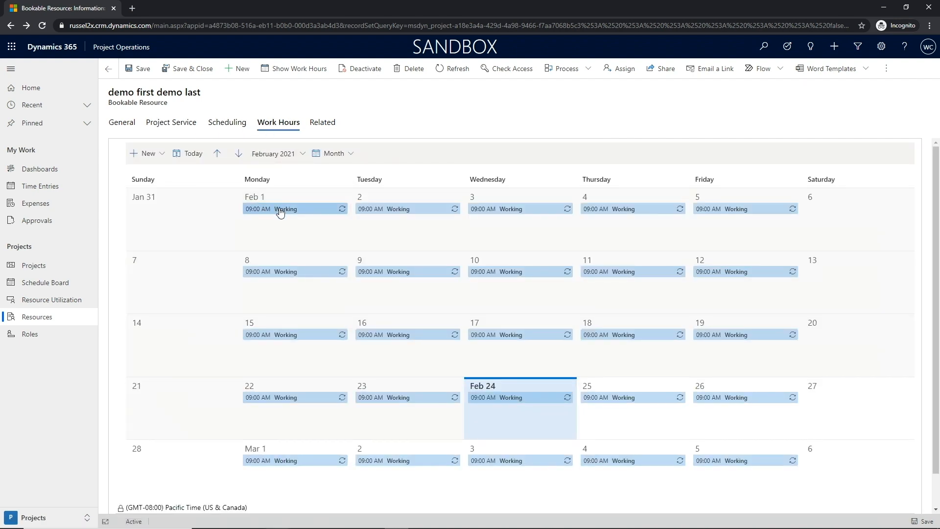
Step: Edit the recurring working hours series to run 08:00 AM to 04:00 PM and save
left_click(284, 209)
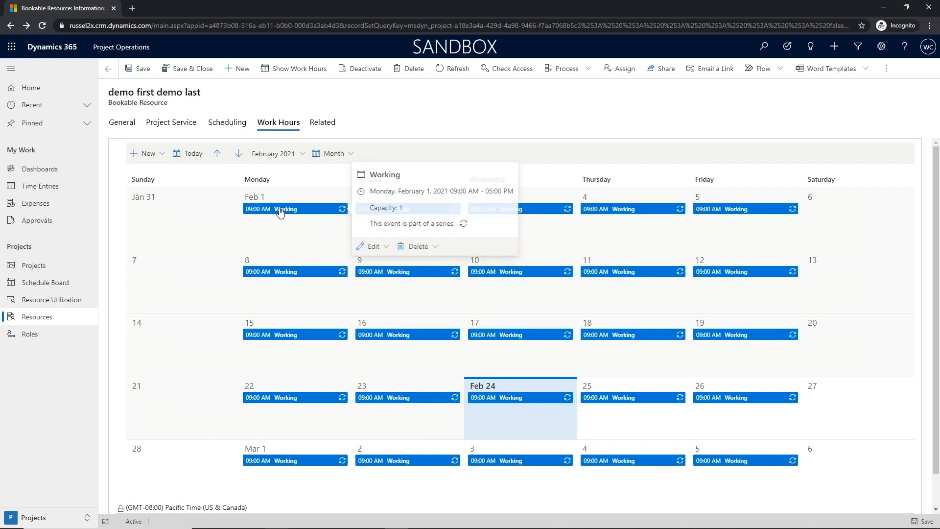
left_click(373, 246)
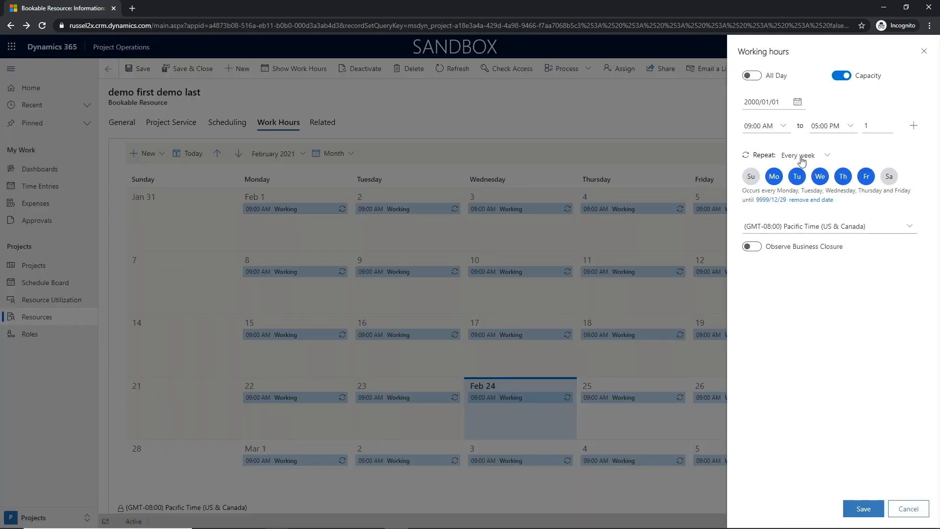
left_click(782, 125)
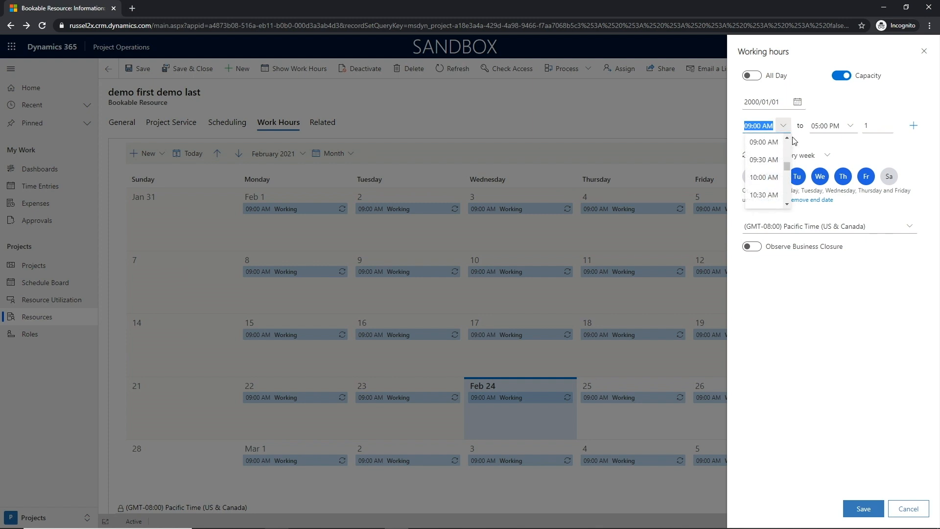
type("08:00 AM")
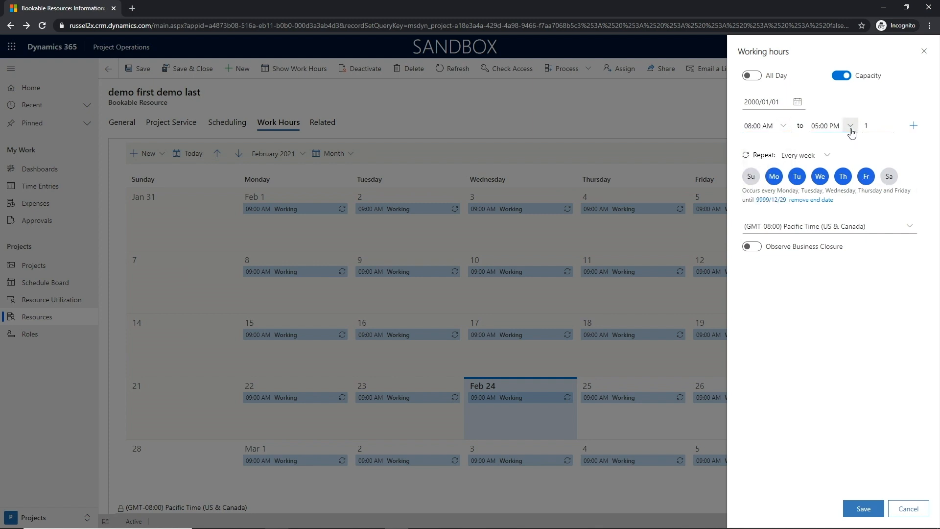
left_click(850, 126)
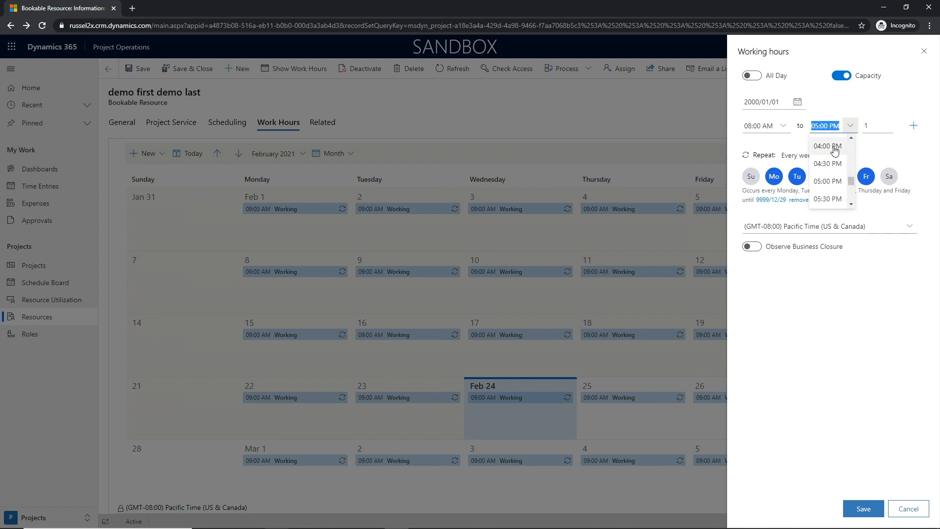
left_click(827, 146)
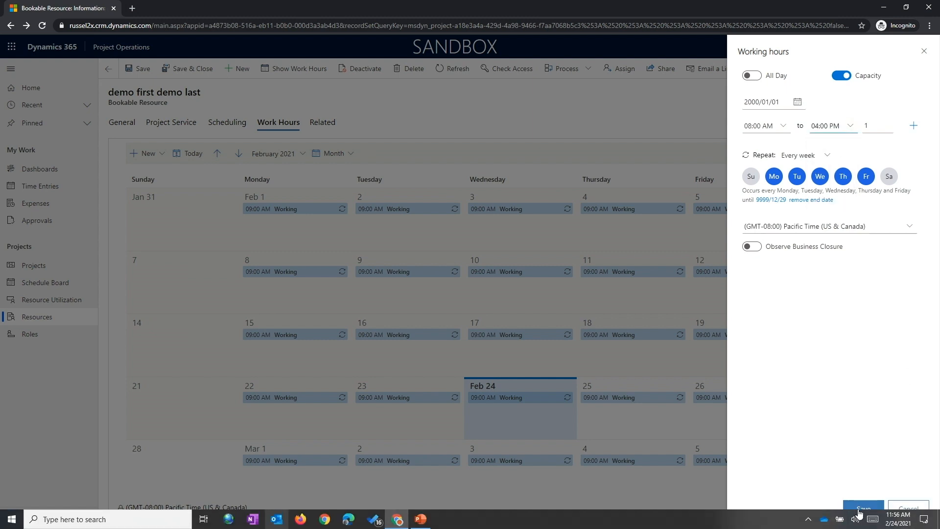
left_click(861, 508)
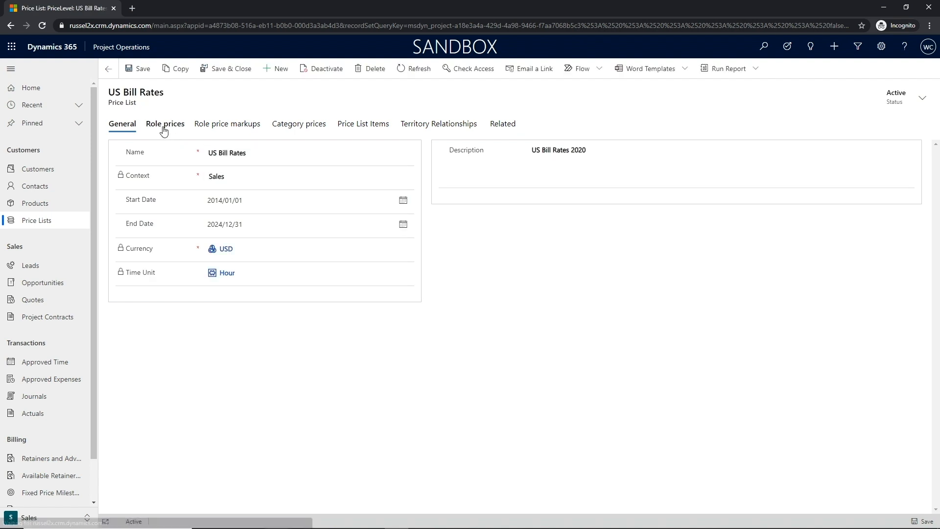
Step: Add a new role price for Audit Clerk at 100 per hour and save it
left_click(164, 124)
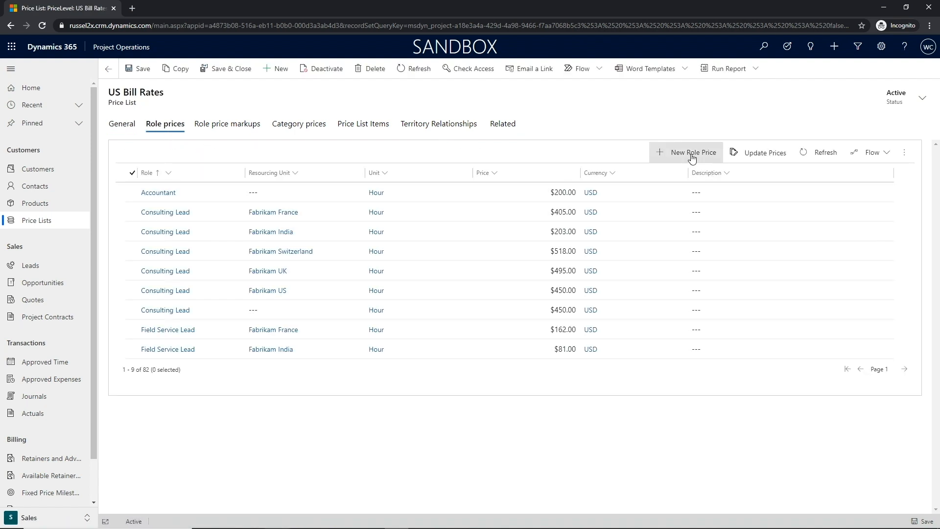
left_click(686, 151)
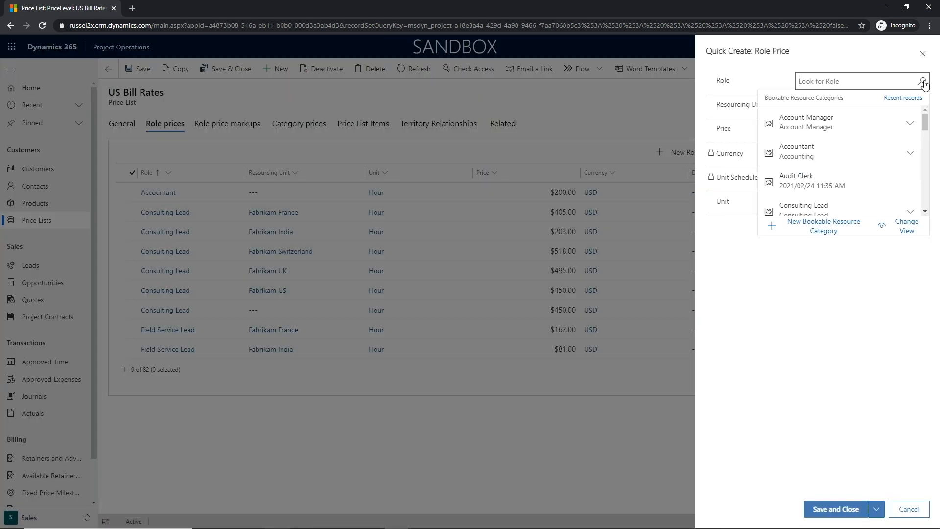
left_click(797, 180)
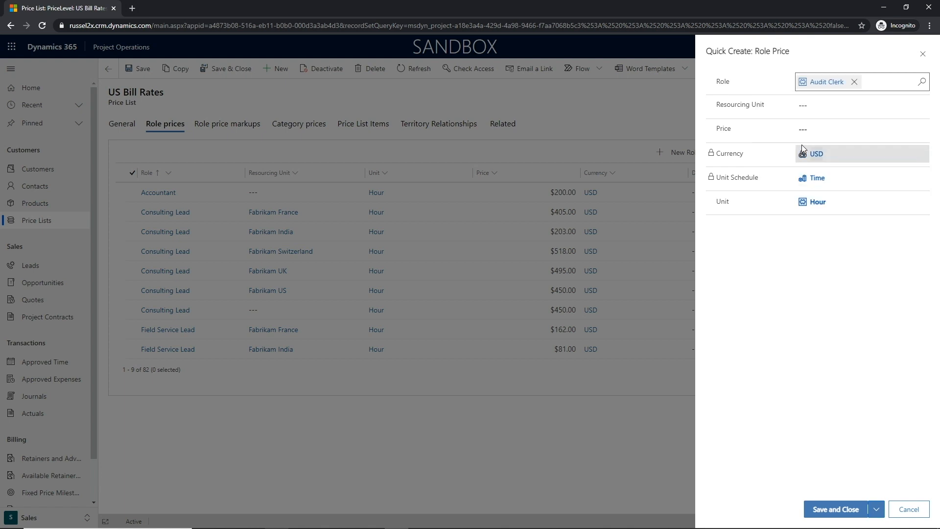
left_click(861, 128)
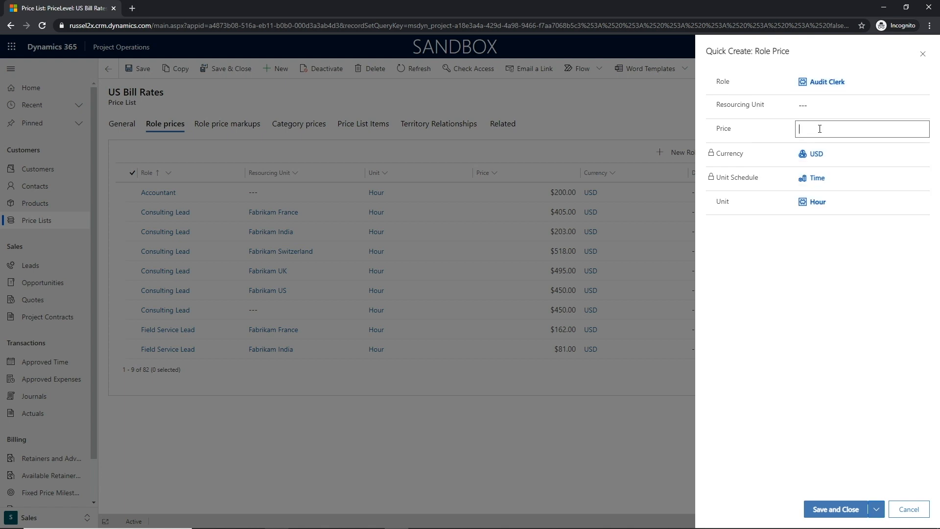
type("100")
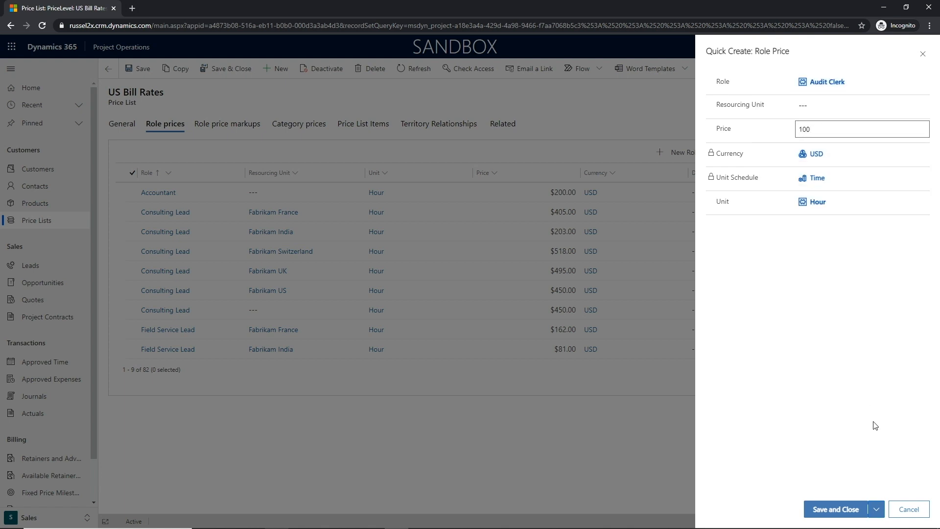
left_click(839, 508)
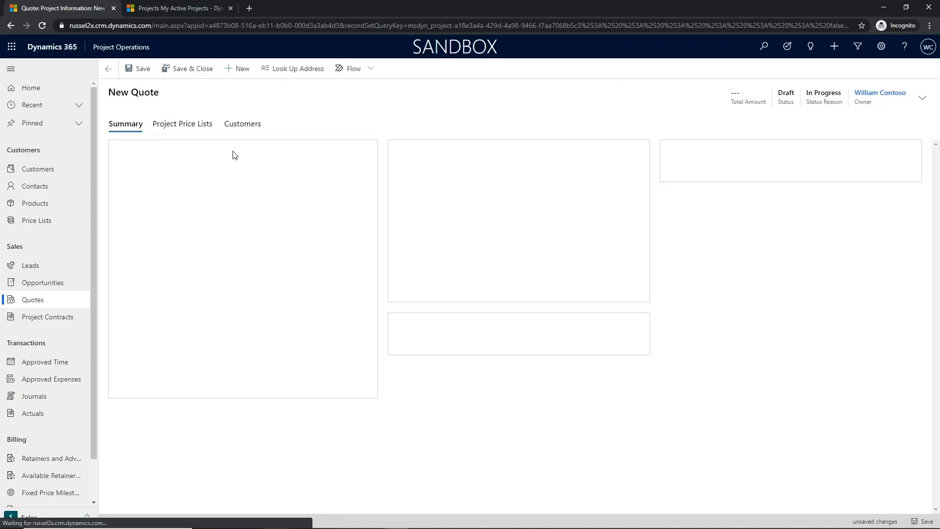
Step: Name the quote advisory engagement, enter the not-to-exceed limit and pick the requested delivery date
type("advisory engagement")
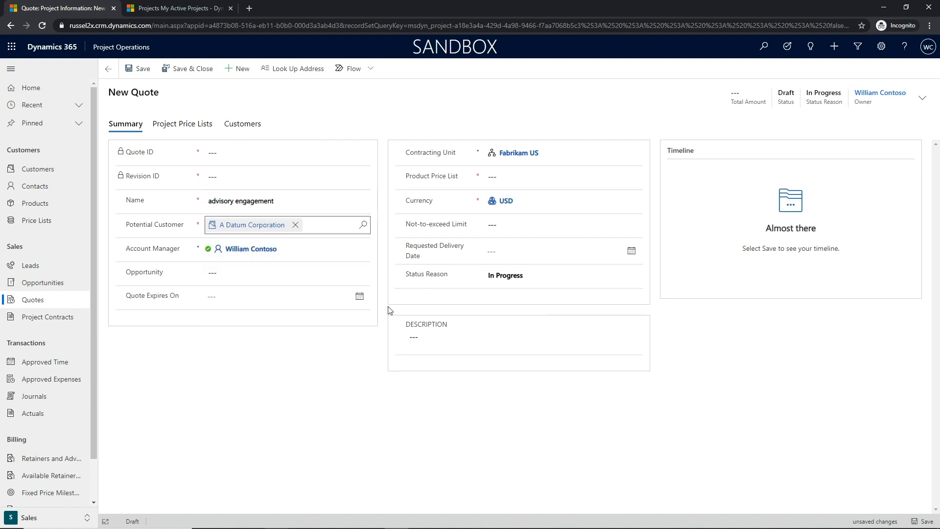
type("5000")
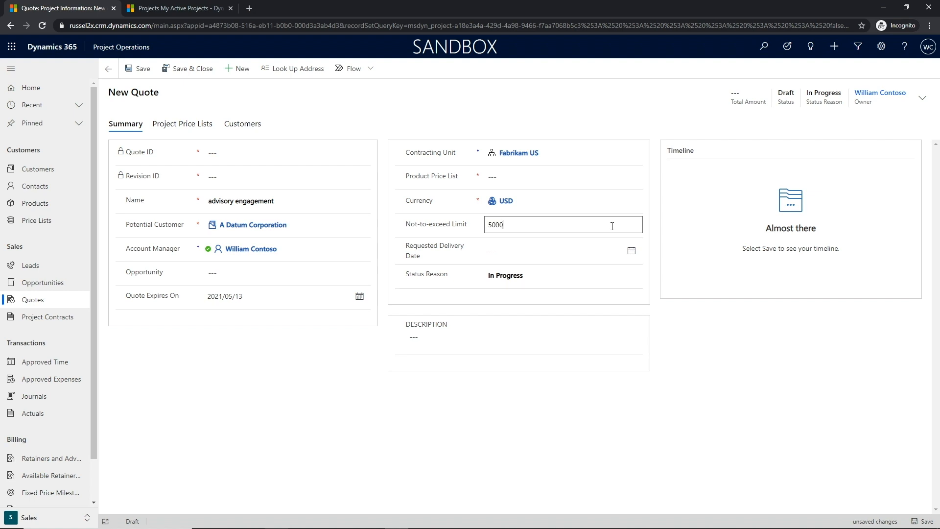
left_click(631, 250)
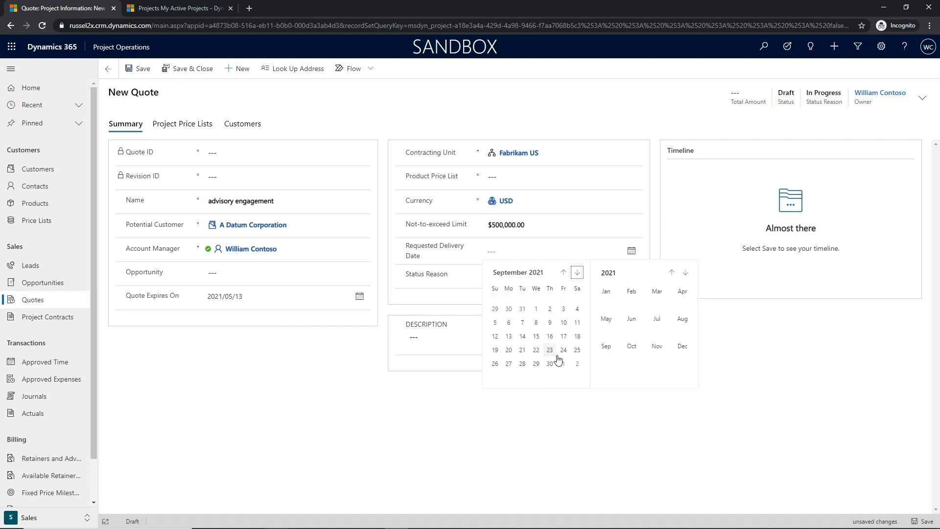
left_click(562, 349)
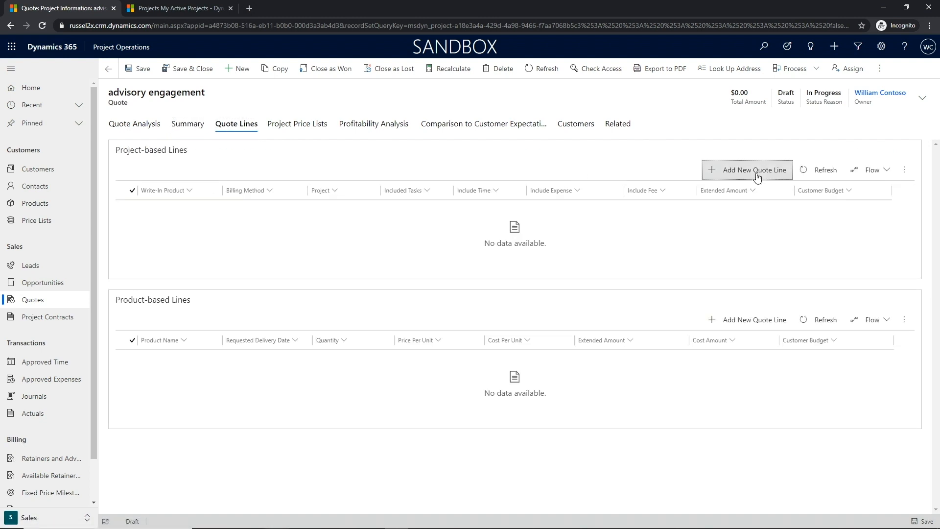
Step: Add a project-based quote line linked to Advisory Engagement - Seattle and enter its quoted amount
left_click(753, 169)
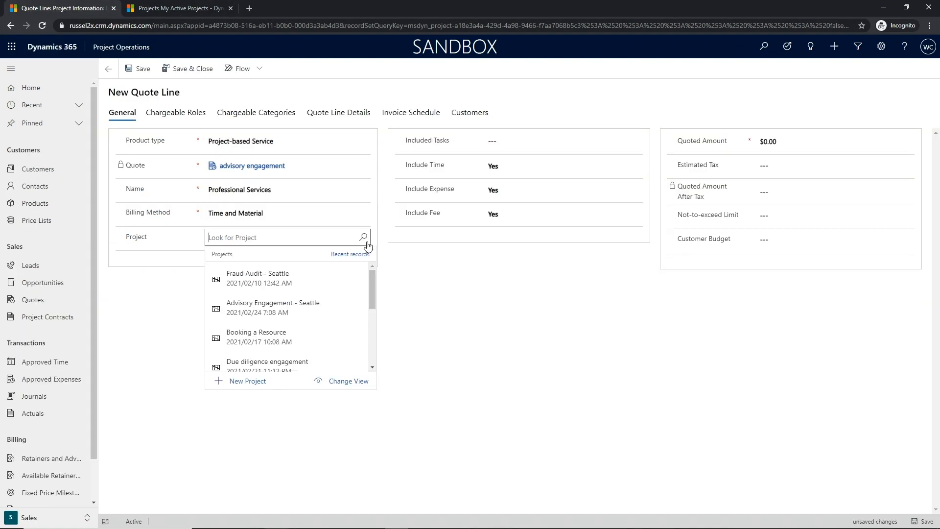
left_click(273, 306)
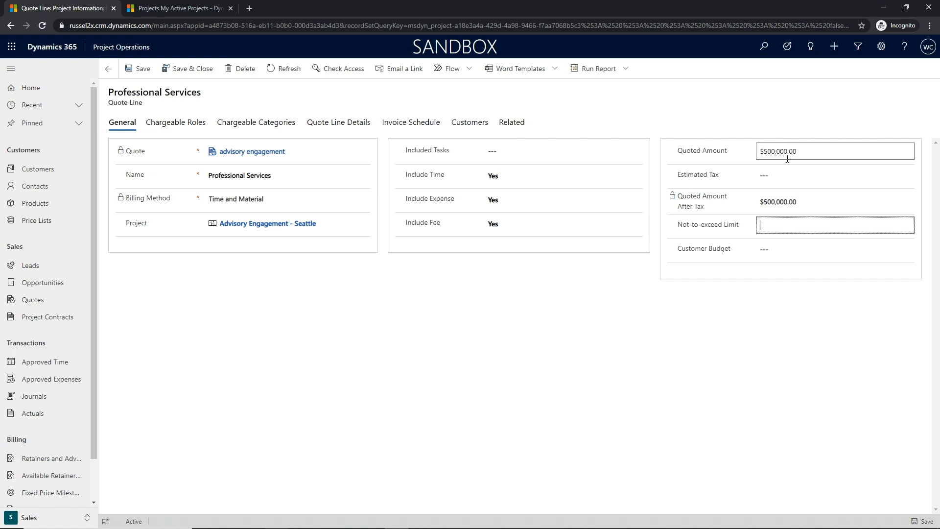
type("$600,000.00")
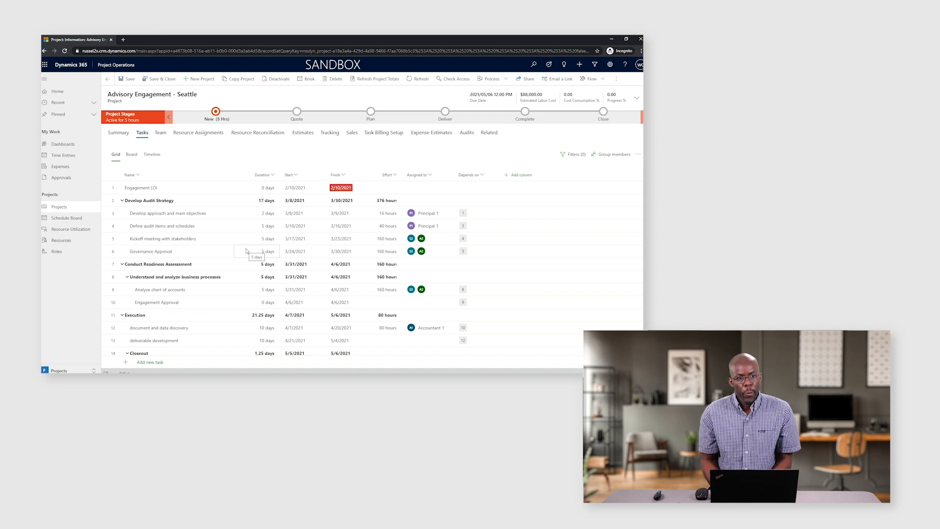
mouse_move(449, 105)
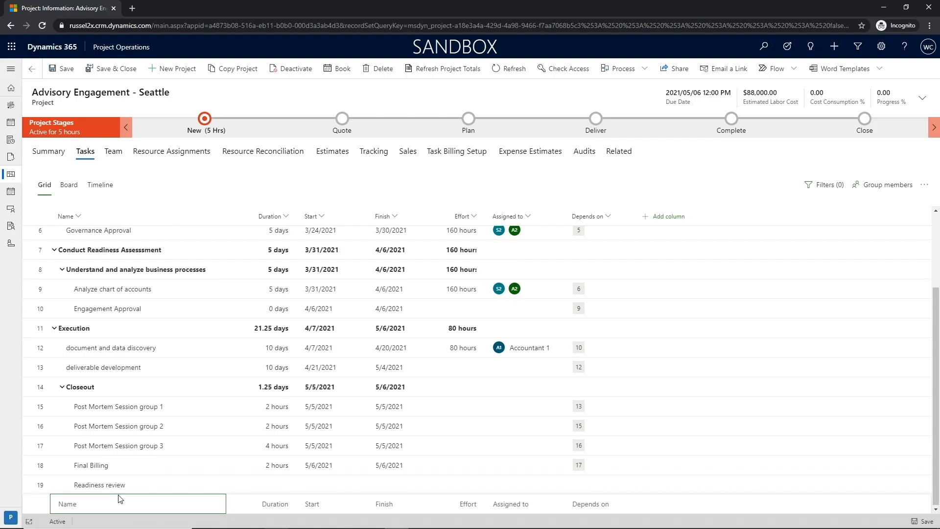
Step: Add two Governance Checkin tasks to the project task grid
type("Governance Checkin")
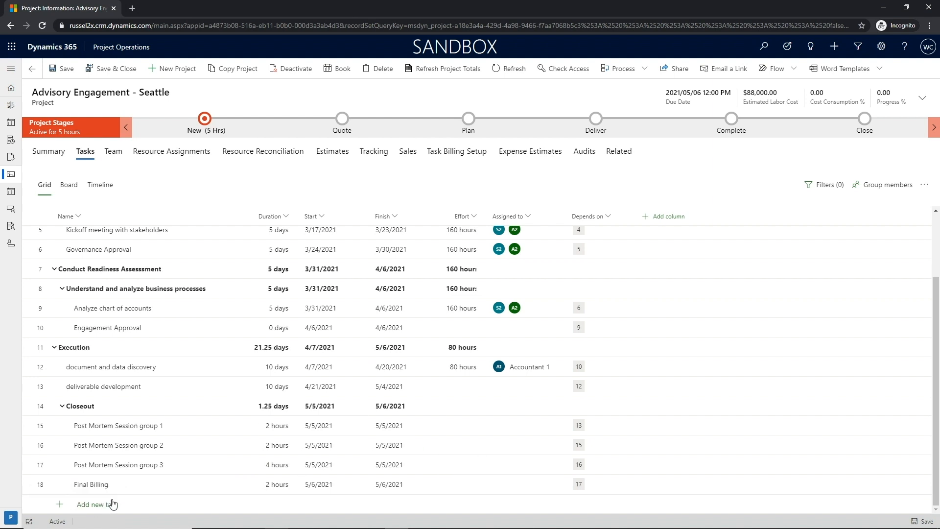
left_click(460, 424)
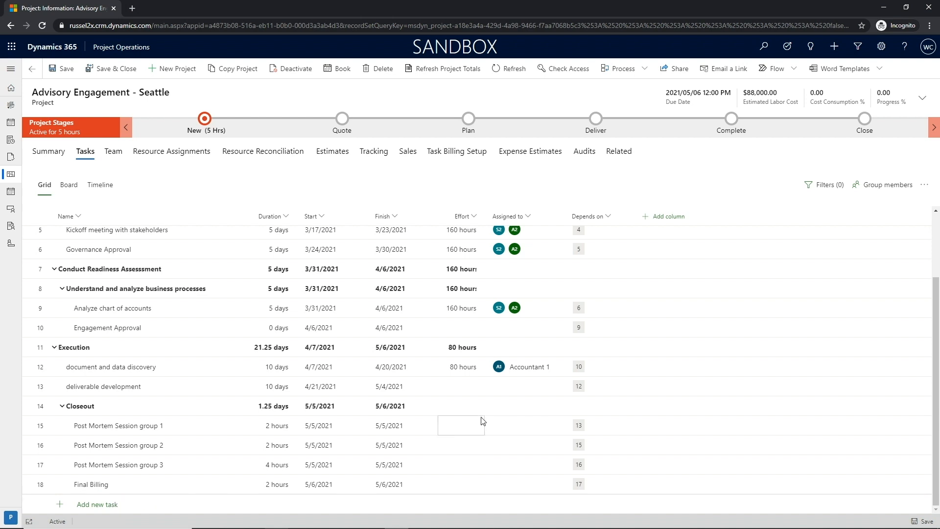
type("Governance Checkin")
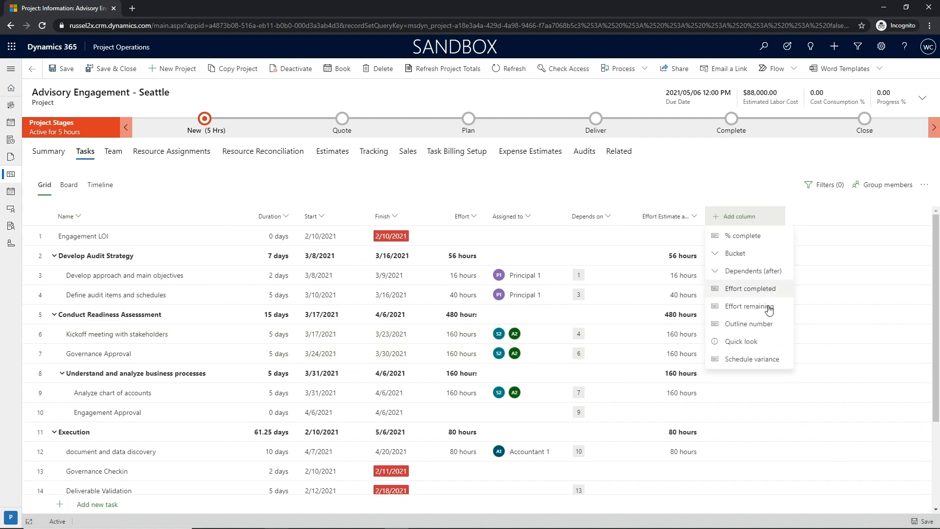
Step: Add the Effort remaining column and assign a generic Senior Audit Lead resource
left_click(748, 305)
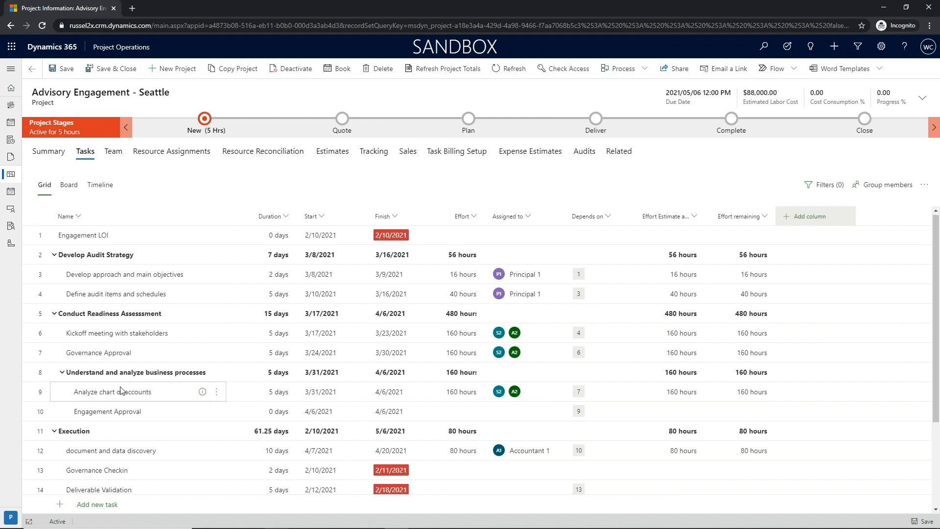
left_click(554, 426)
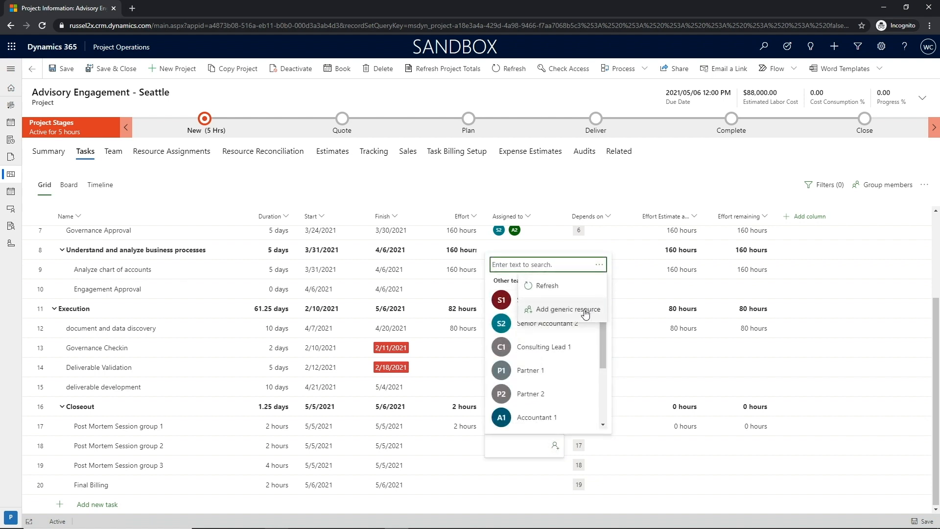
left_click(567, 310)
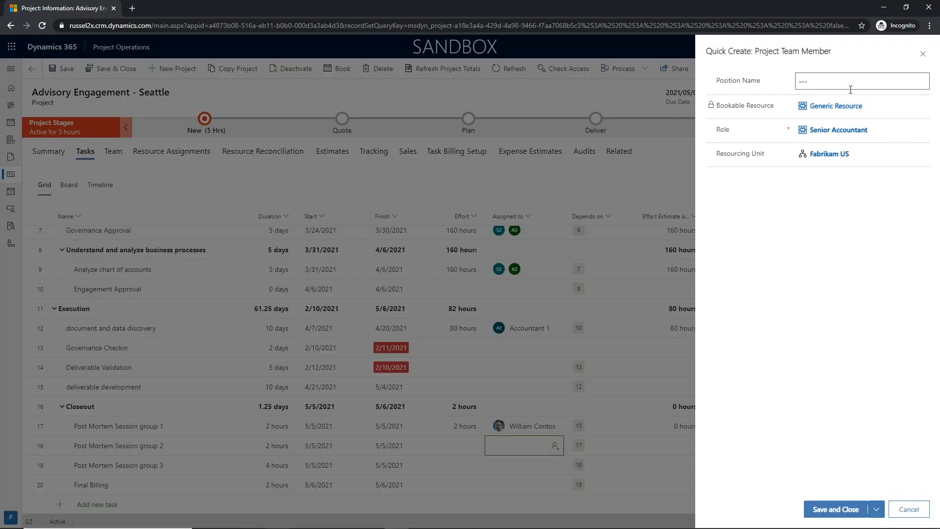
type("Senior Audit L")
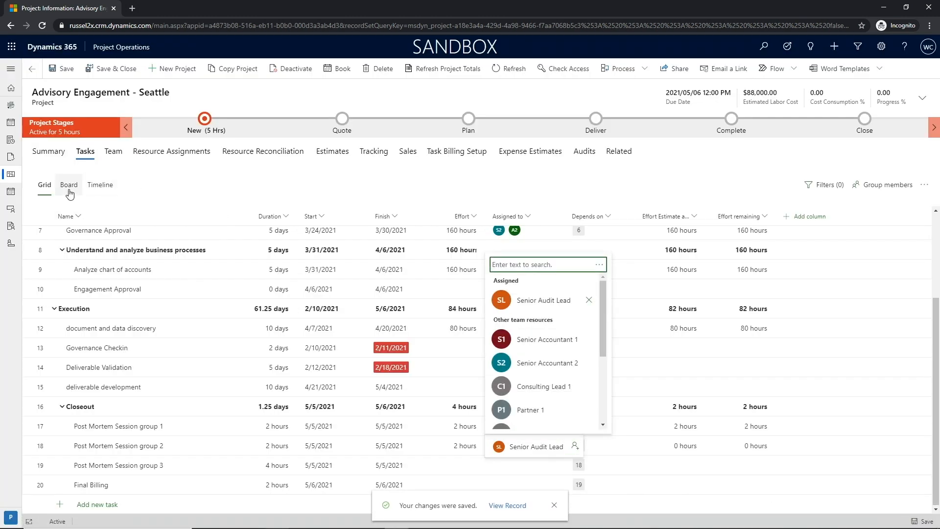
mouse_move(92, 199)
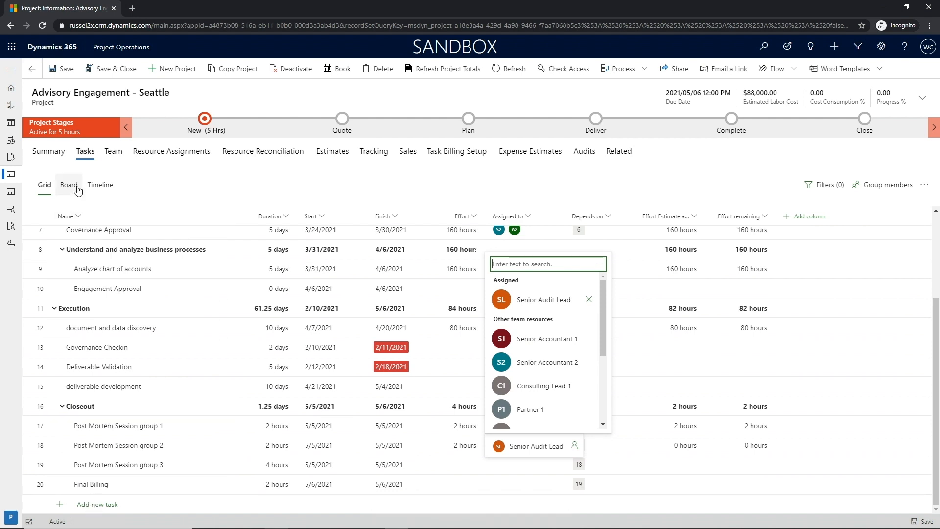
Step: Show tasks as a board, move Deliverable Validation to In Progress and group cards by Assigned to
left_click(69, 185)
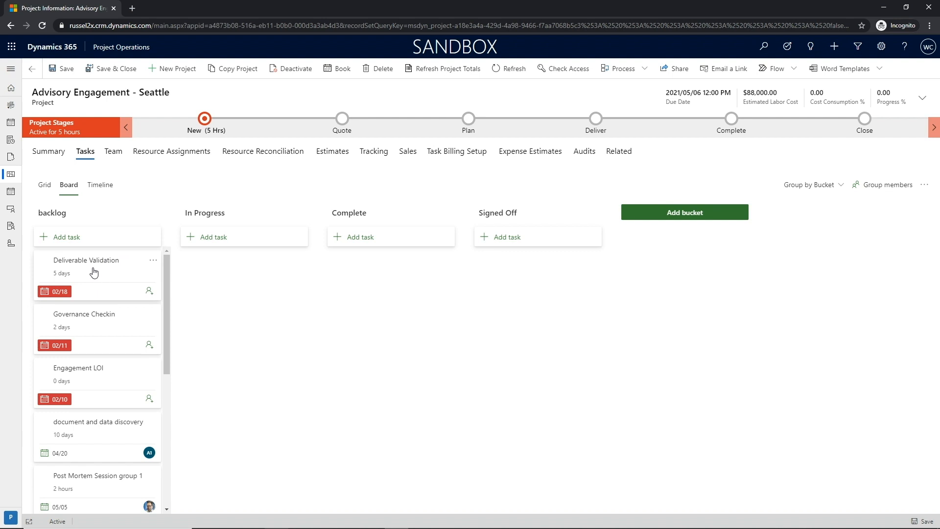
left_click_drag(96, 273, 243, 273)
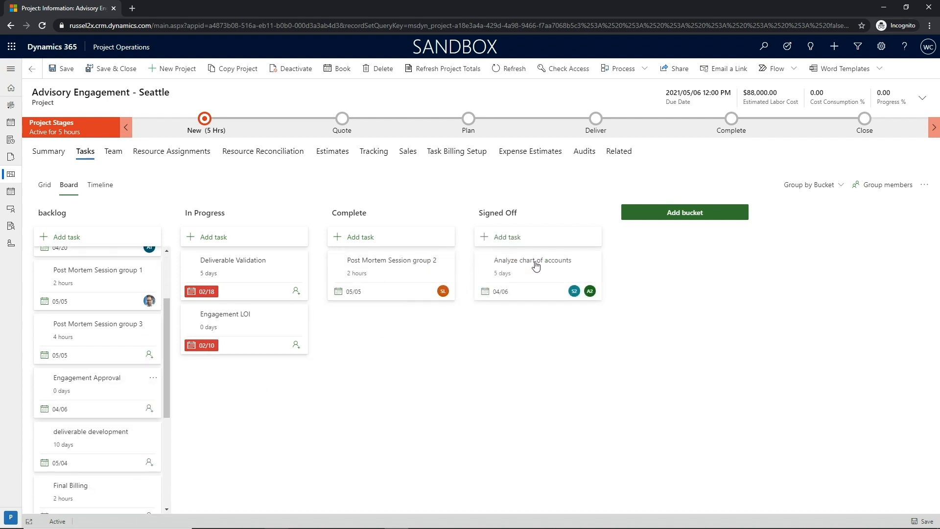
left_click(810, 184)
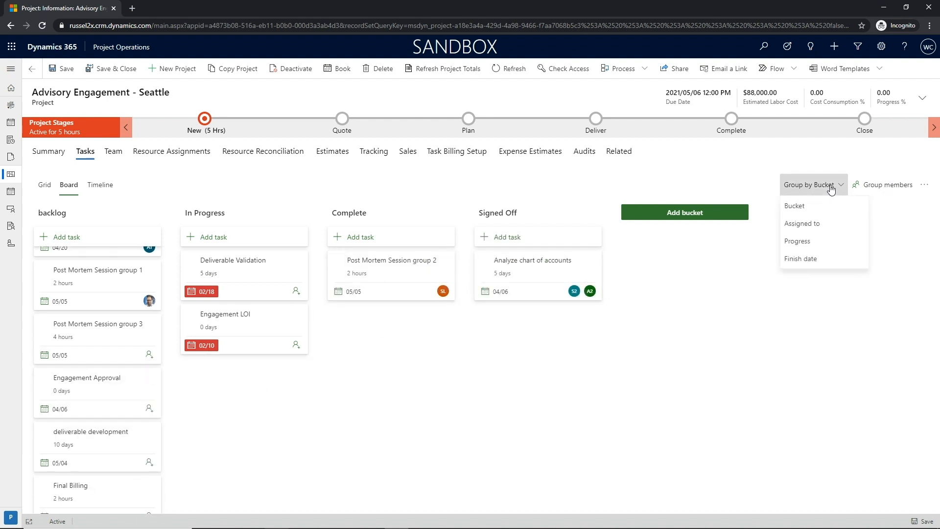
left_click(802, 223)
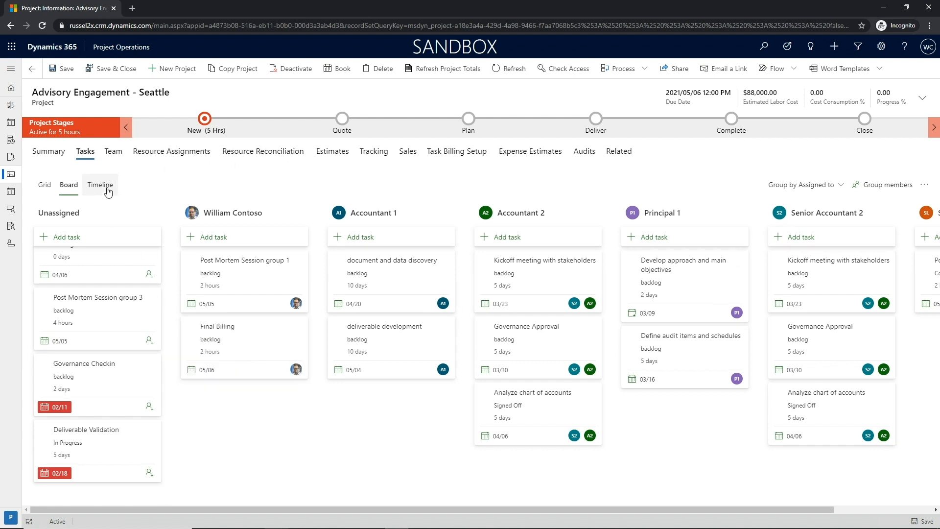
Step: In Timeline view, drag the first Develop Audit Strategy task about a week later
left_click(100, 185)
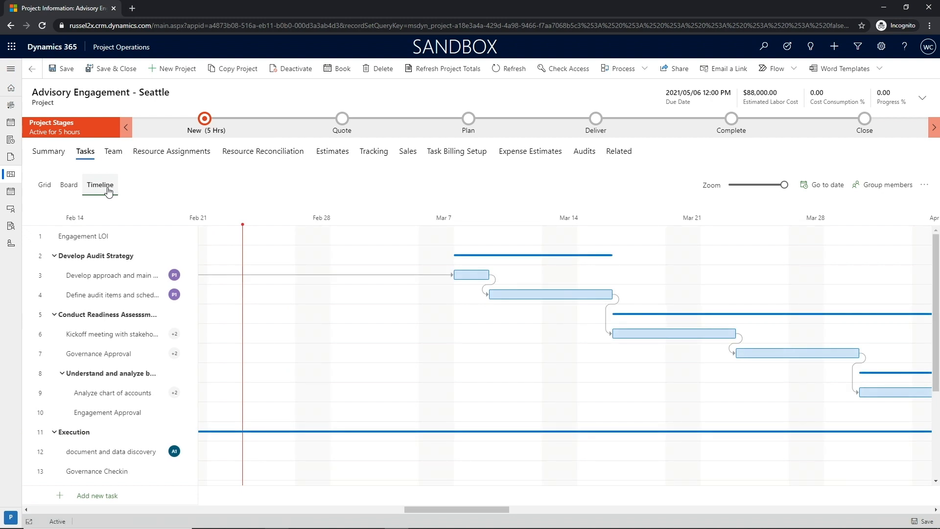
left_click(471, 274)
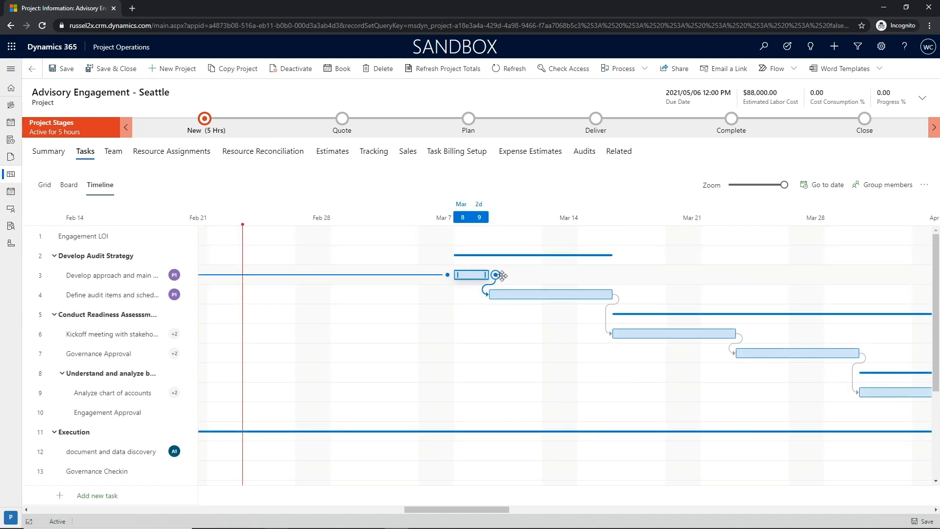
left_click_drag(472, 274, 596, 274)
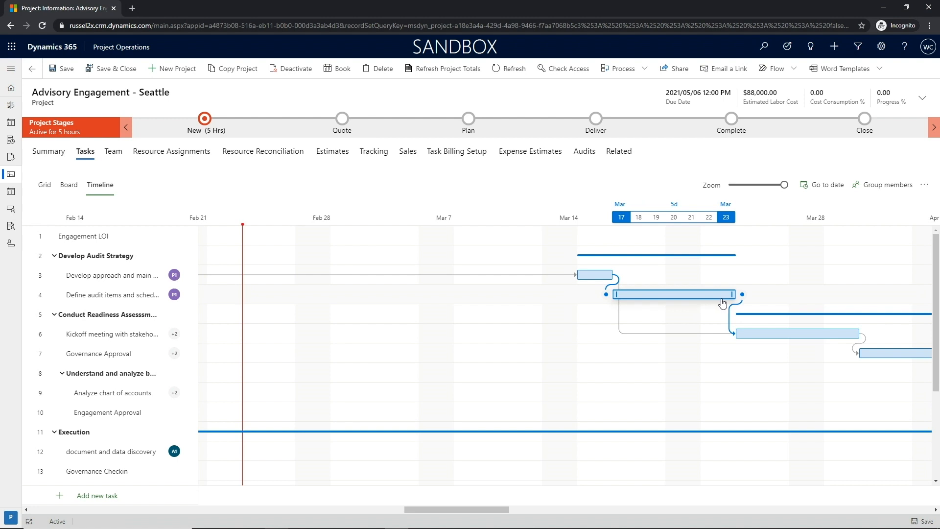
mouse_move(721, 304)
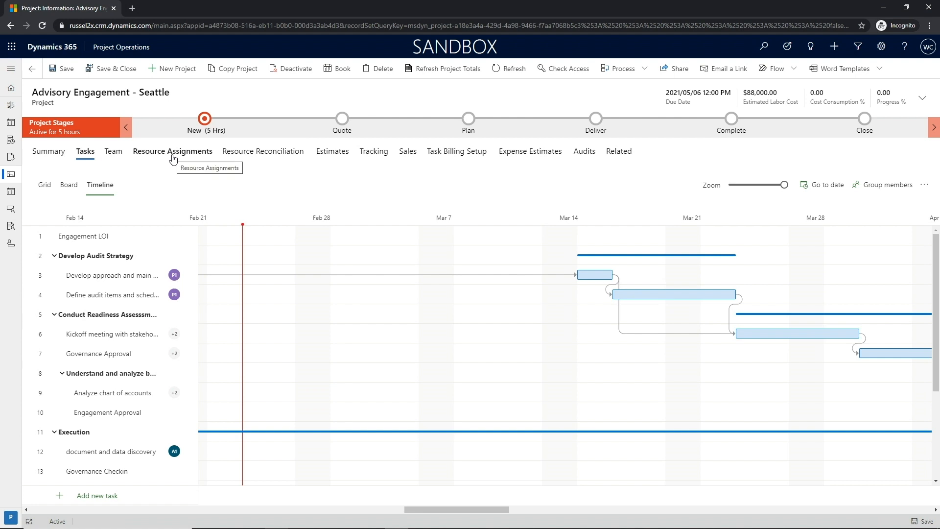
mouse_move(173, 156)
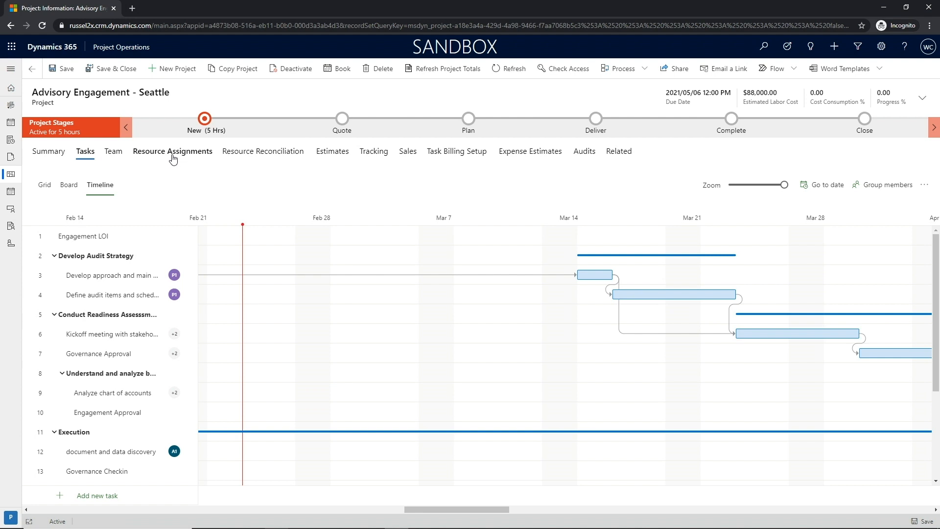
Step: View the project's resource assignments grouped by role, then by category
left_click(173, 151)
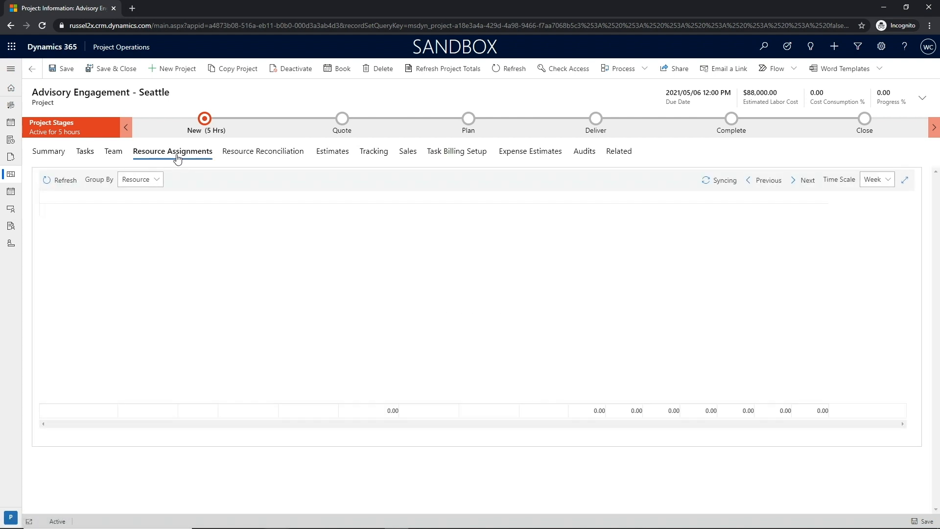
left_click(65, 180)
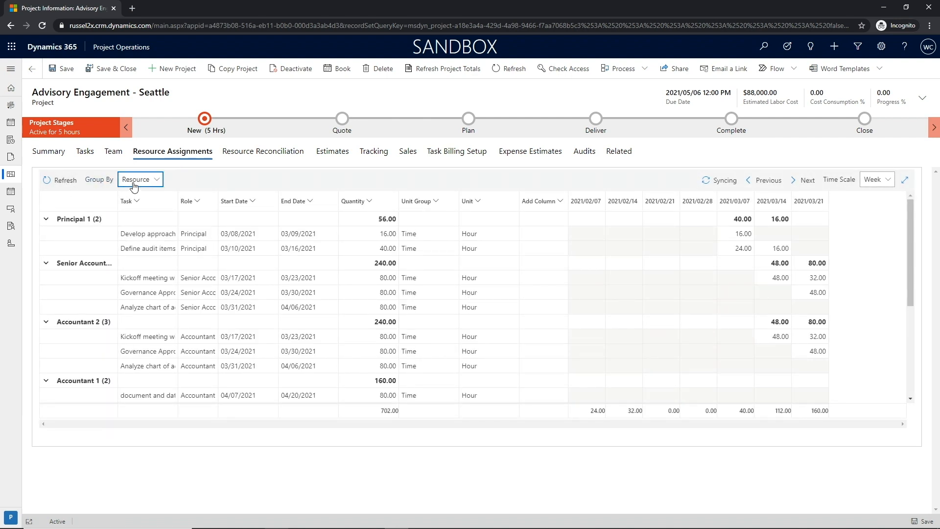
left_click(139, 178)
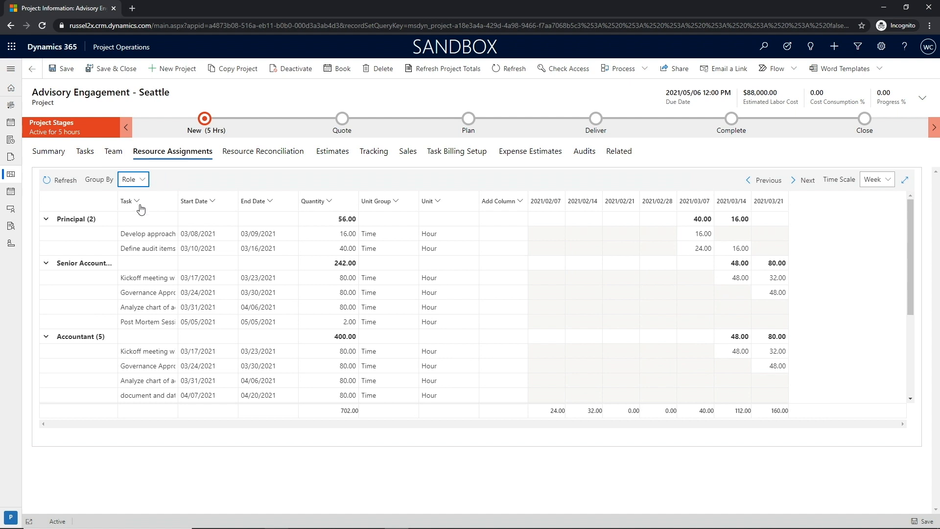
left_click(138, 178)
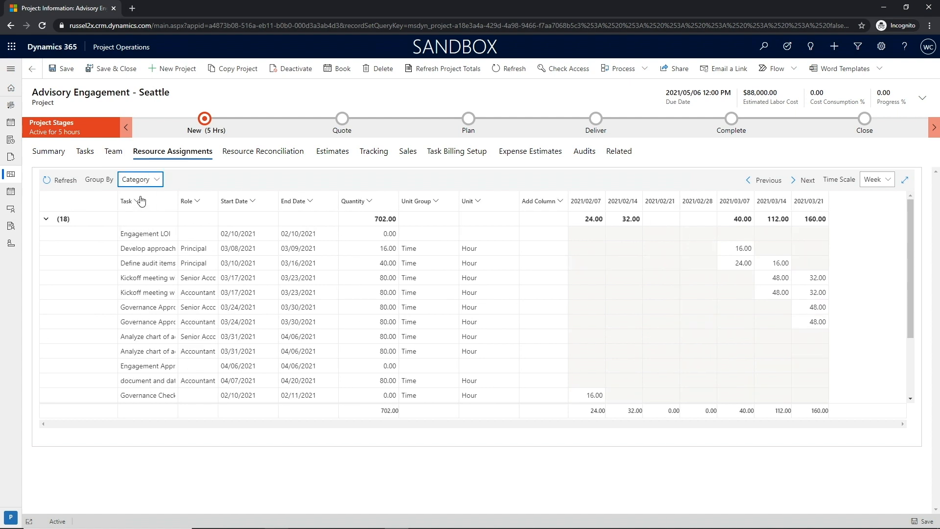
Step: Switch the assignment time scale to Month and regroup by resource
left_click(875, 179)
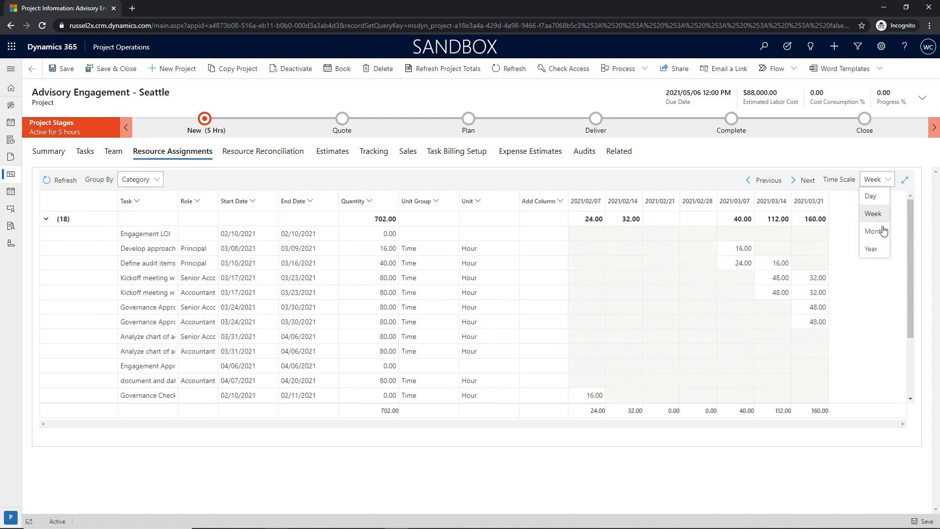
left_click(872, 231)
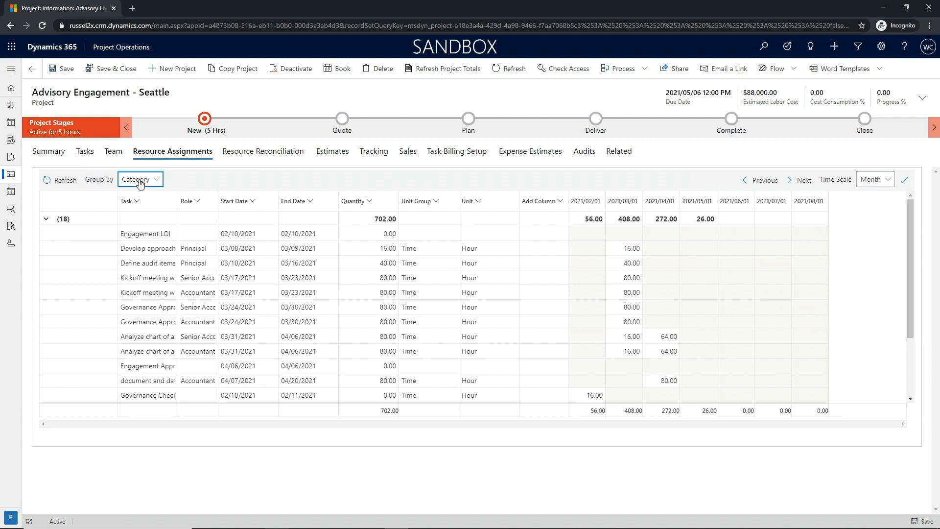
left_click(140, 179)
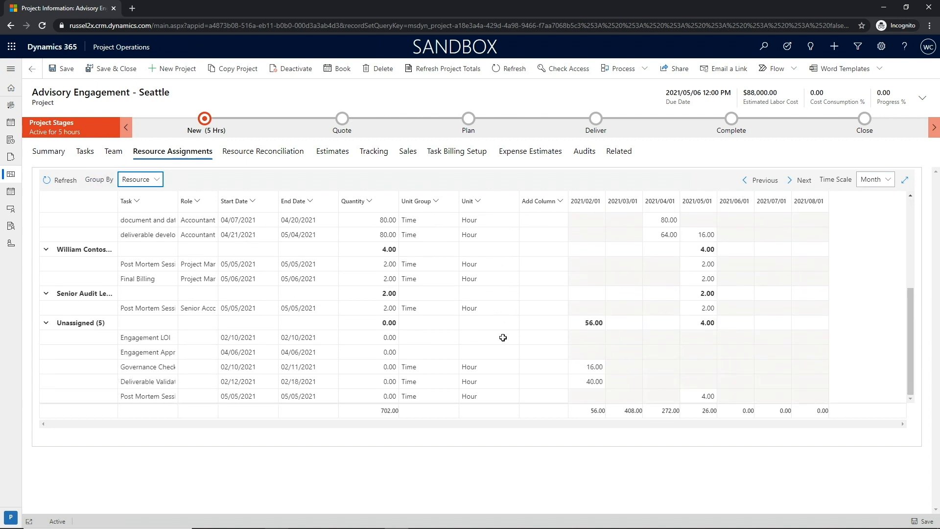
left_click(529, 151)
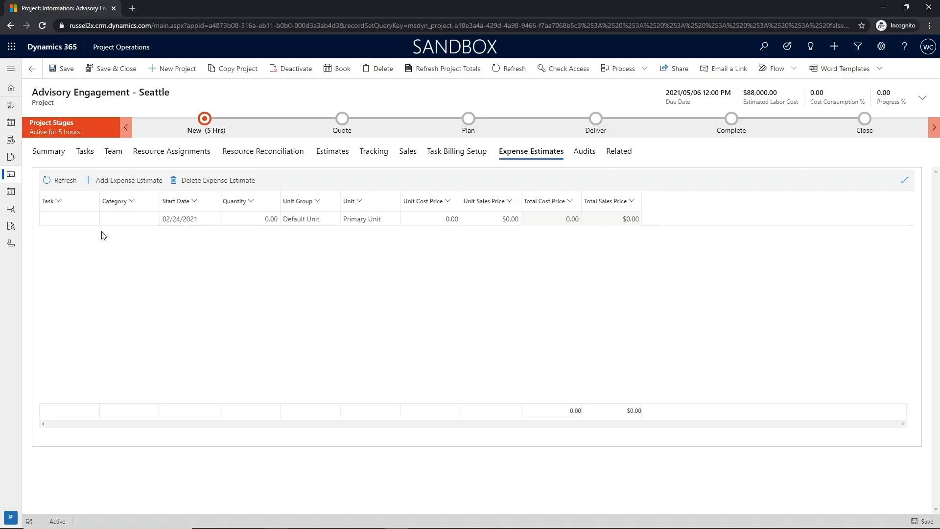
Step: Add a Car rental expense estimate: quantity 5, unit cost $50, unit sales $60
left_click(68, 218)
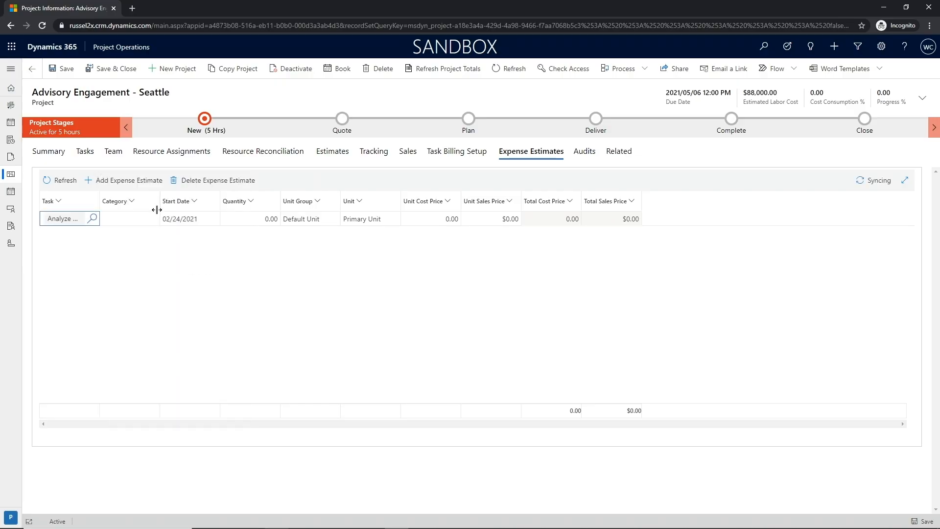
left_click(129, 218)
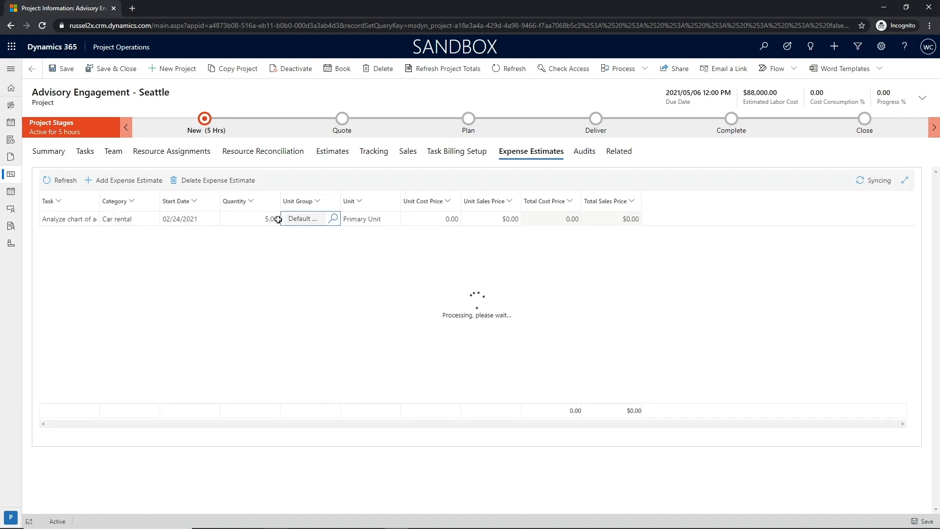
type("500")
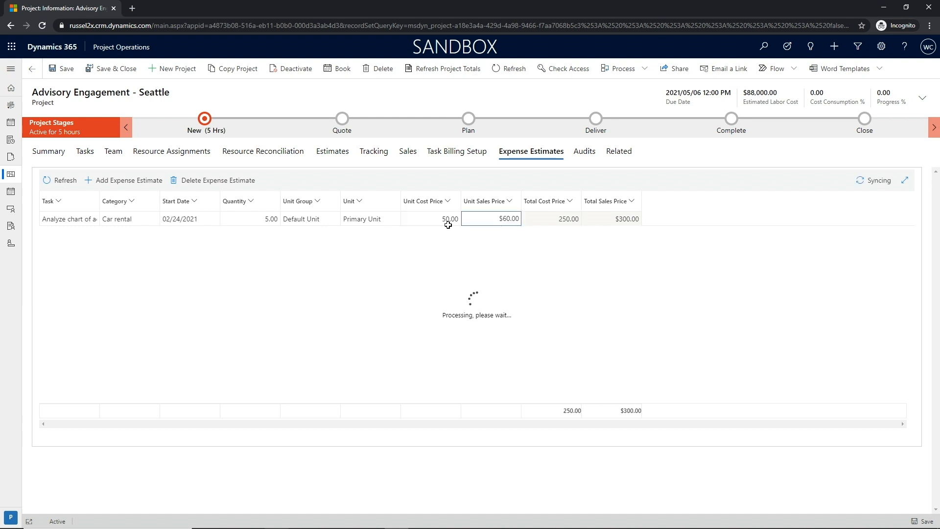
left_click(128, 180)
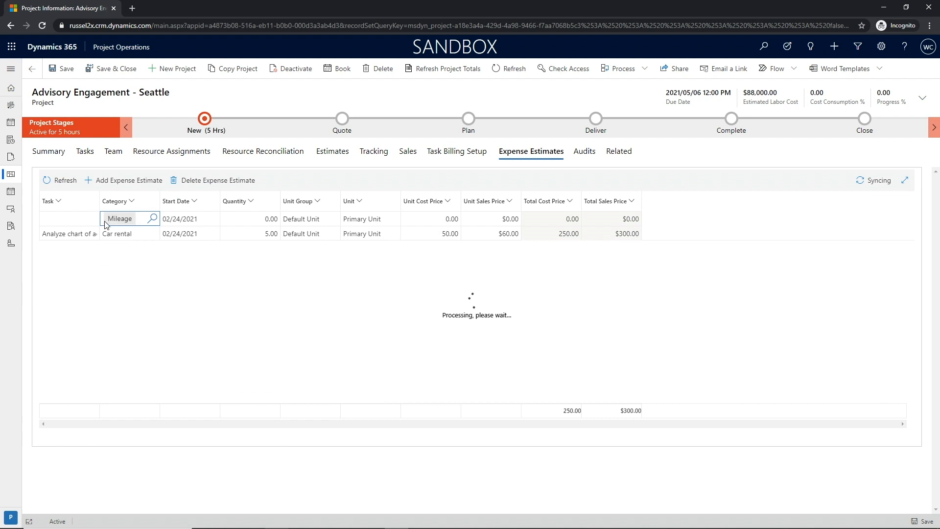
Step: Add an Airfare expense estimate with quantity 2, then bring up the project's sales quote
left_click(249, 218)
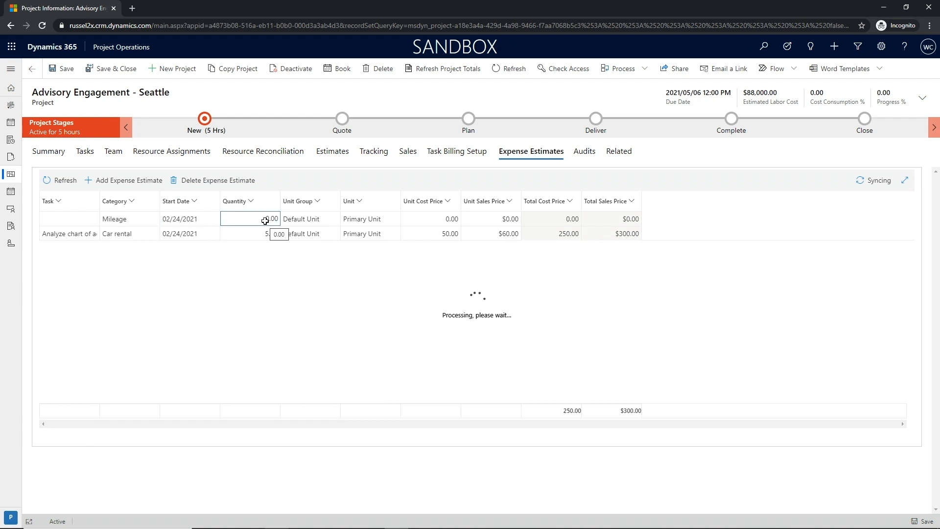
left_click(126, 219)
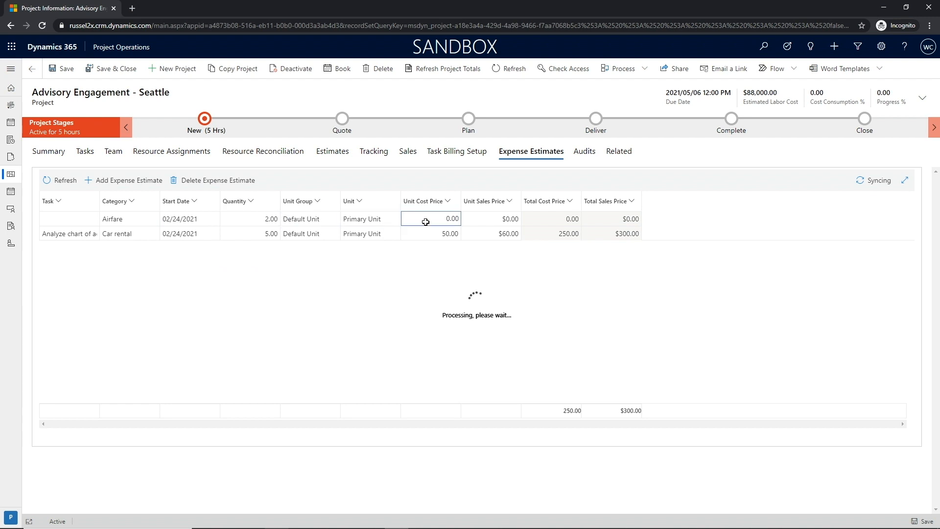
left_click(407, 151)
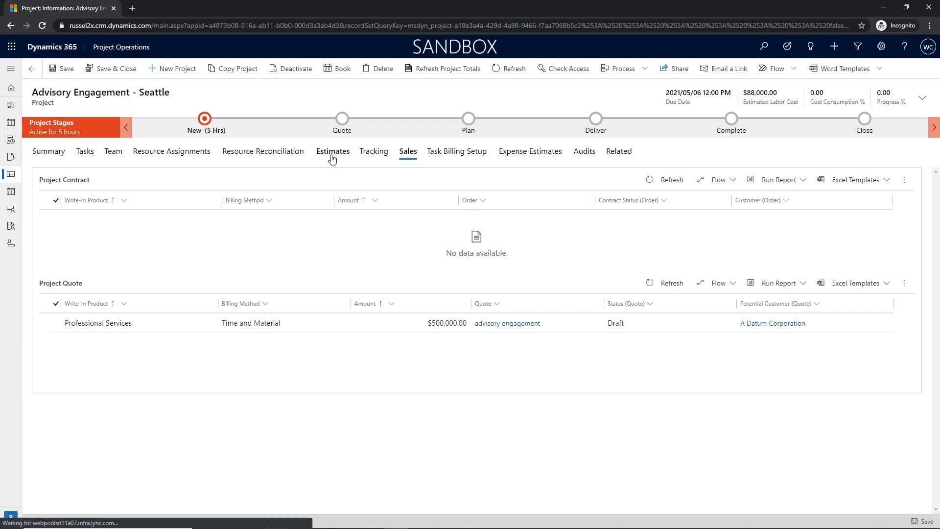
Step: Glance at the Estimates, then open the Professional Services quote line from the project quote
left_click(333, 150)
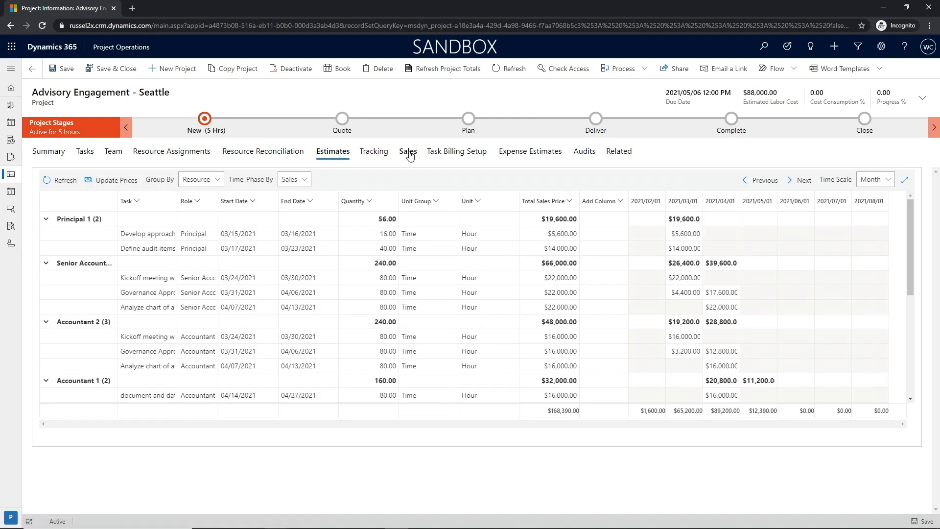
left_click(407, 151)
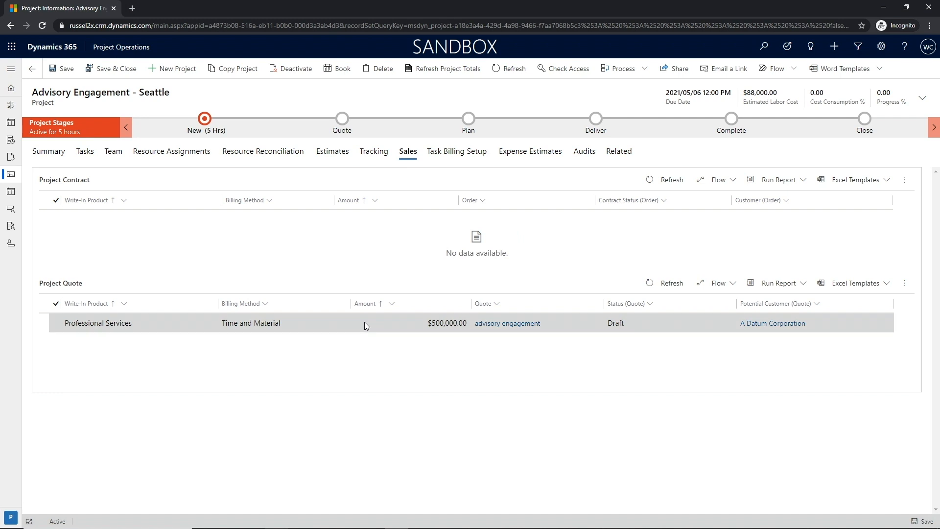
left_click(97, 322)
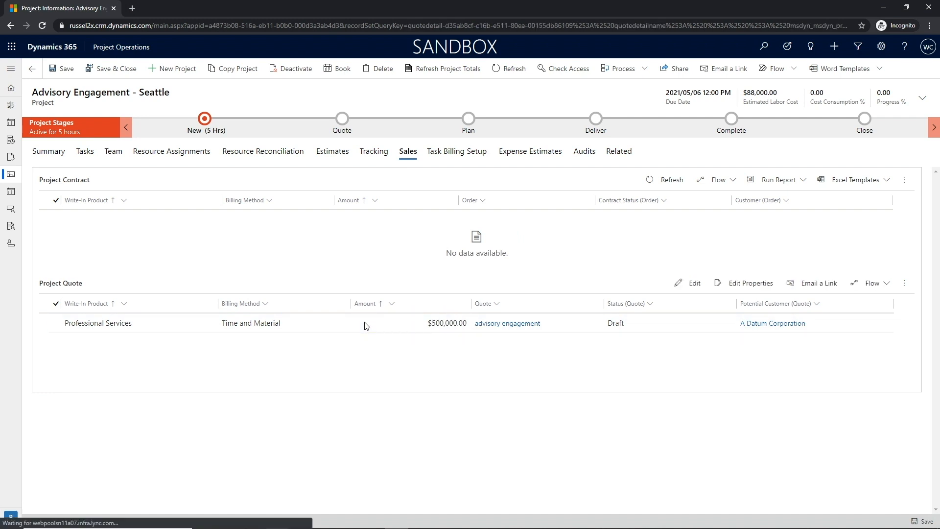
left_click(97, 323)
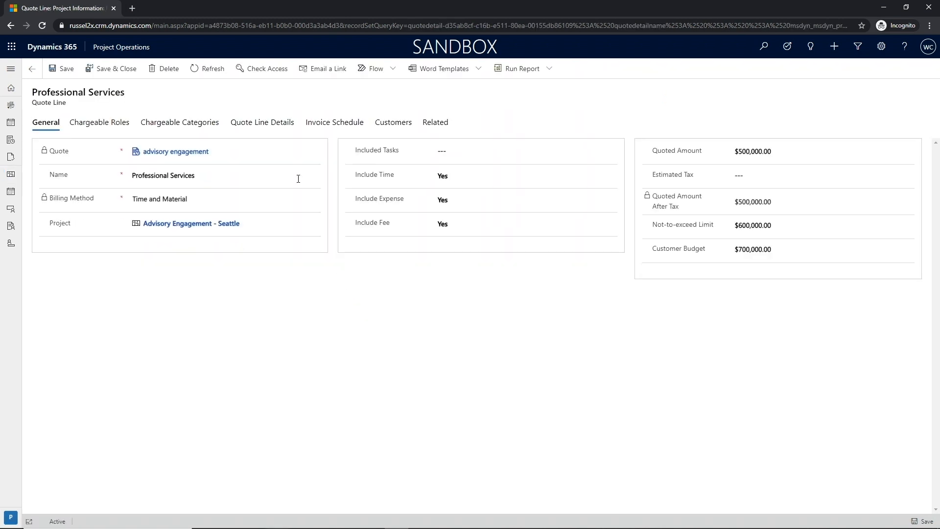
Step: Import project estimates into the quote line details, summarized by role and WBS node level
left_click(262, 123)
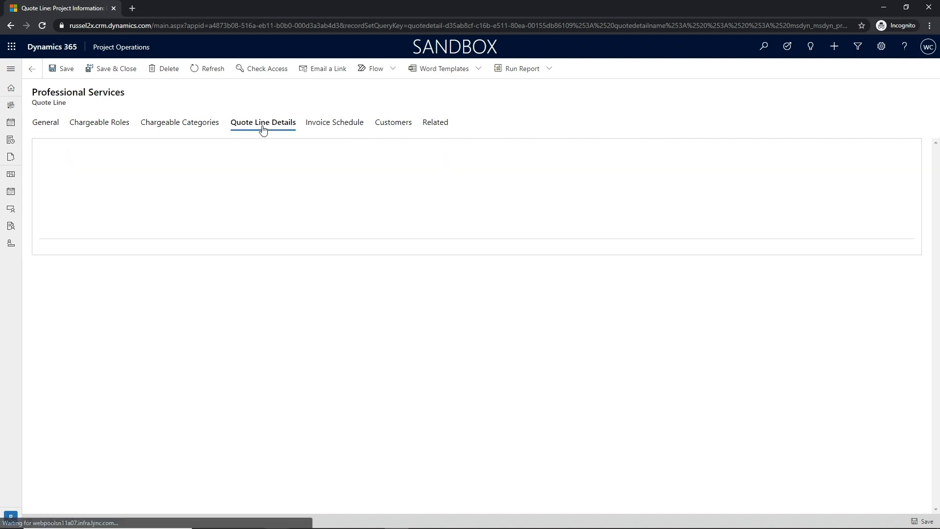
left_click(262, 122)
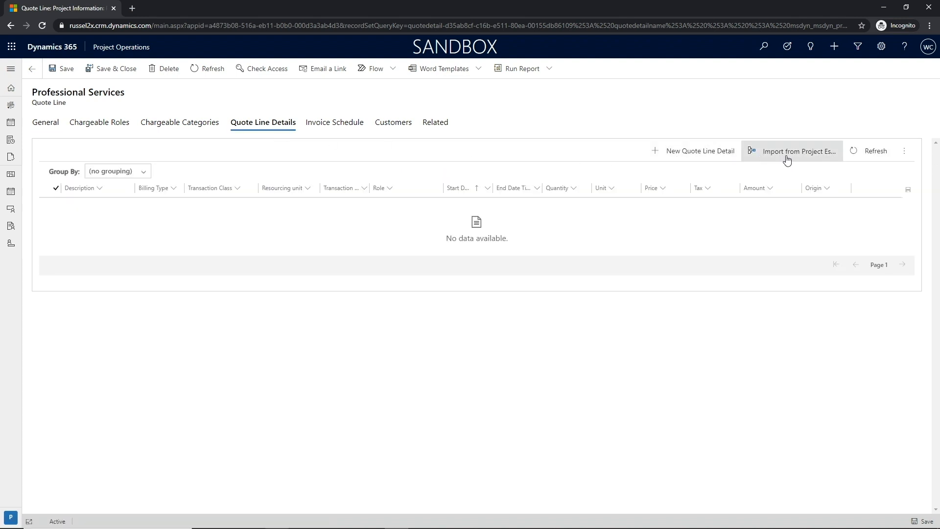
left_click(797, 151)
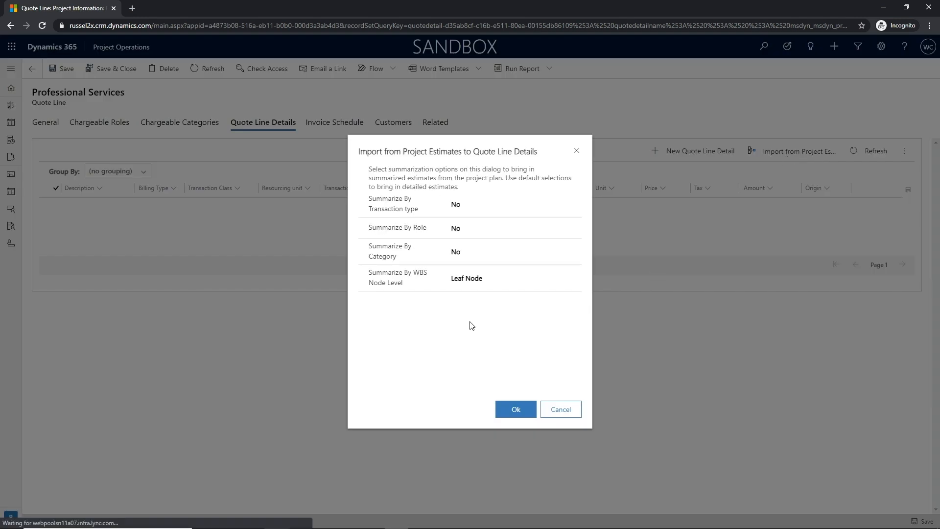
left_click(512, 203)
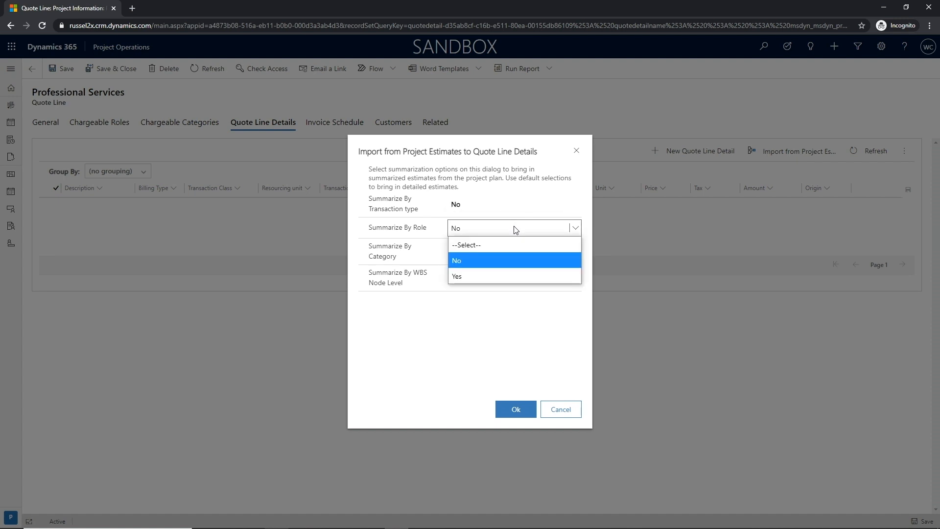
left_click(512, 250)
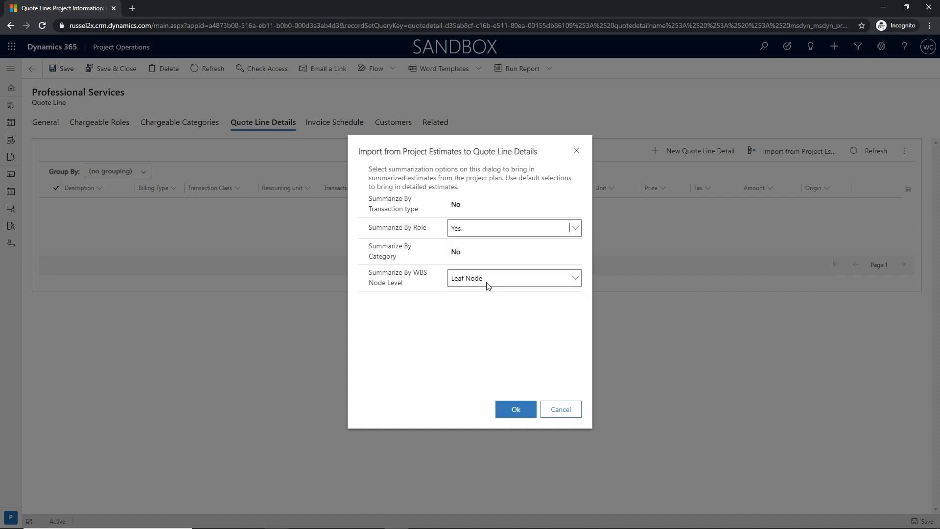
left_click(512, 277)
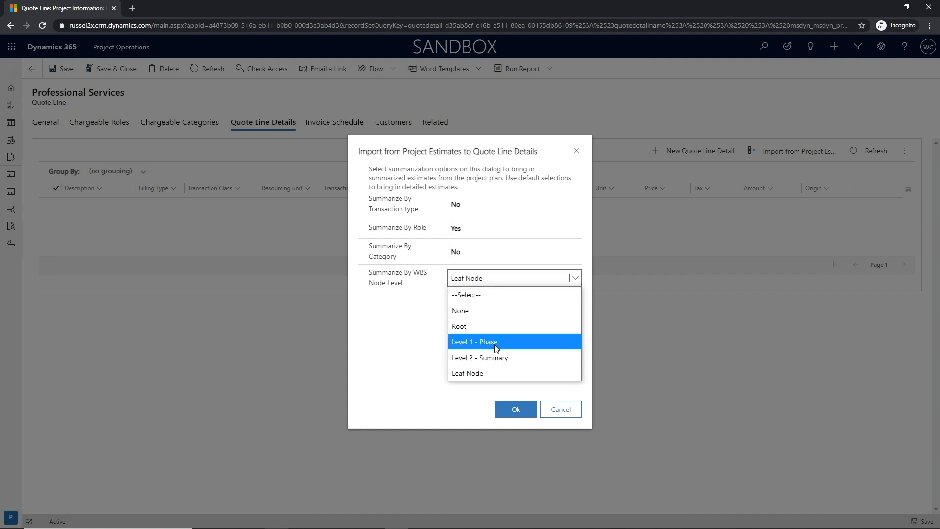
left_click(514, 409)
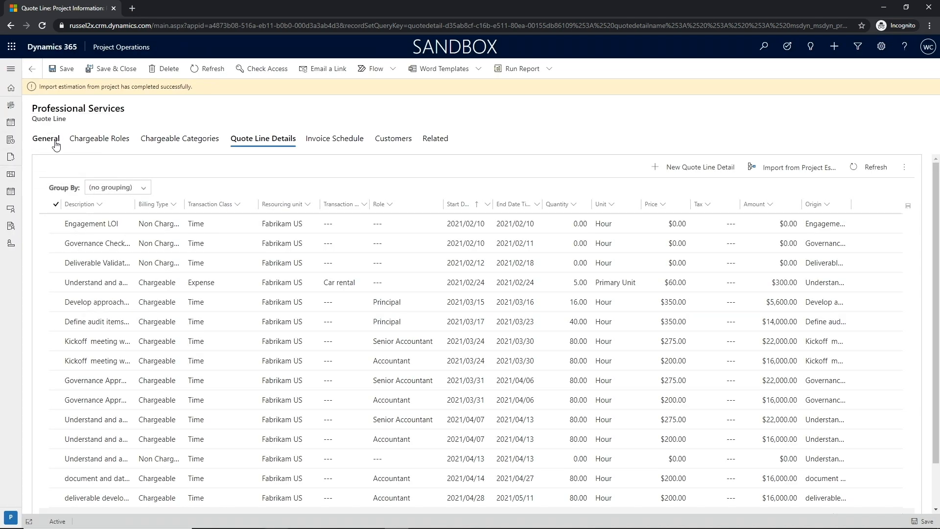
Step: Check the quote line's General totals ($167,090) and follow the Advisory Engagement - Seattle link
left_click(46, 138)
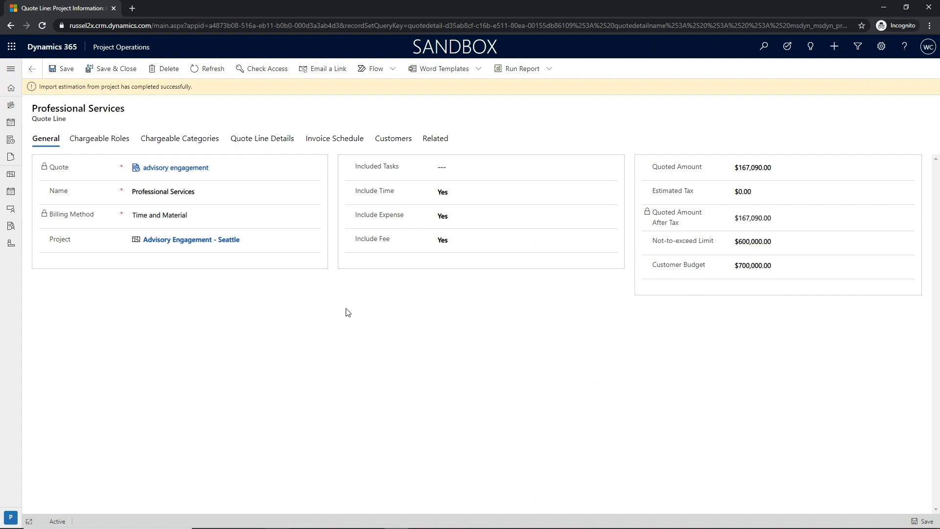
left_click(190, 239)
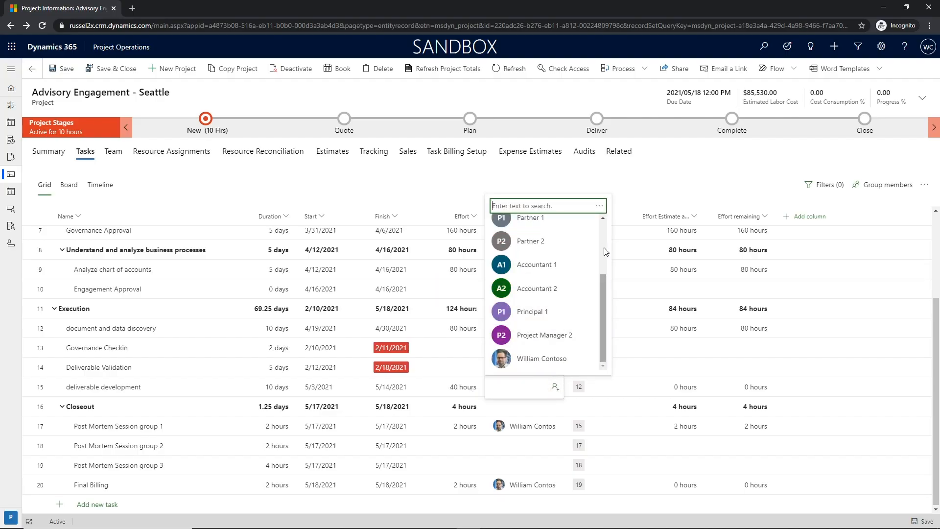
Step: Assign a new 'Senior audit lead' position to the deliverable development task and show the team
type("Senior audit l")
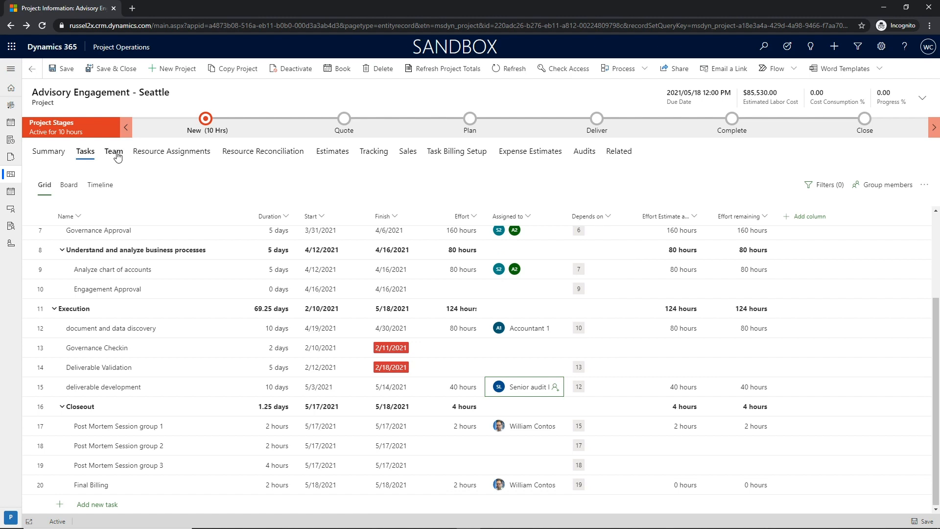
left_click(113, 150)
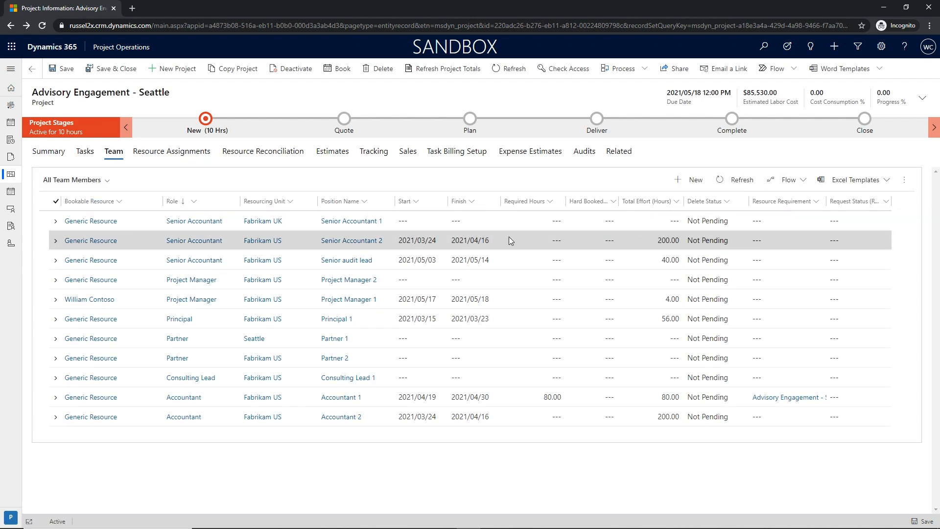
Step: On the Senior audit lead requirement, add the Audit skill and remove the Fabrikam US preferred unit
left_click(903, 180)
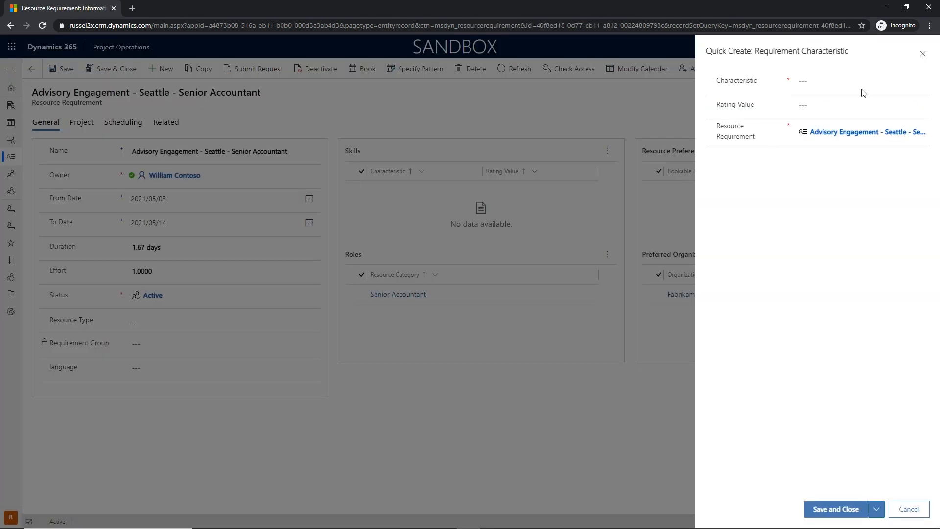
left_click(857, 81)
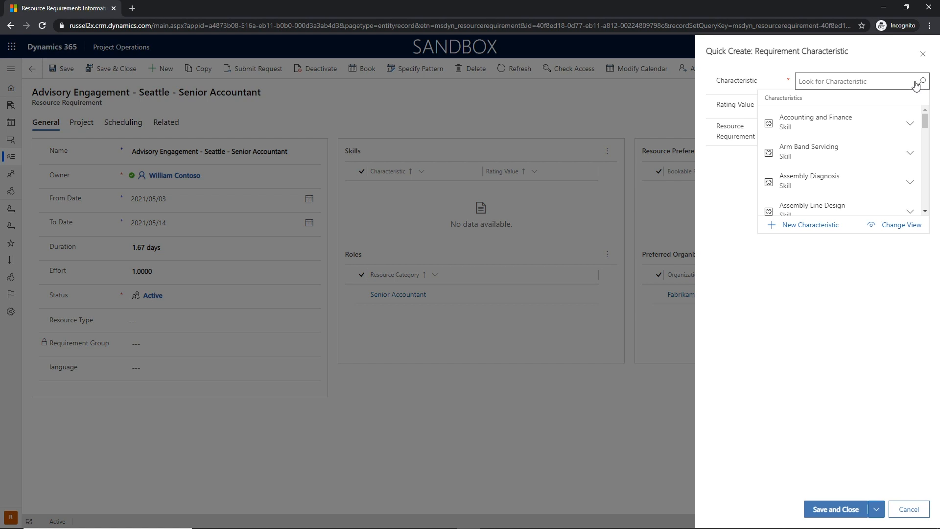
type("Audit")
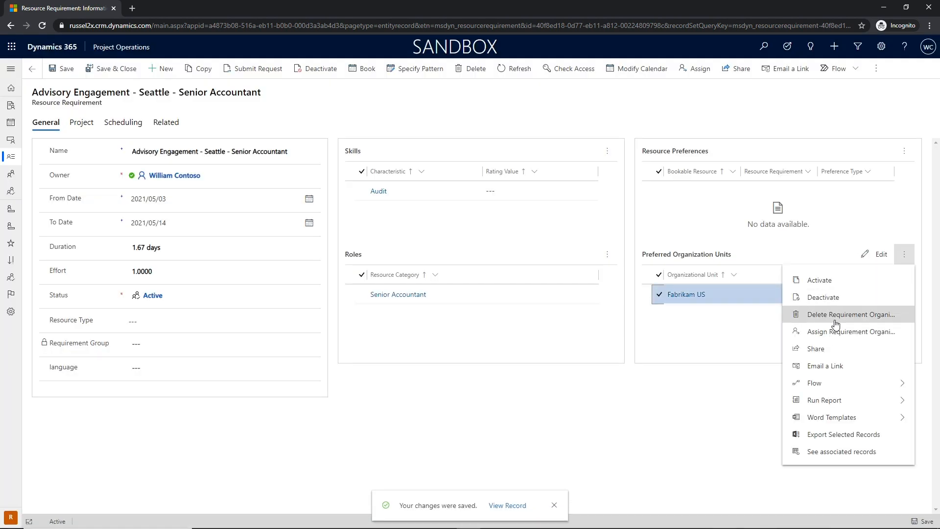
left_click(847, 314)
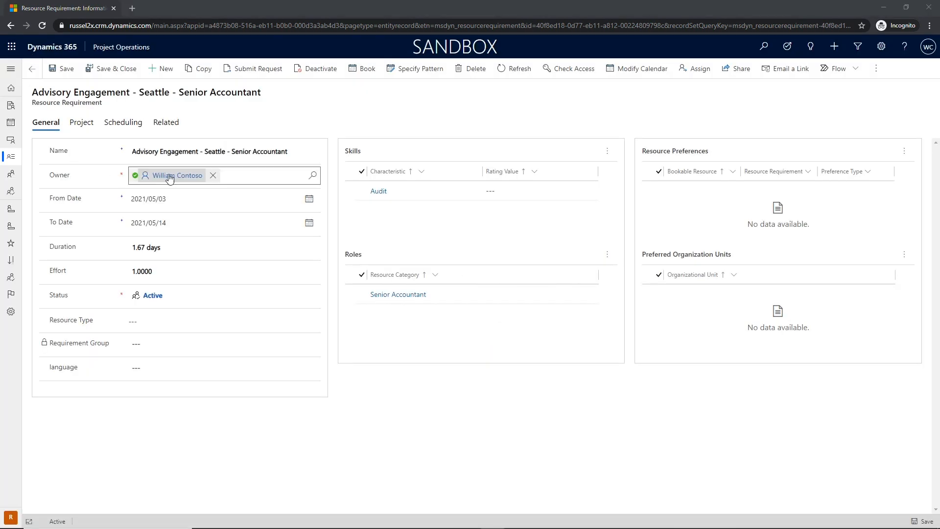
Step: Submit the resource request with a short comment
type("Pleae")
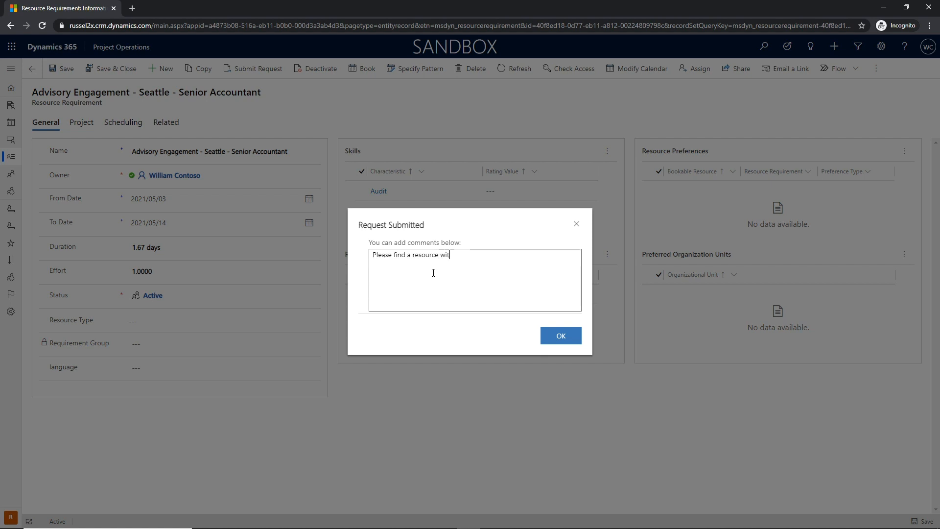
left_click(560, 335)
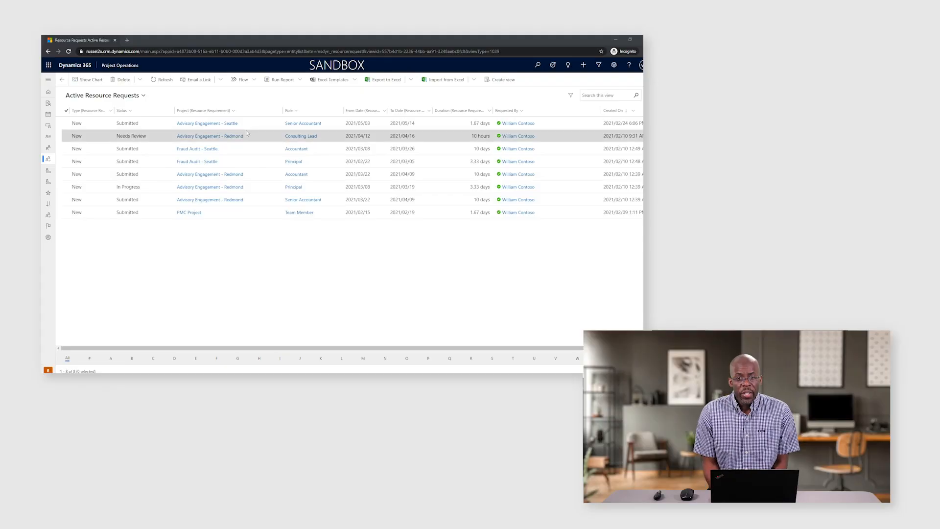
left_click(210, 135)
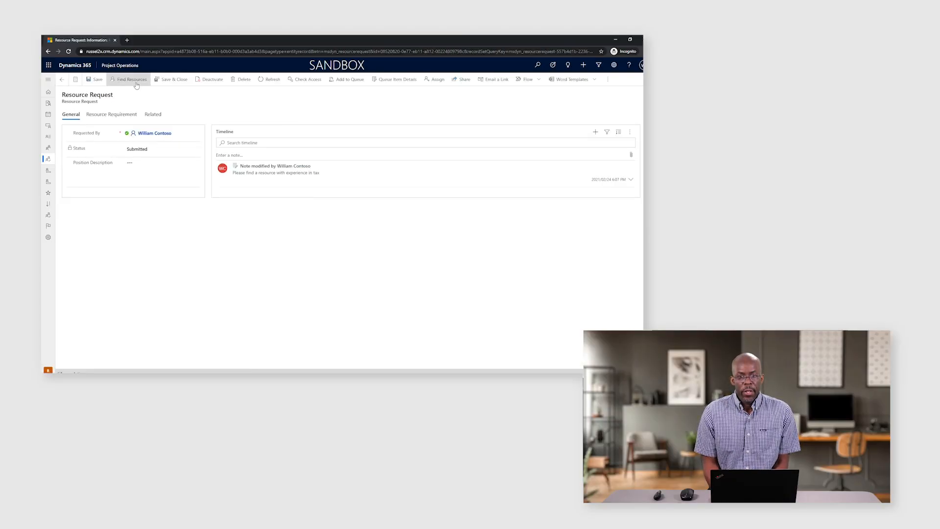
left_click(132, 79)
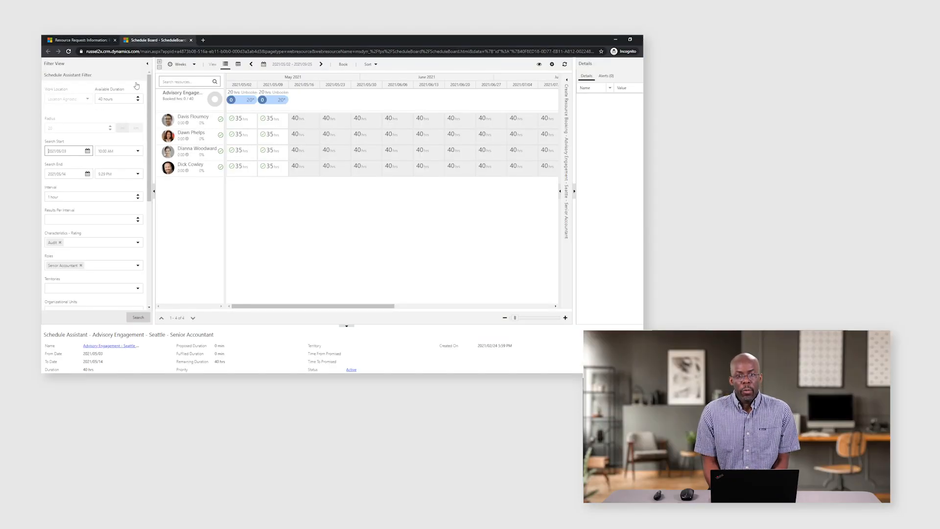
left_click(192, 134)
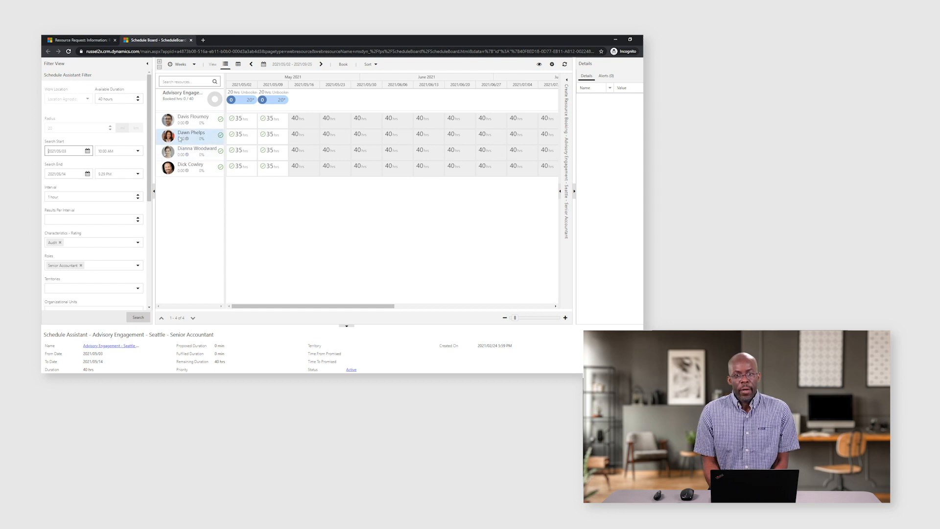
left_click(191, 134)
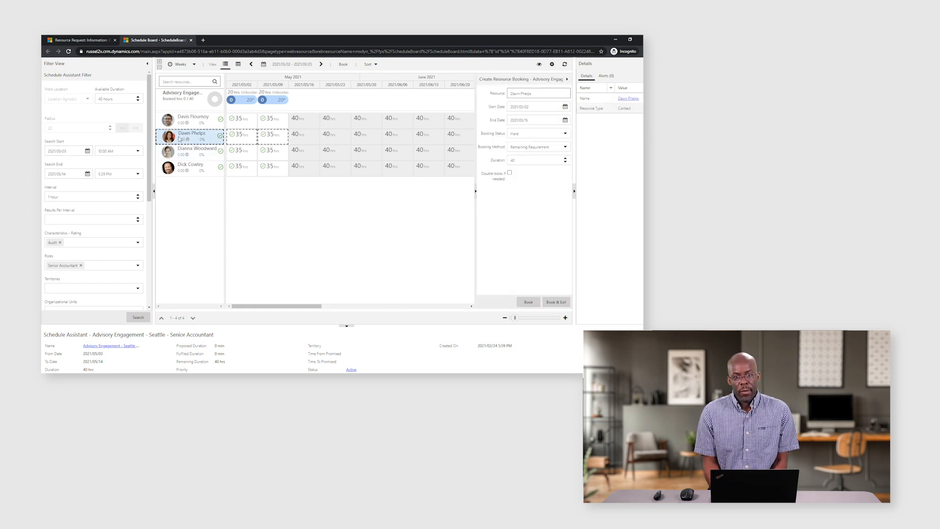
left_click(537, 133)
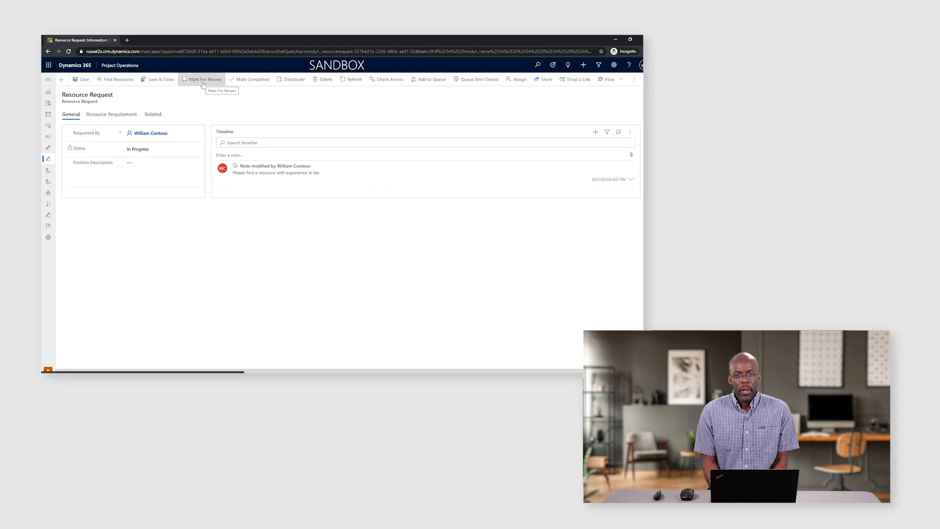
left_click(203, 79)
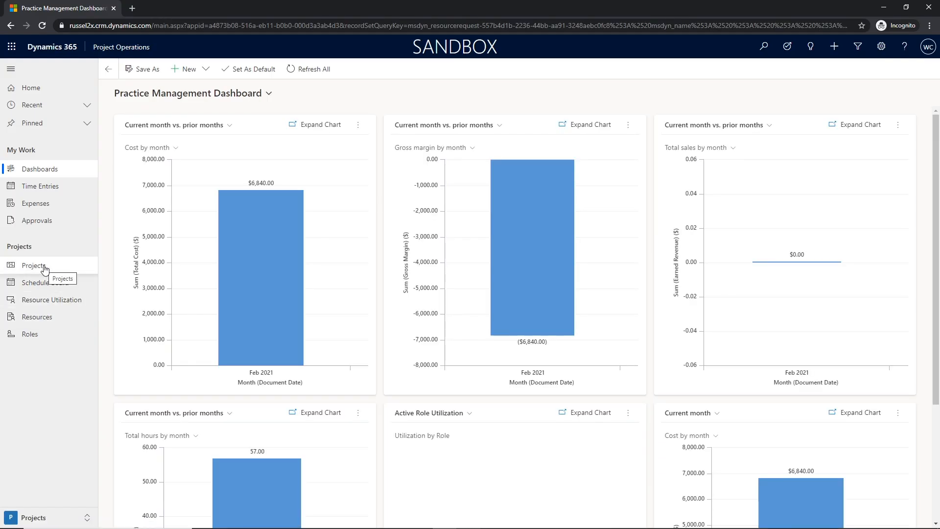
Step: From active projects, reach Advisory Engagement - Seattle's Senior audit lead proposed resources
left_click(34, 265)
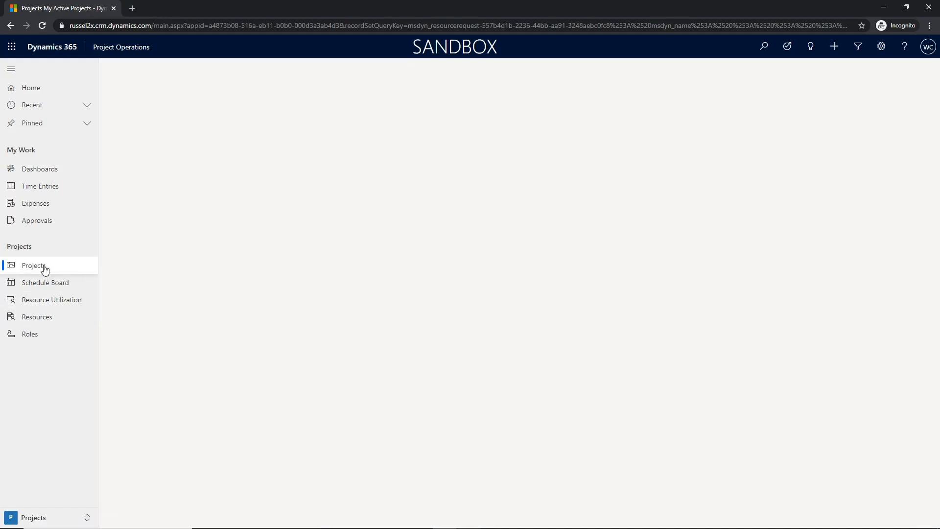
left_click(34, 265)
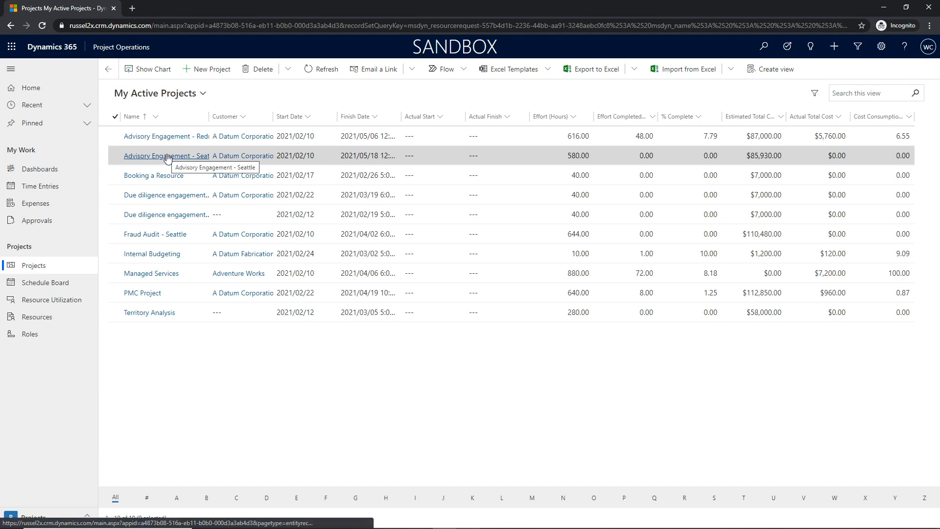
left_click(166, 156)
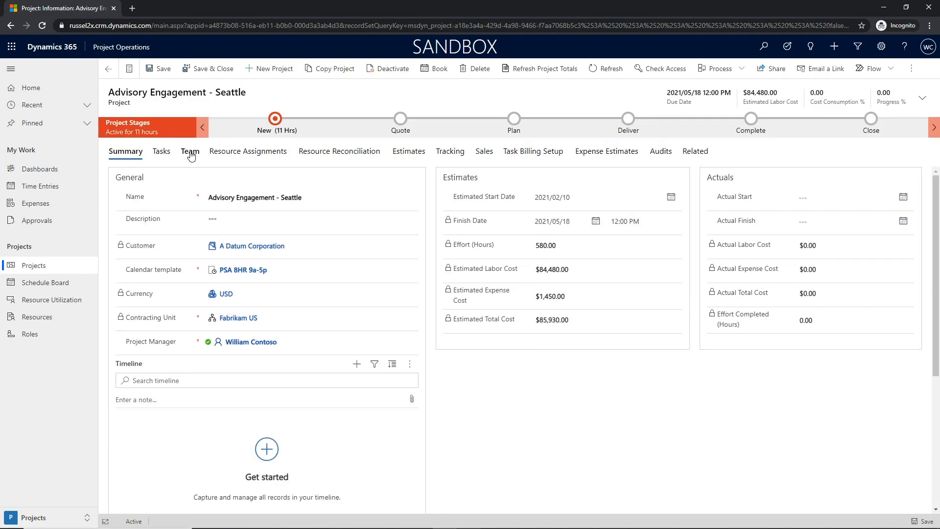
left_click(189, 150)
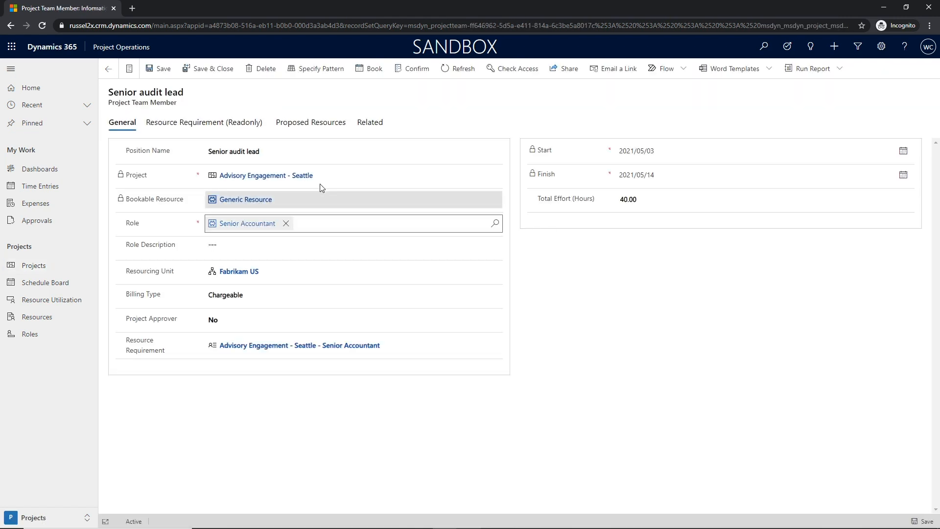
left_click(311, 122)
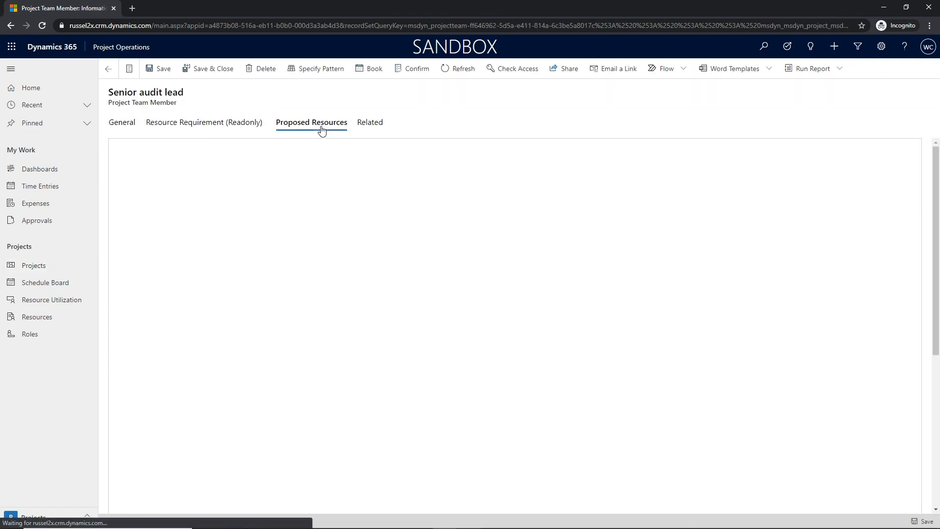
left_click(311, 123)
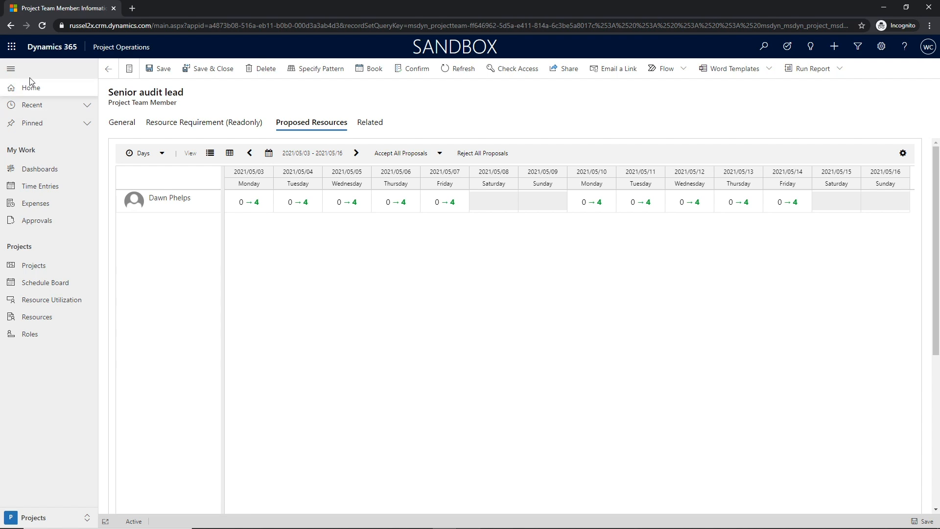
left_click(170, 199)
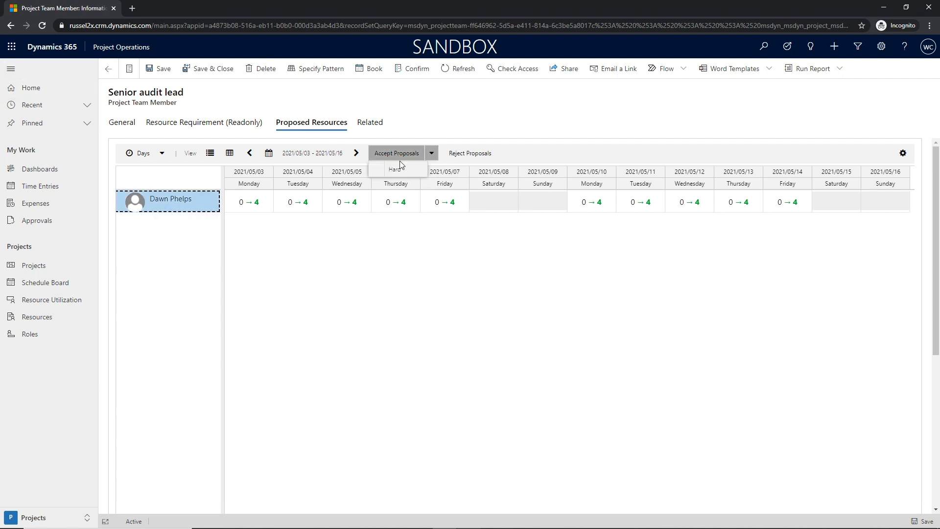
type("Th")
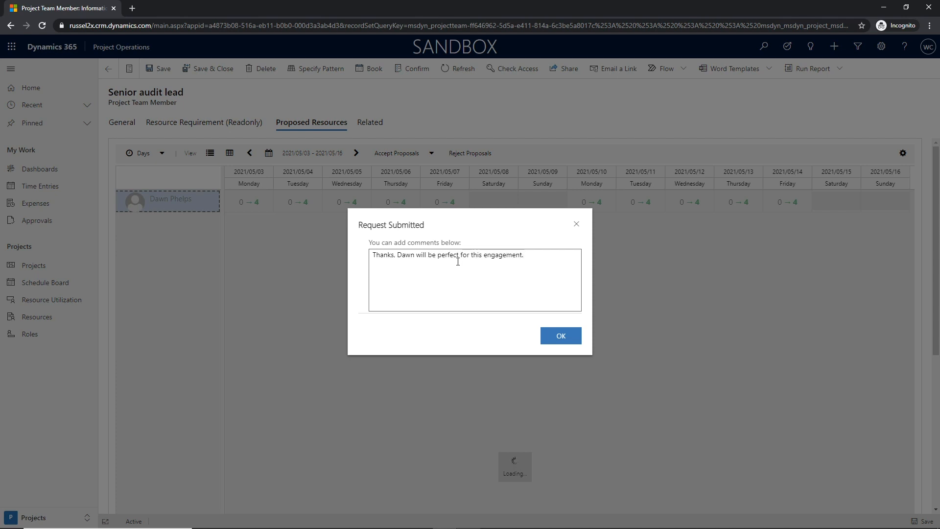
left_click(560, 335)
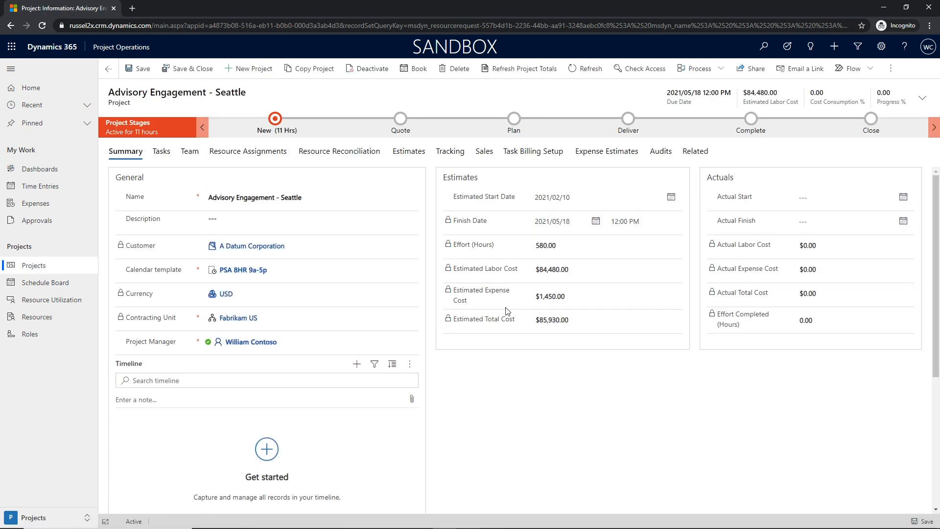
Step: In the task list, assign a resource to Post Mortem Session, then bring up Resource Reconciliation
left_click(161, 151)
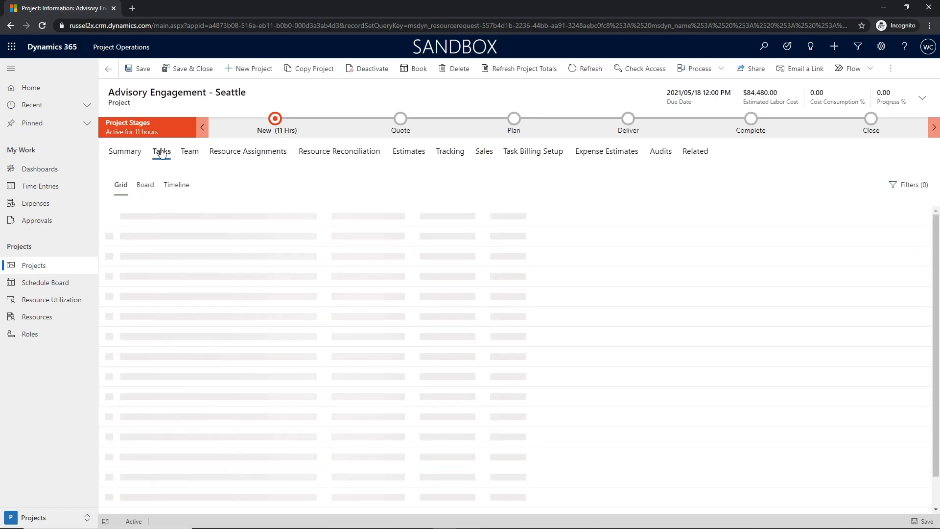
left_click(162, 151)
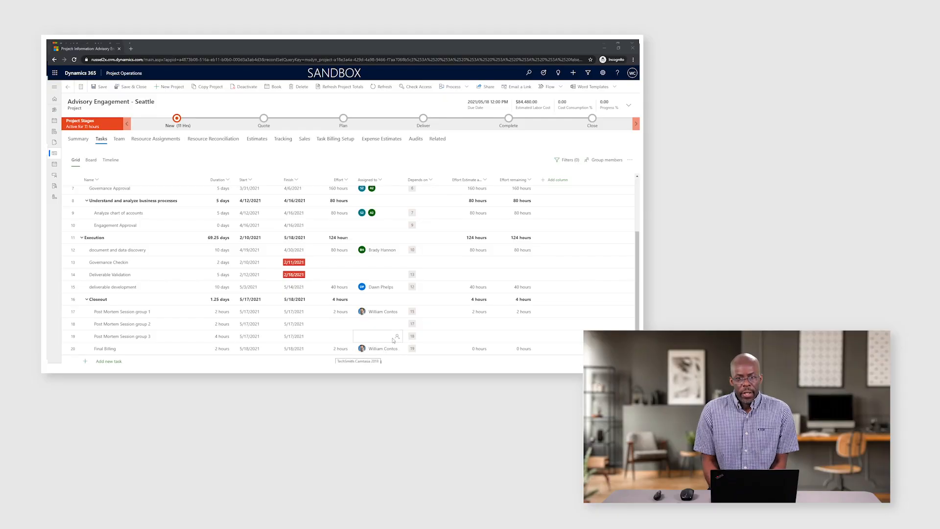
left_click(318, 287)
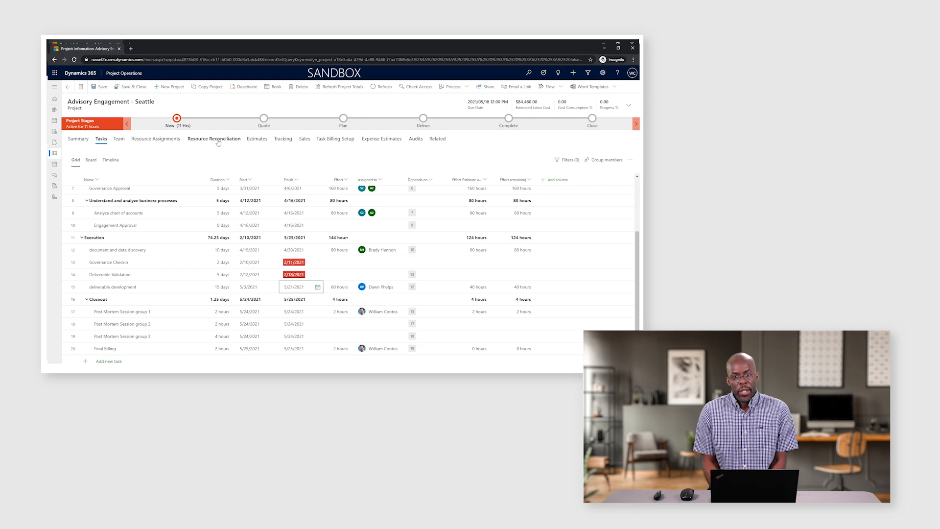
left_click(214, 138)
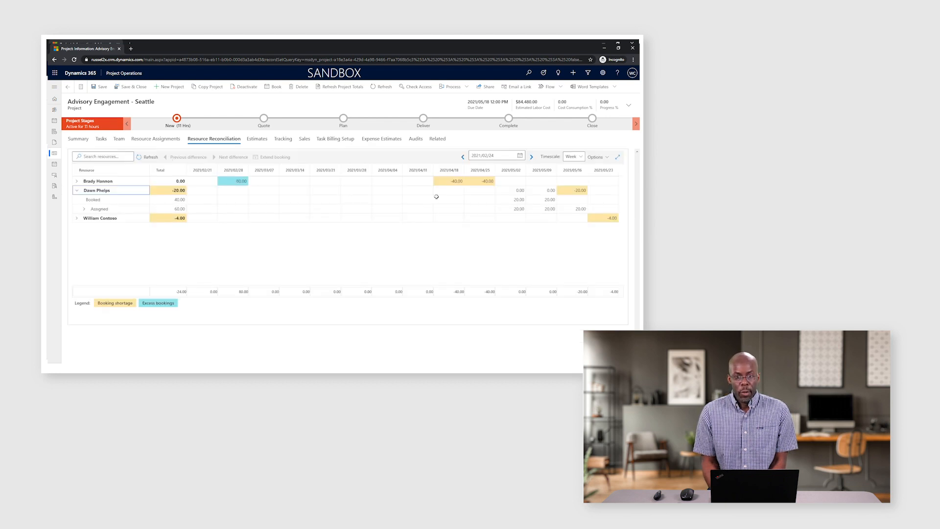
left_click(579, 190)
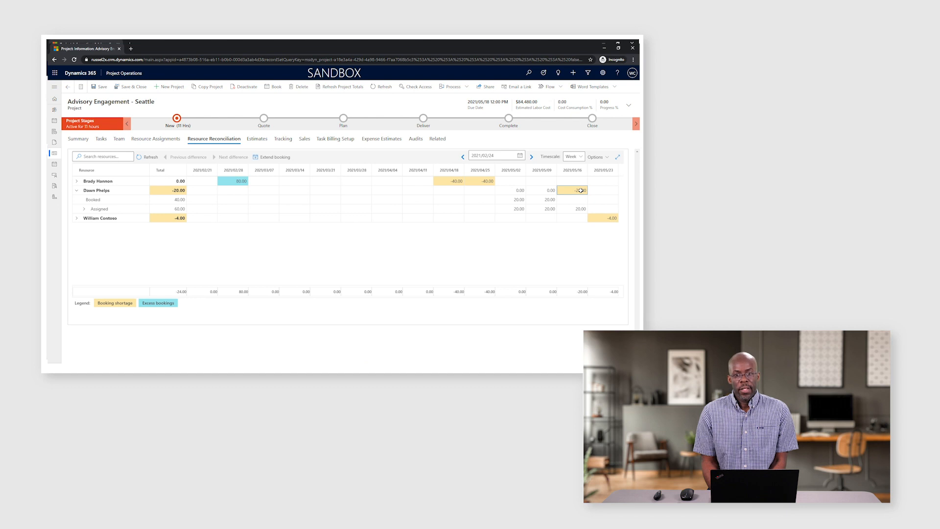
left_click(578, 191)
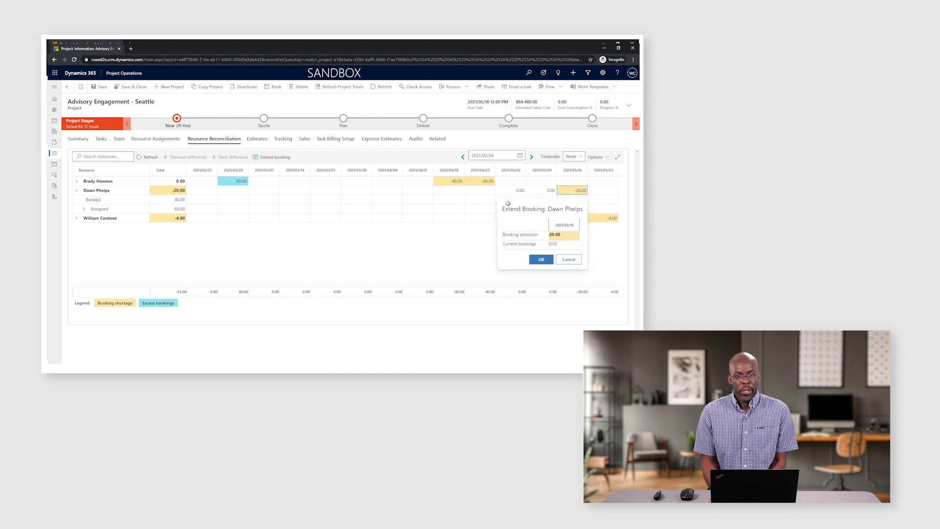
left_click(541, 258)
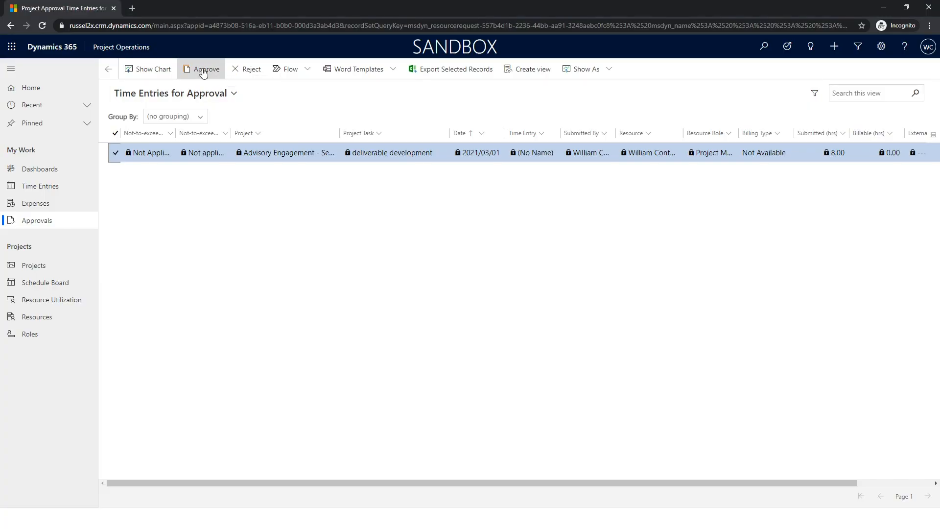
Step: Approve the deliverable development time entry and return to the Advisory Engagement - Seattle project
left_click(203, 68)
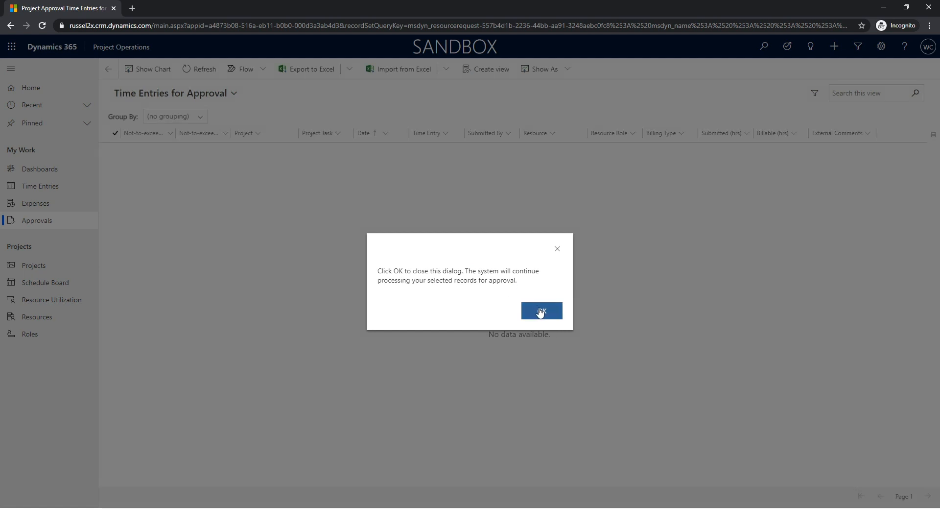
left_click(541, 310)
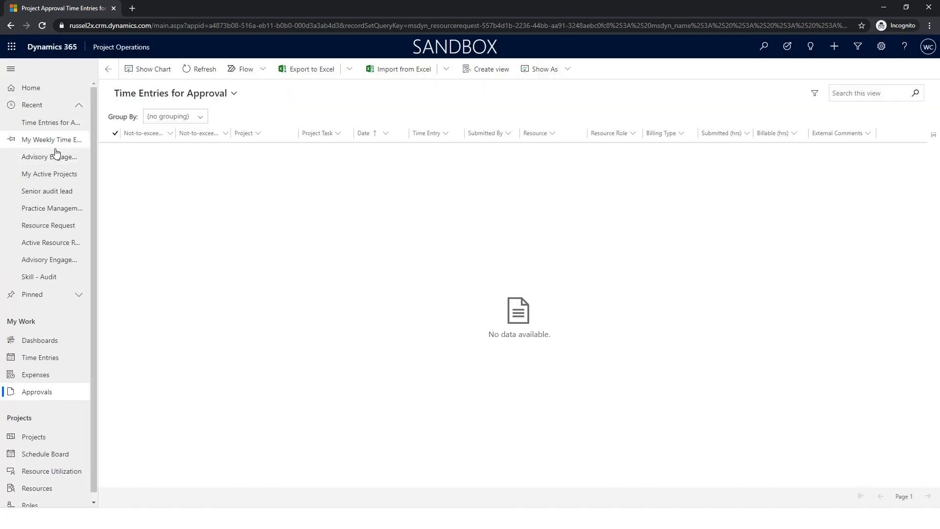
left_click(49, 157)
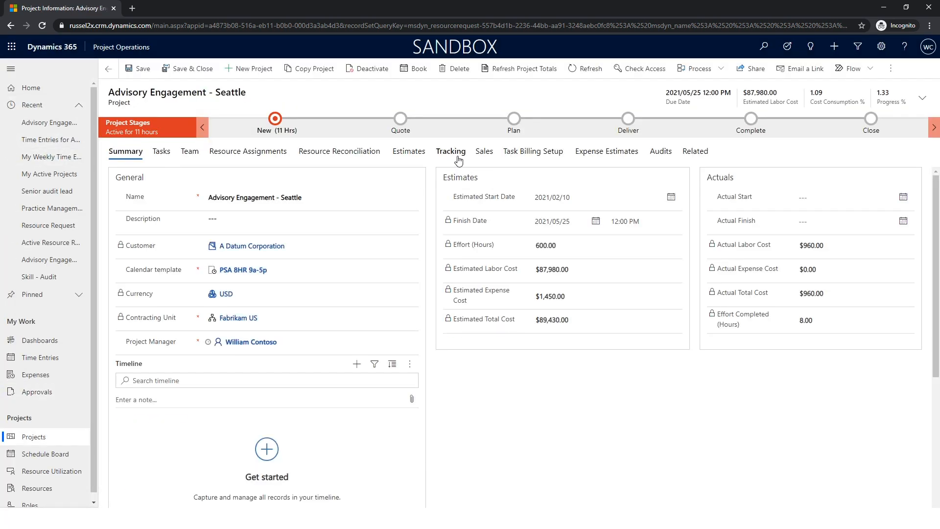
Step: Set deliverable development's remaining effort to 40 hours in effort tracking
left_click(450, 151)
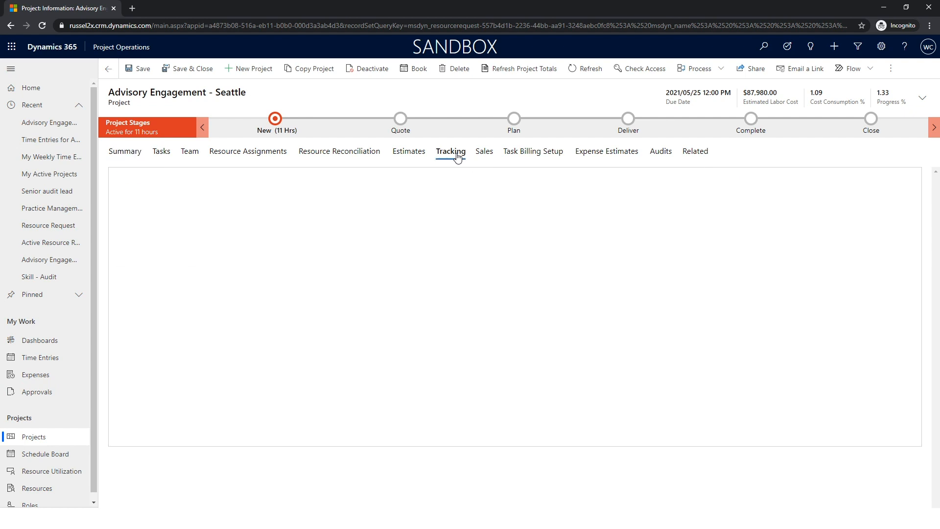
left_click(450, 151)
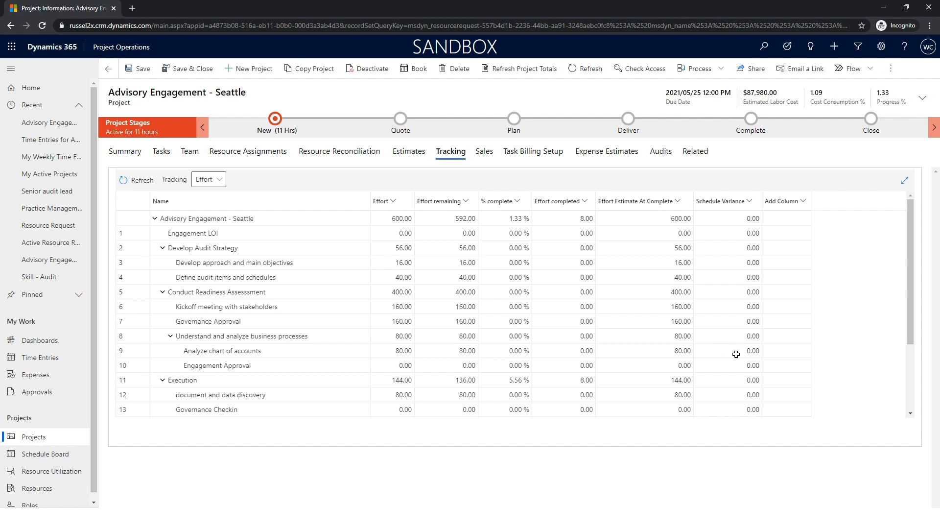
scroll("down", 3)
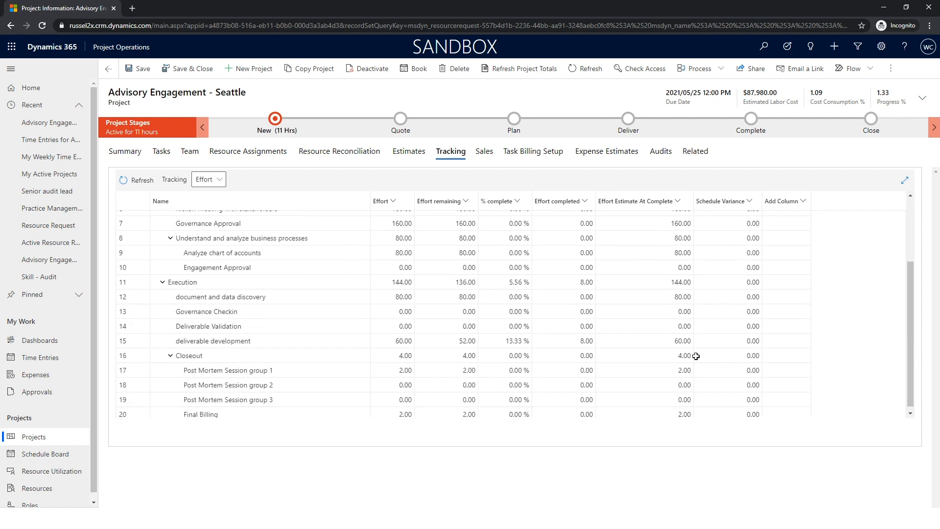
left_click(562, 341)
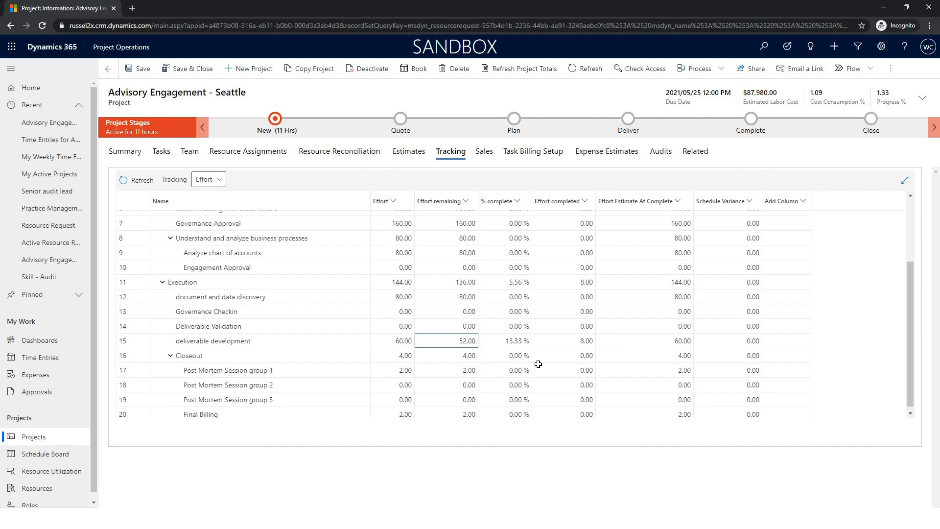
type("40")
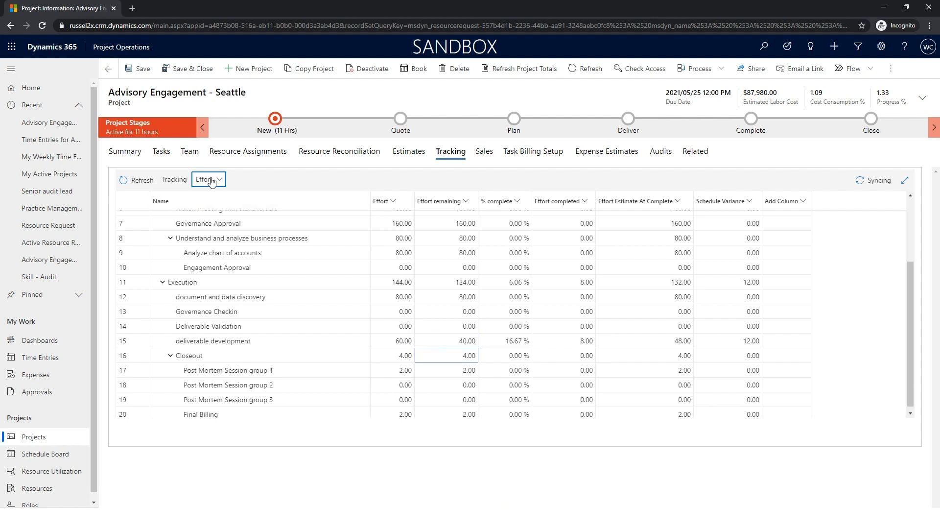
Step: Switch tracking from effort to cost and review the cost rate choice
left_click(209, 179)
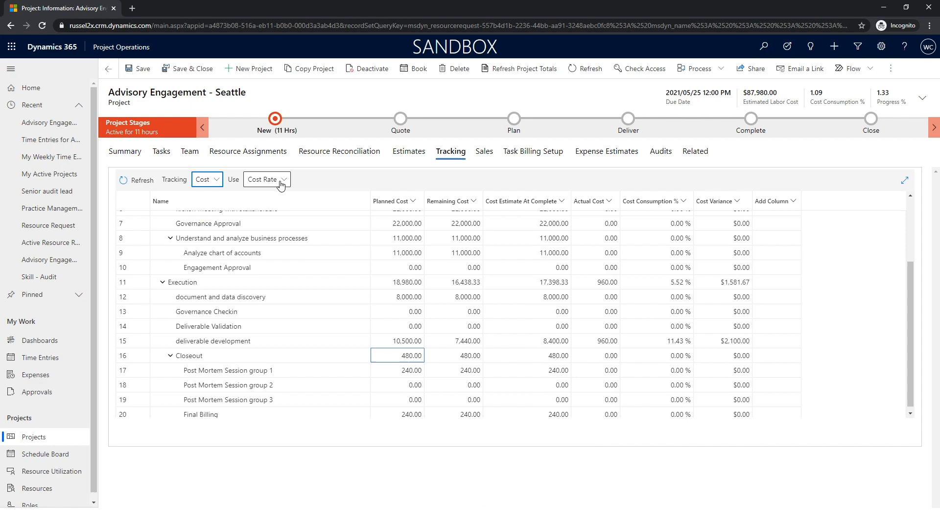
left_click(264, 179)
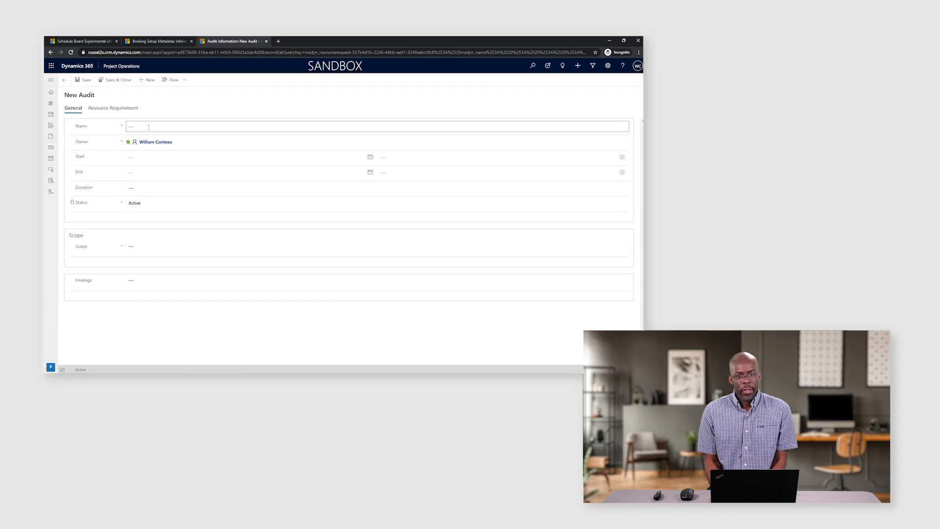
Step: Name the audit 'inventory', set its date and start time, and enter scope 'review audit controls for inventory'
type("inventory backlog audit")
left_click(251, 157)
type("2021/03/02")
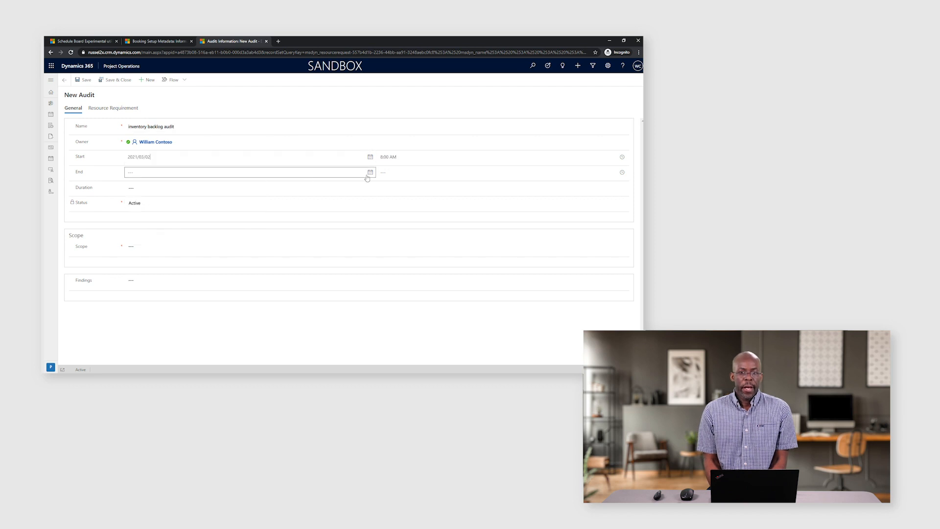
left_click(501, 172)
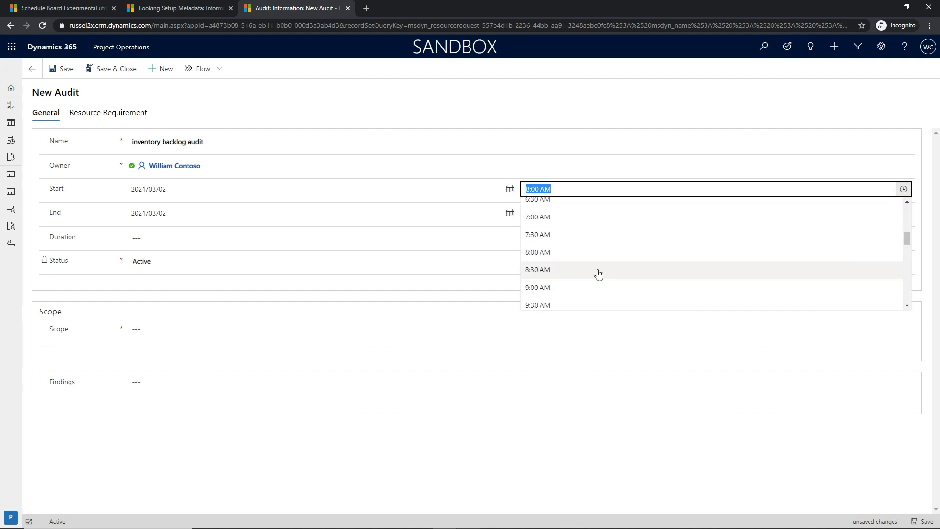
left_click(537, 286)
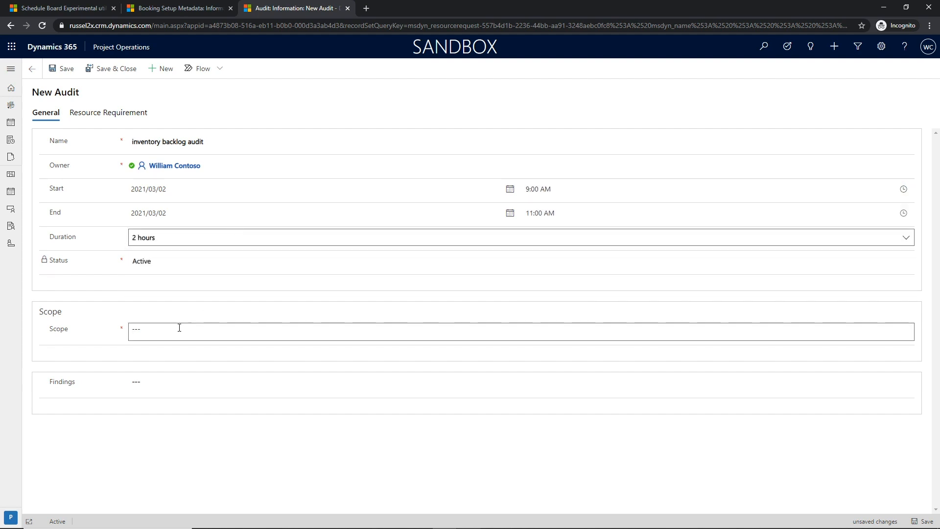
type("review audit")
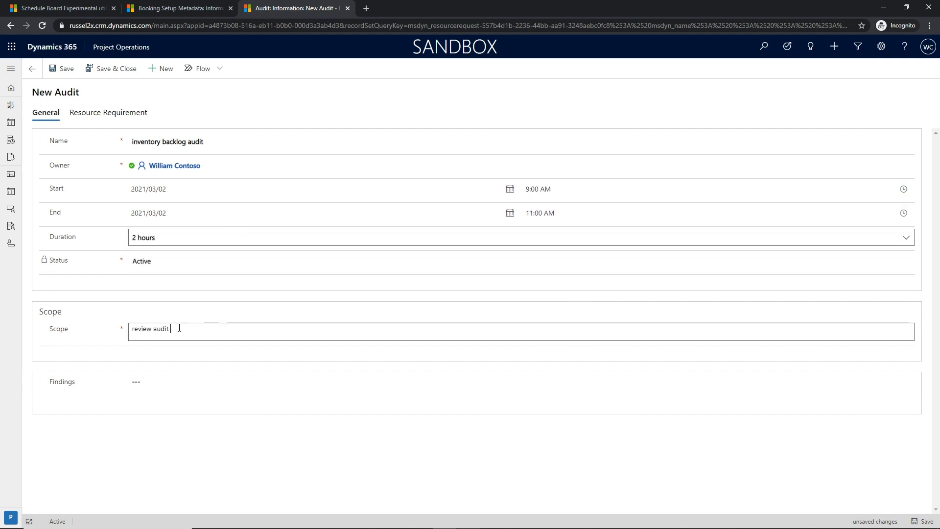
type("controls for inventory")
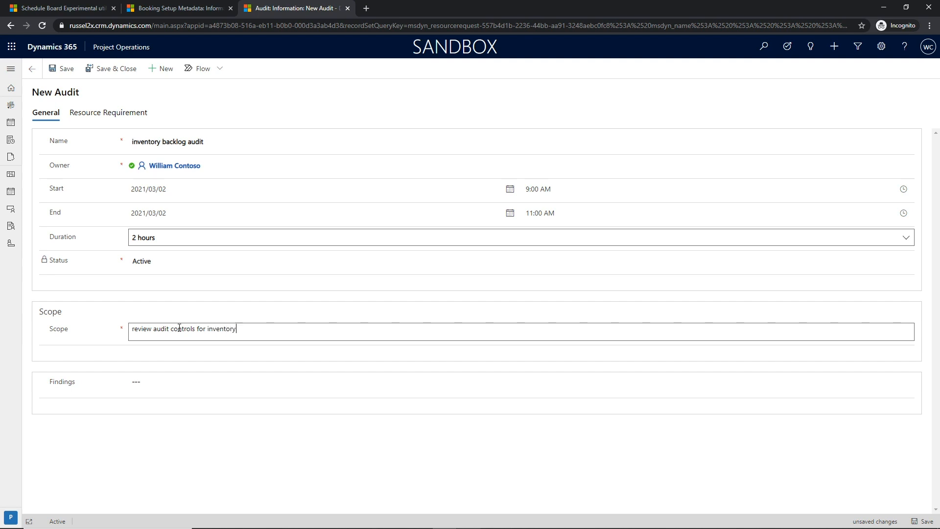
Step: Add a resource requirement with a work hour template allowing all resource types
left_click(60, 69)
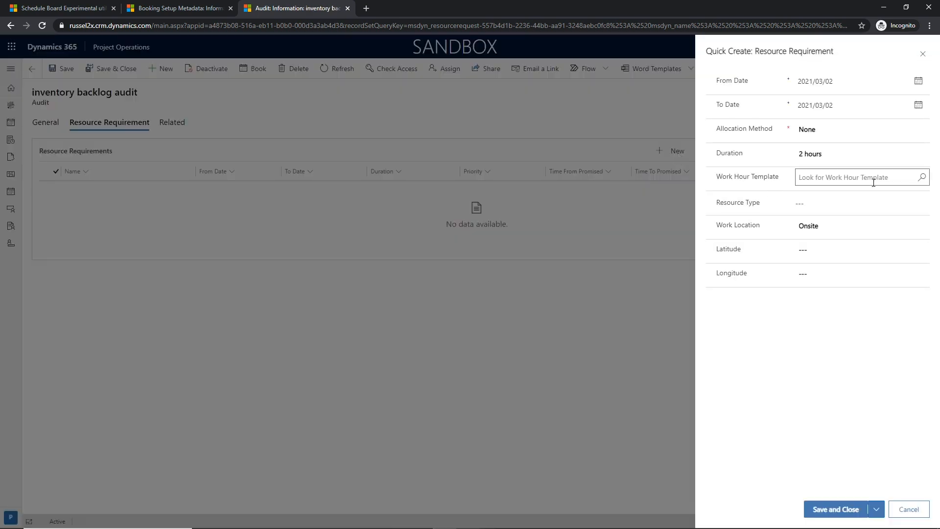
left_click(859, 202)
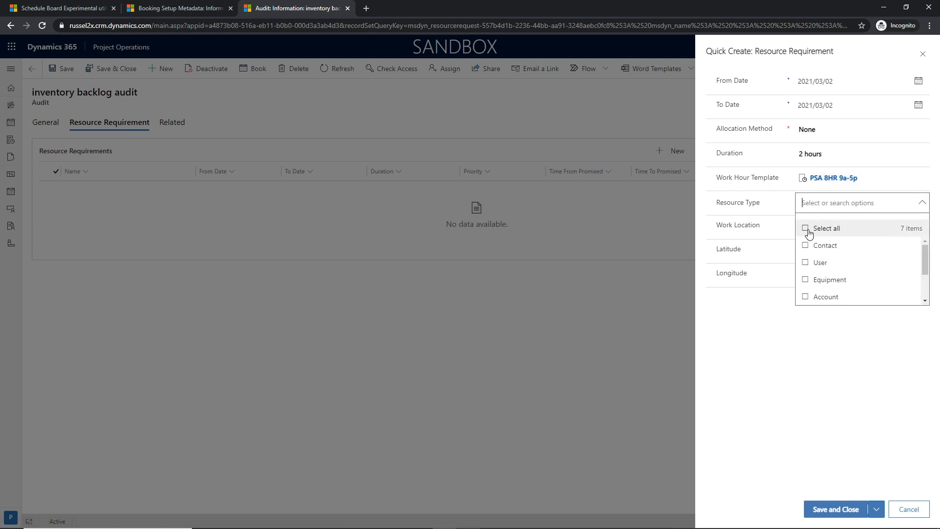
left_click(838, 508)
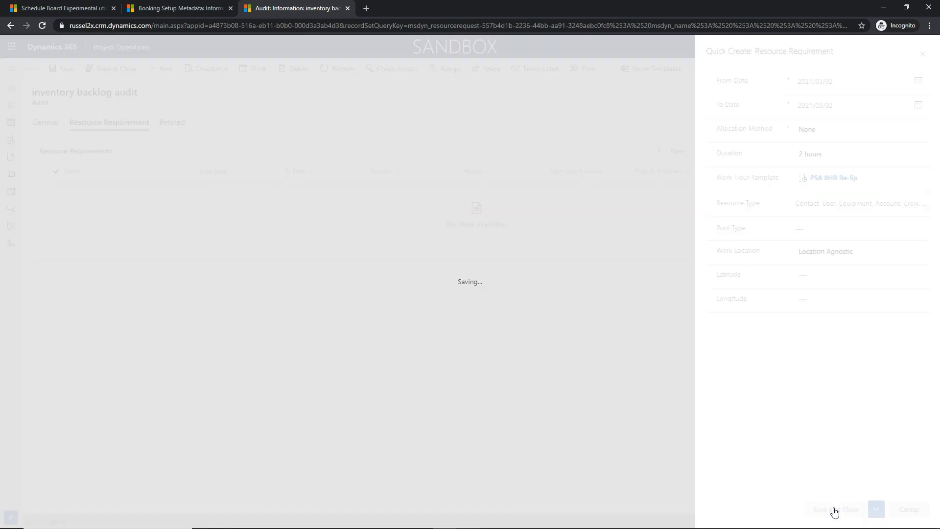
Step: Book the requirement by listing resources free 9:00–11:00 AM and choosing one
left_click(833, 509)
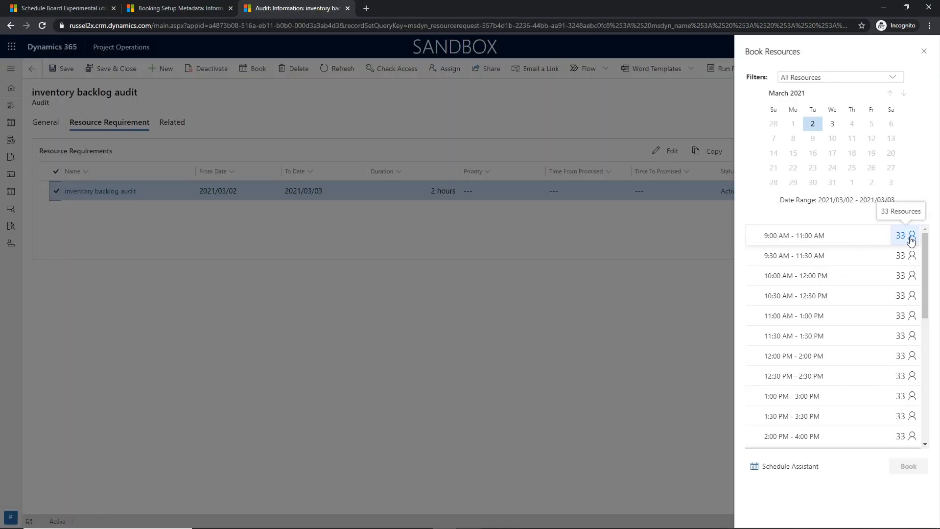
left_click(910, 235)
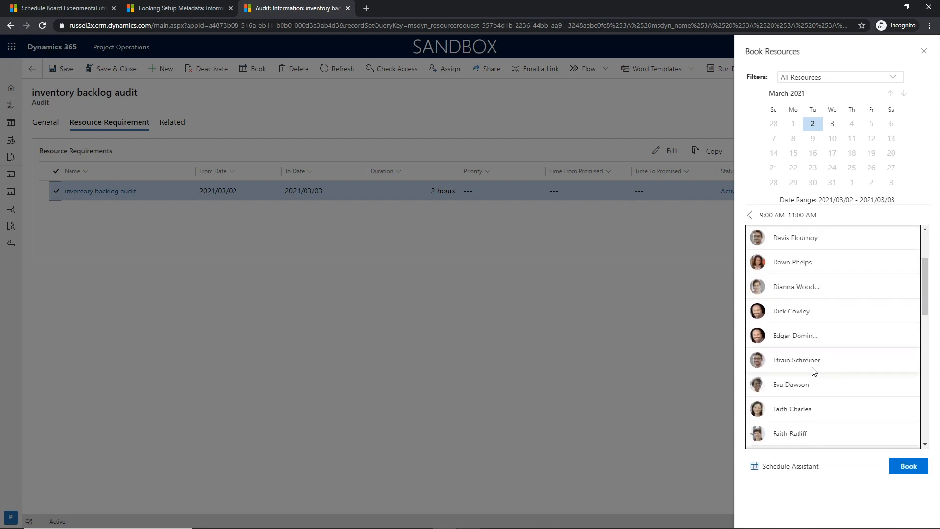
scroll("down", 3)
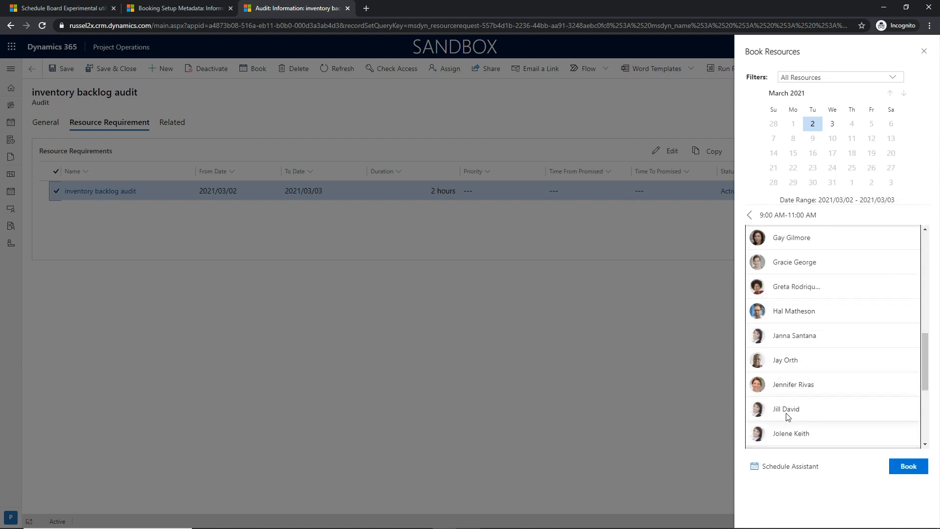
left_click(907, 466)
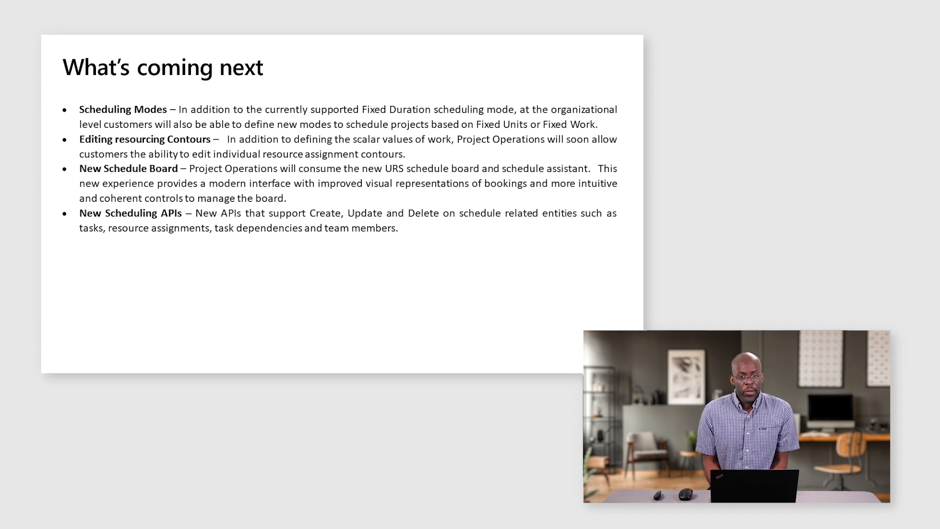
Step: Advance from the What's coming next slide to the Call to action slide
key("right")
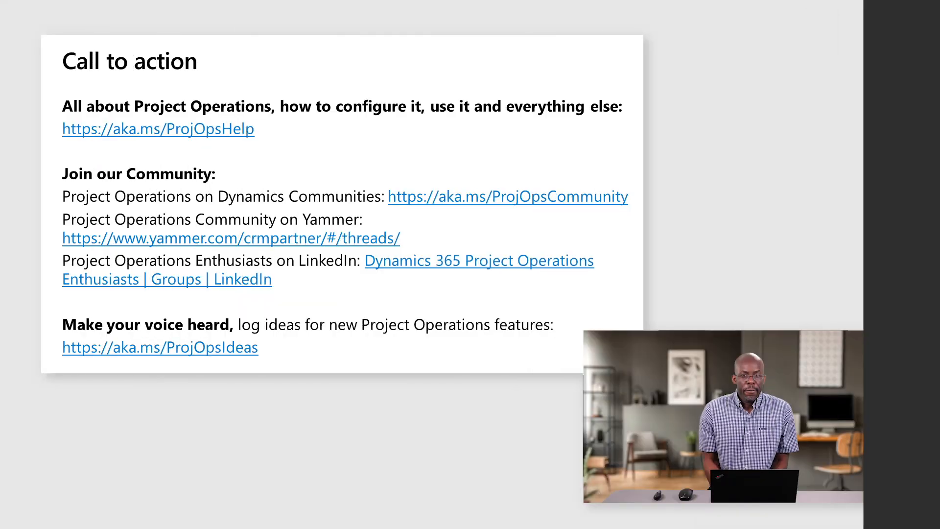